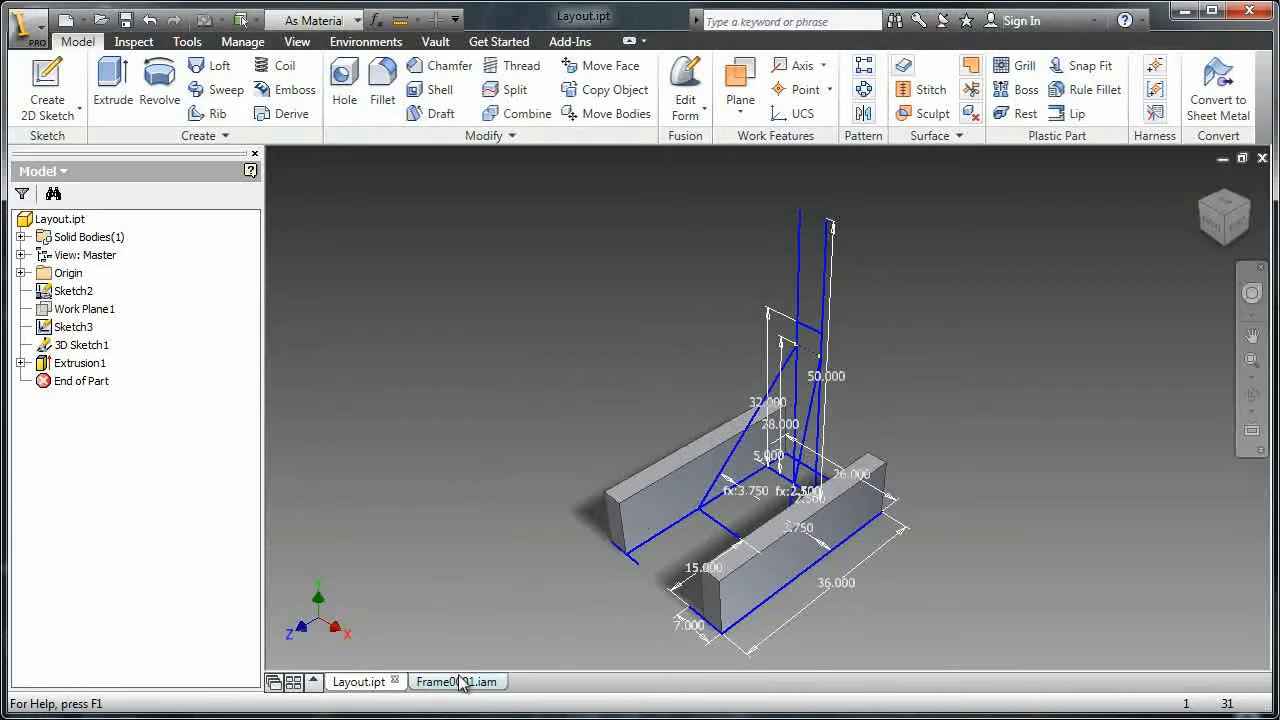
View the finished Frame0001 tube-frame assembly, then start a new file
{"action": "left_click", "coordinate": [456, 681]}
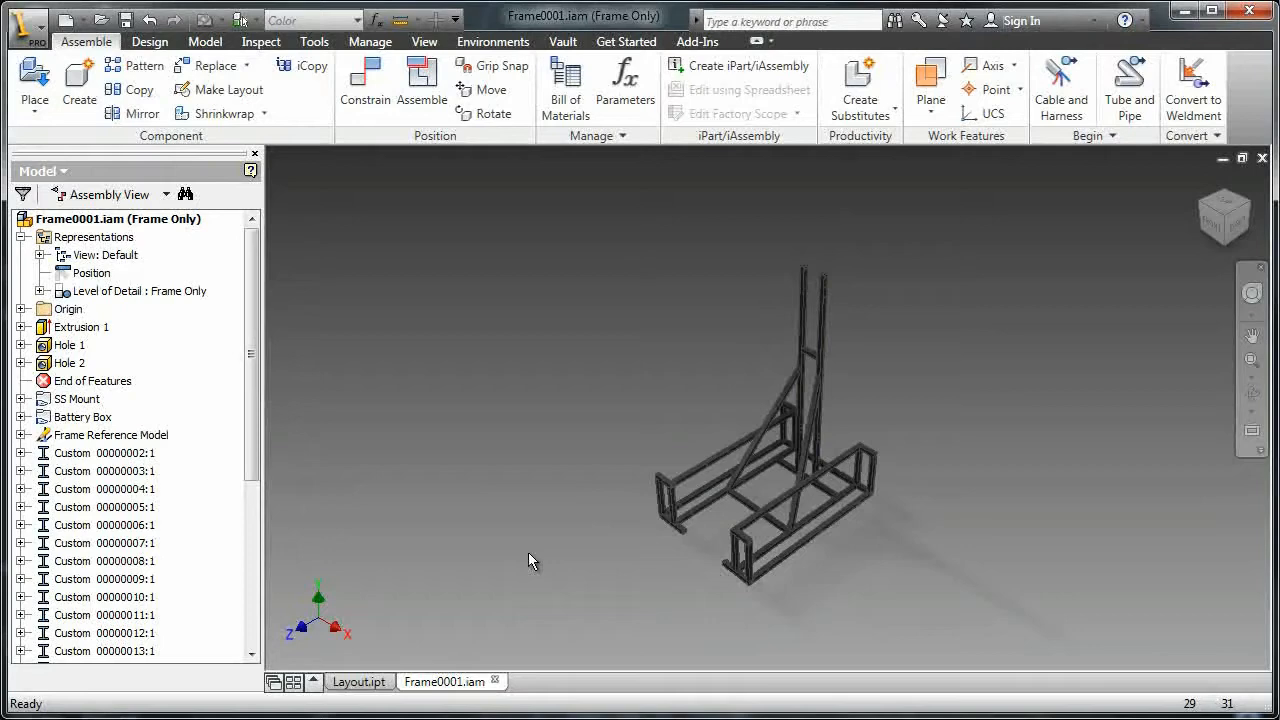
{"action": "mouse_move", "coordinate": [445, 408]}
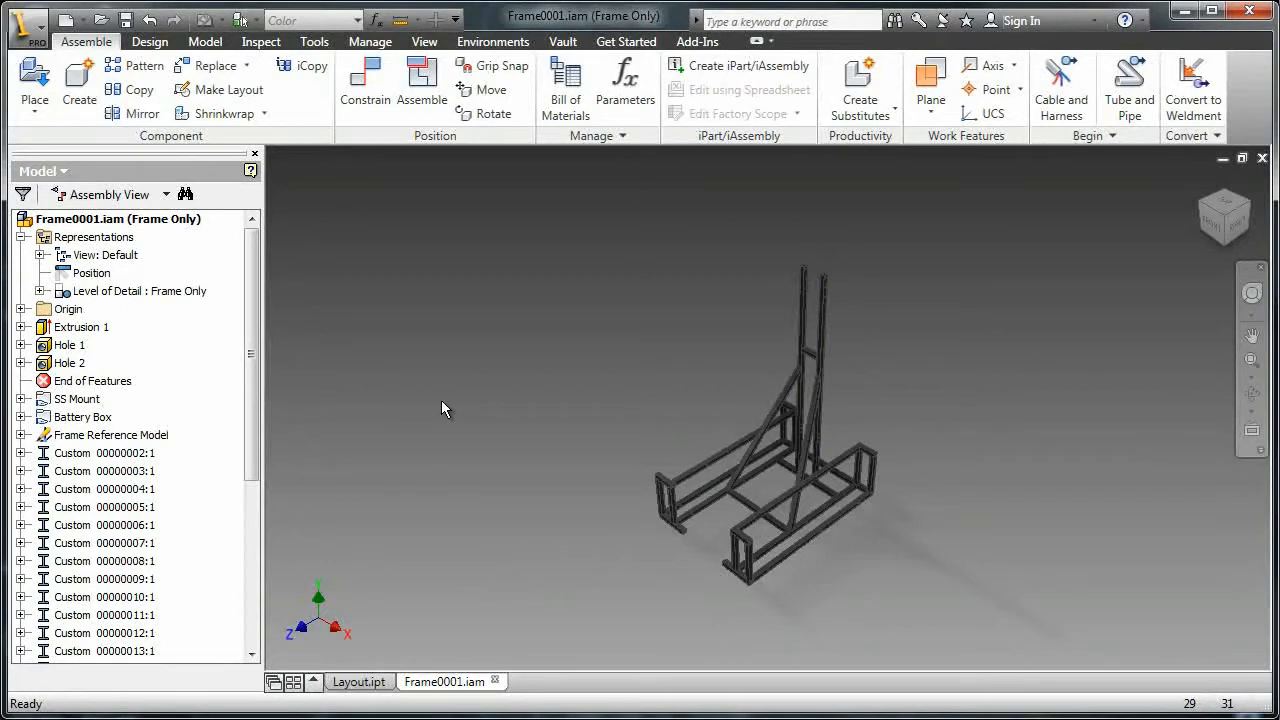
{"action": "mouse_move", "coordinate": [428, 387]}
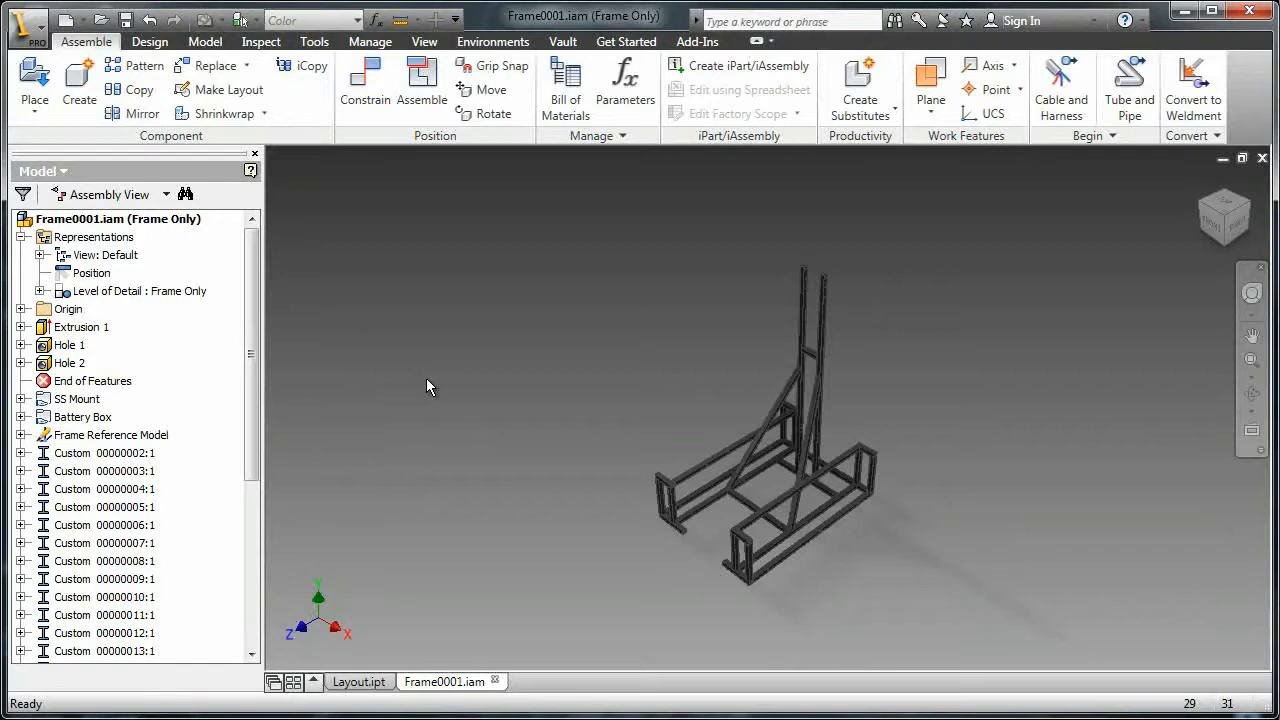
{"action": "left_click", "coordinate": [65, 19]}
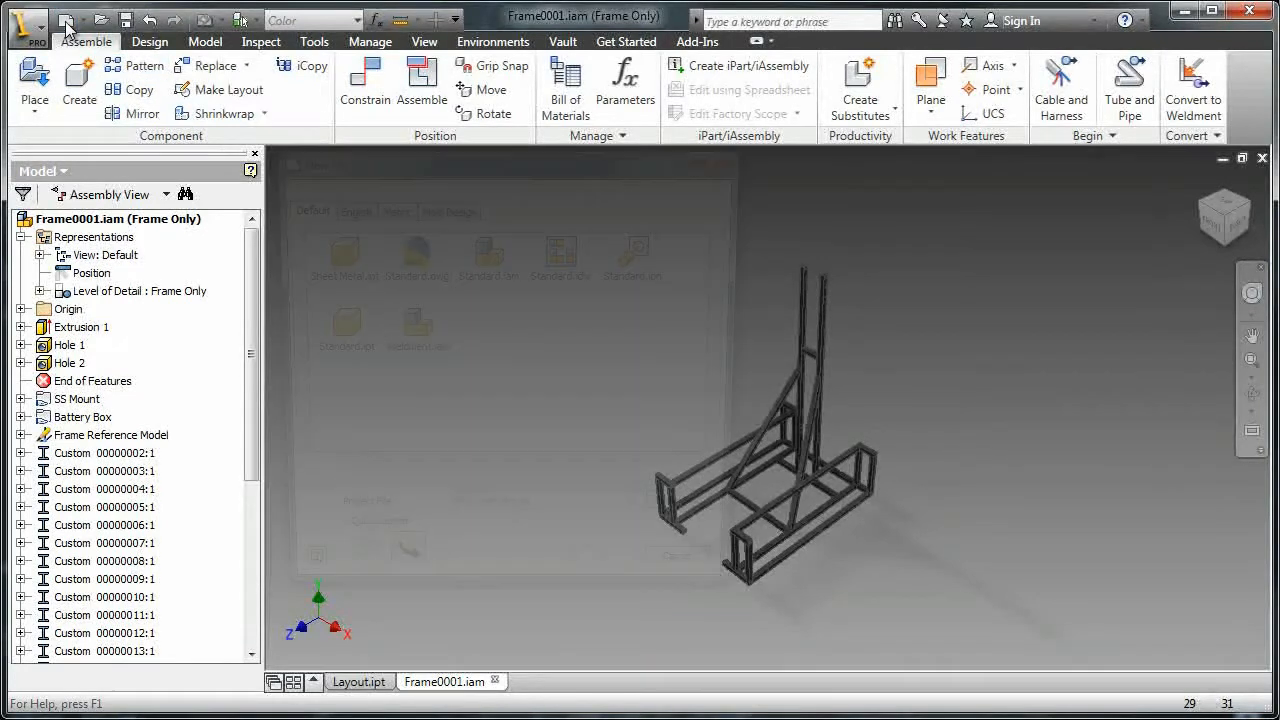
Create a new part with a rectangle constrained equal and centered on the origin
{"action": "left_click", "coordinate": [66, 19]}
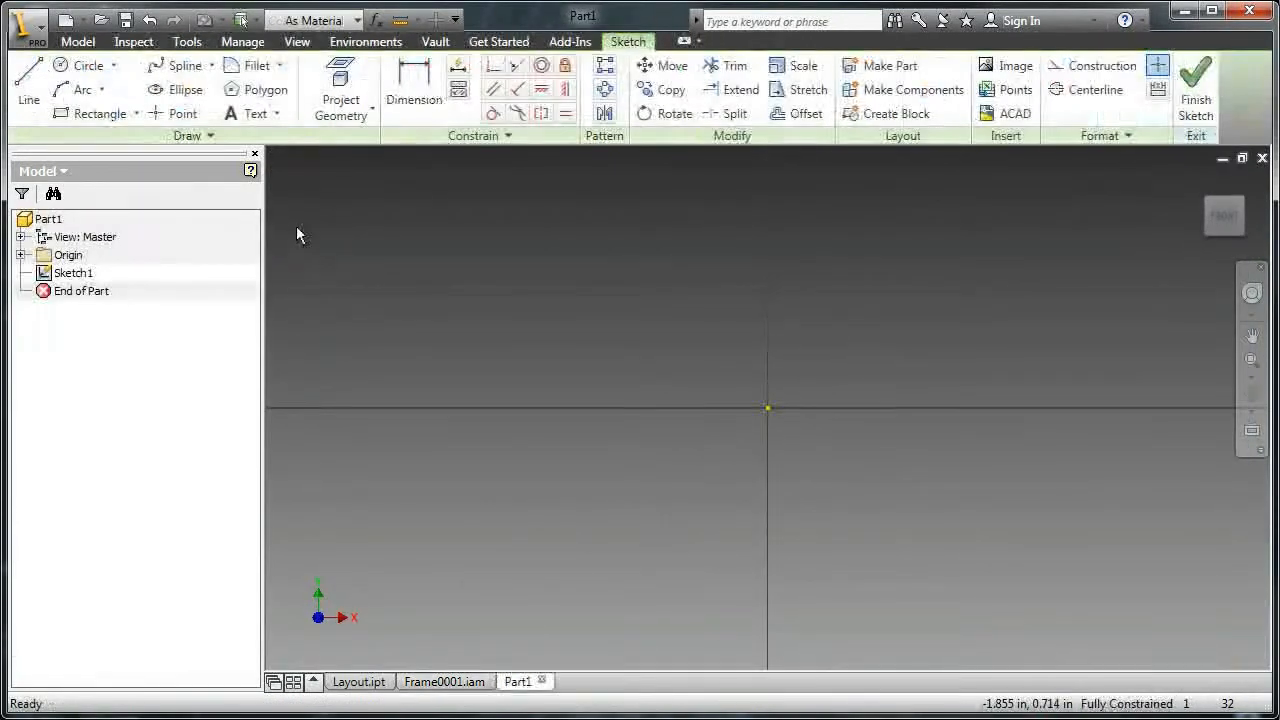
{"action": "left_click", "coordinate": [97, 113]}
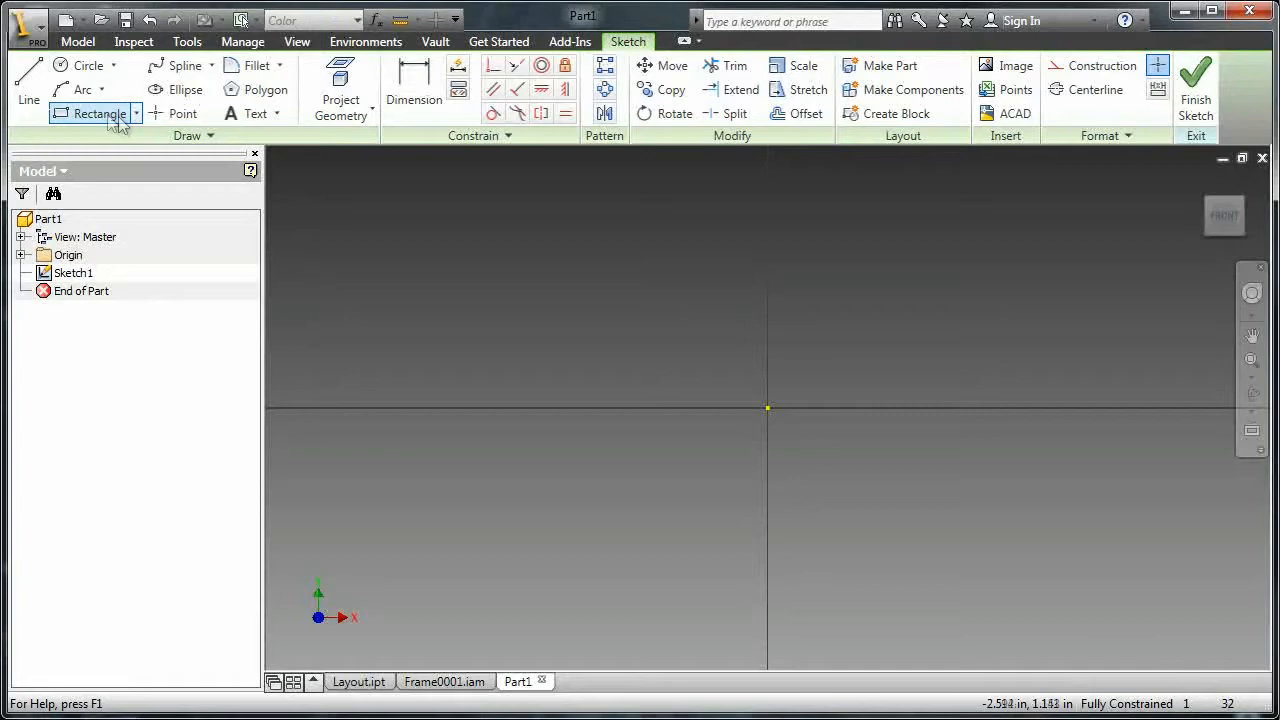
{"action": "left_click", "coordinate": [95, 113]}
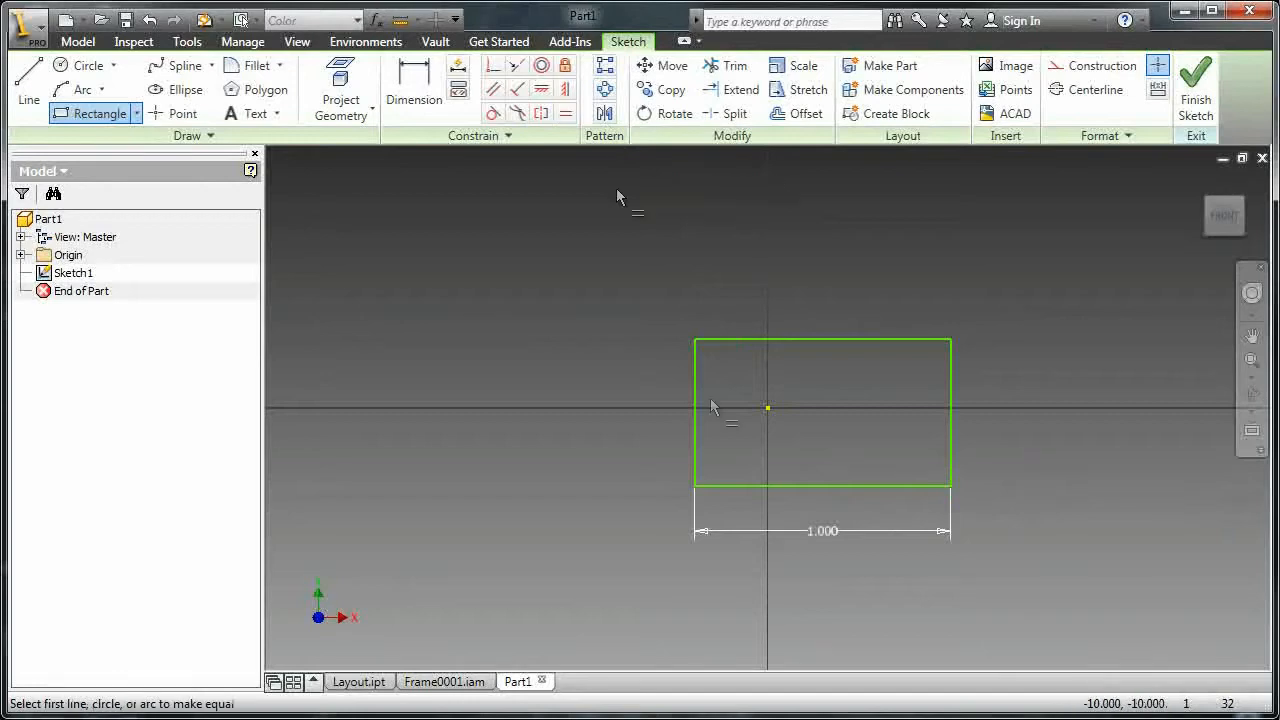
{"action": "left_click", "coordinate": [820, 484]}
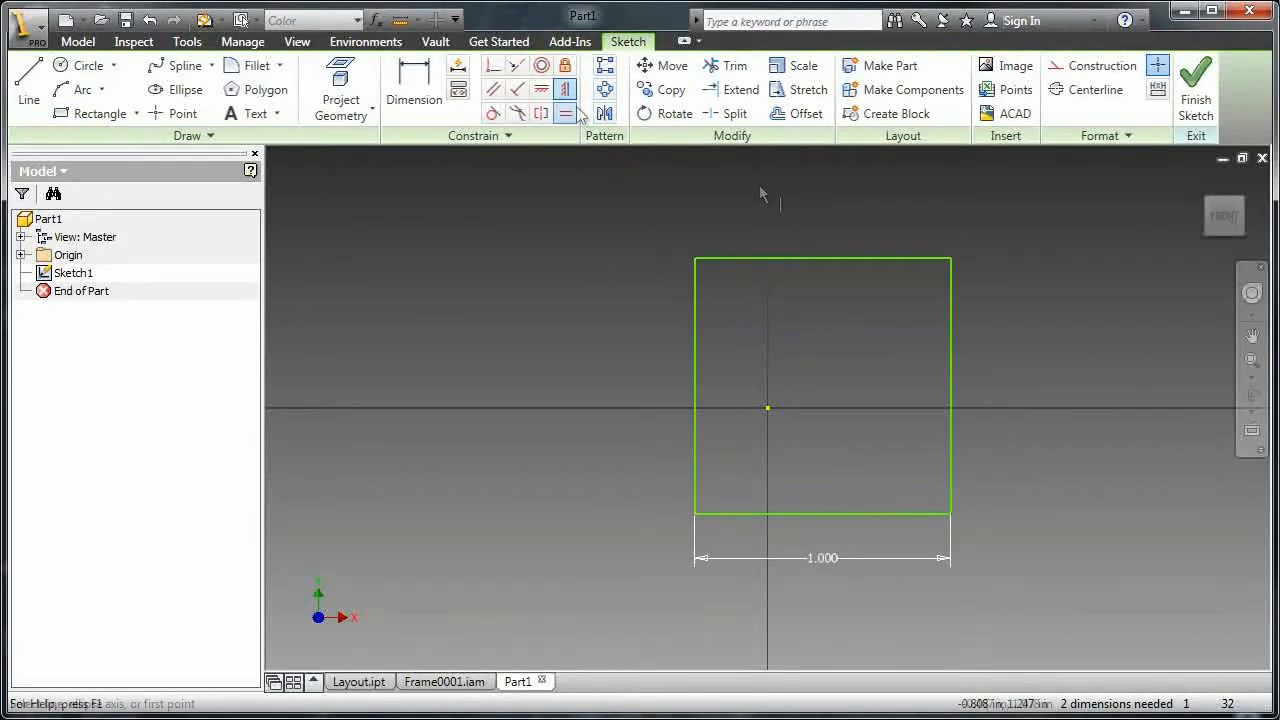
{"action": "left_click", "coordinate": [768, 407]}
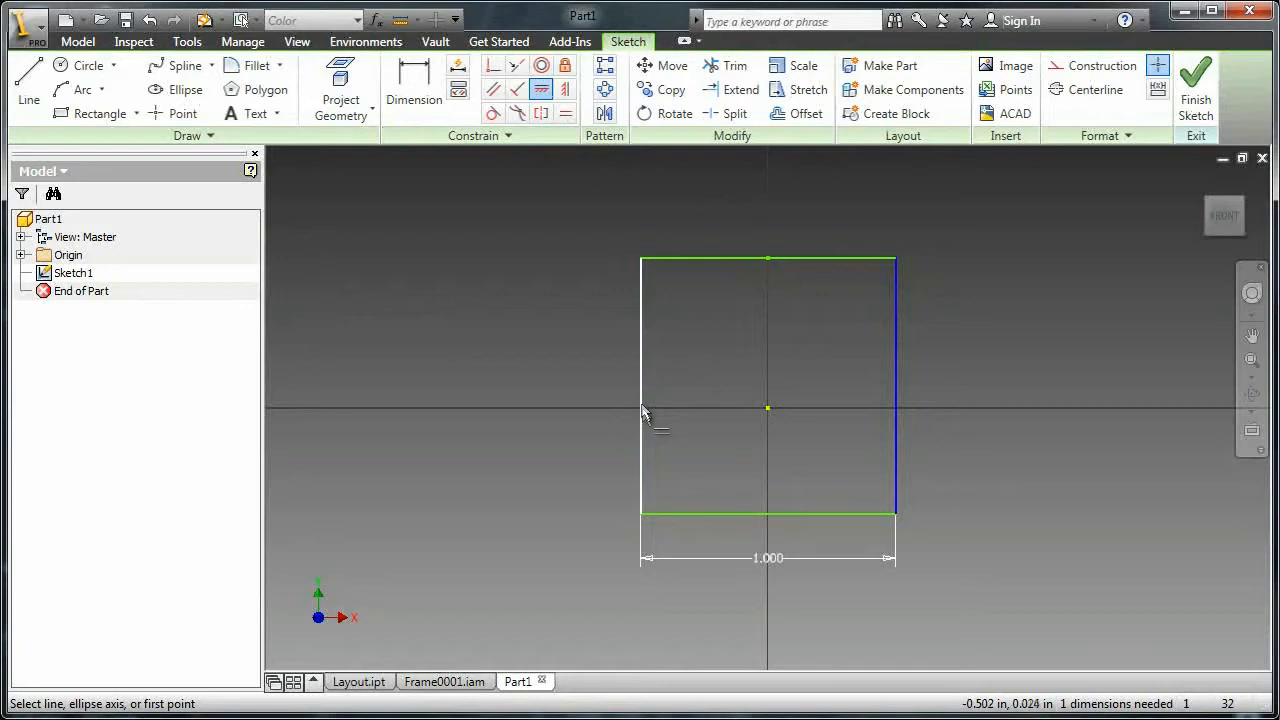
{"action": "left_click", "coordinate": [641, 384]}
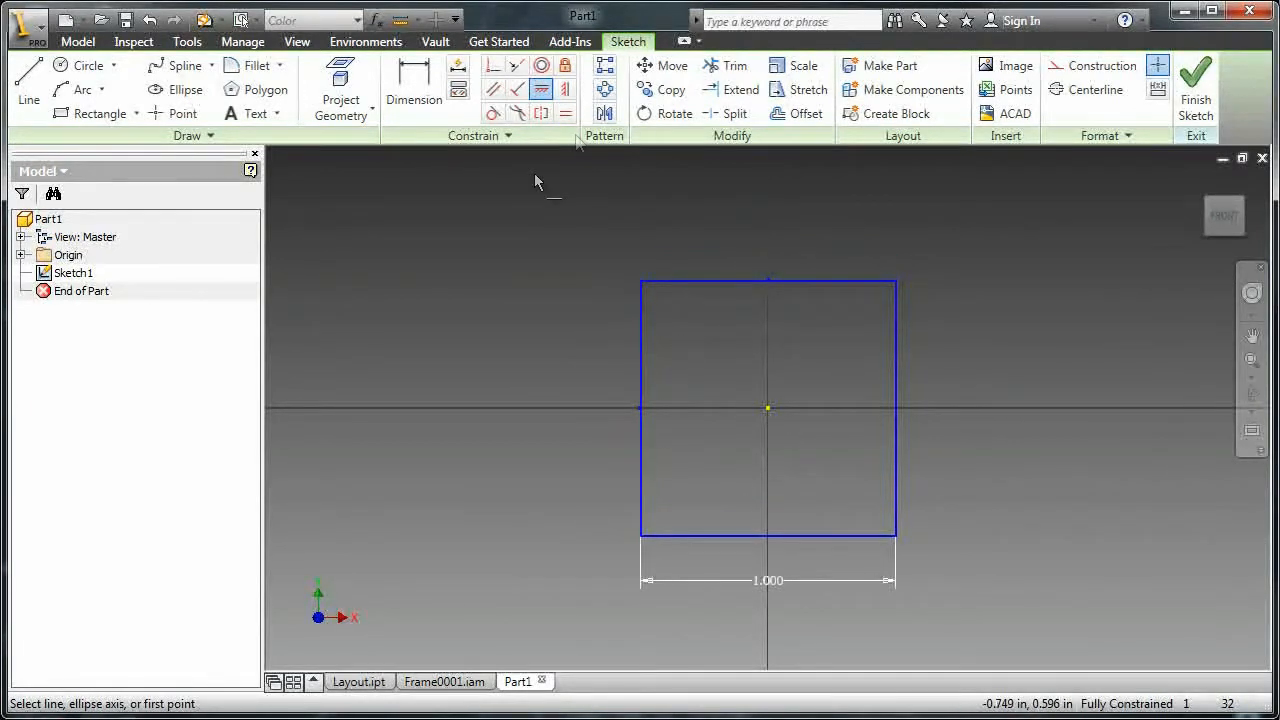
Offset the square inward by a .125 wall thickness
{"action": "left_click", "coordinate": [796, 113]}
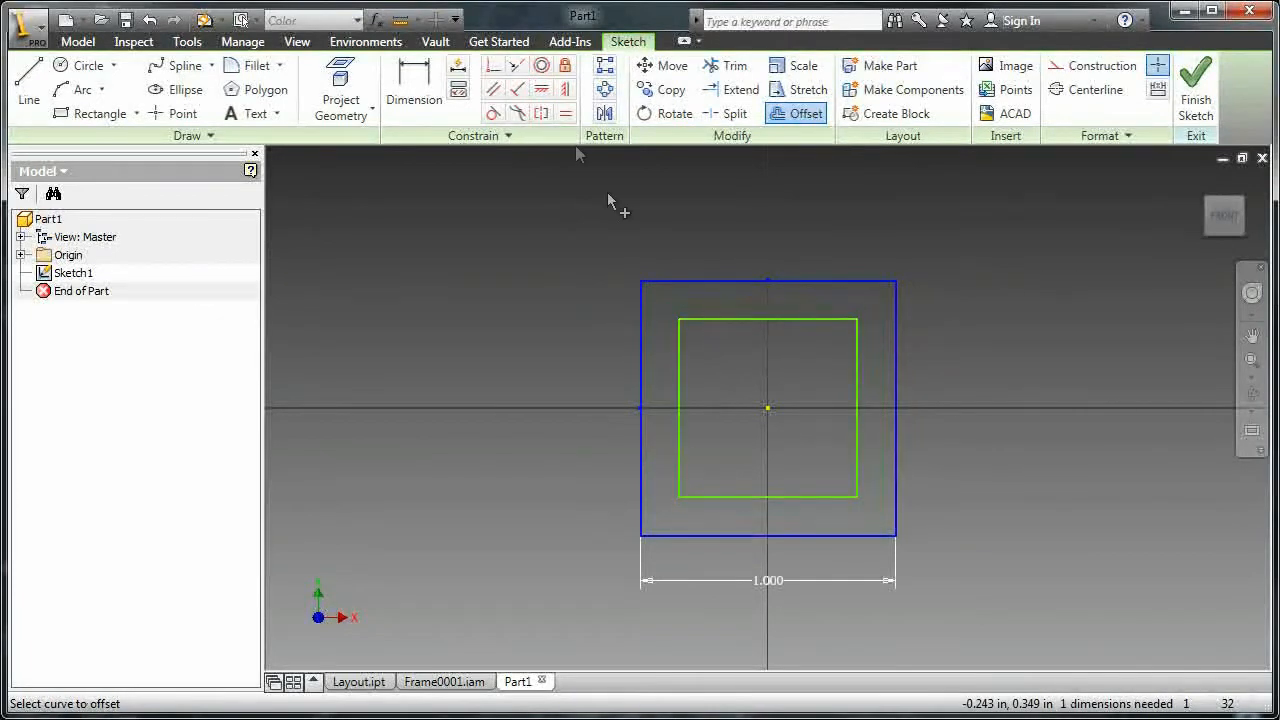
{"action": "right_click", "coordinate": [630, 245]}
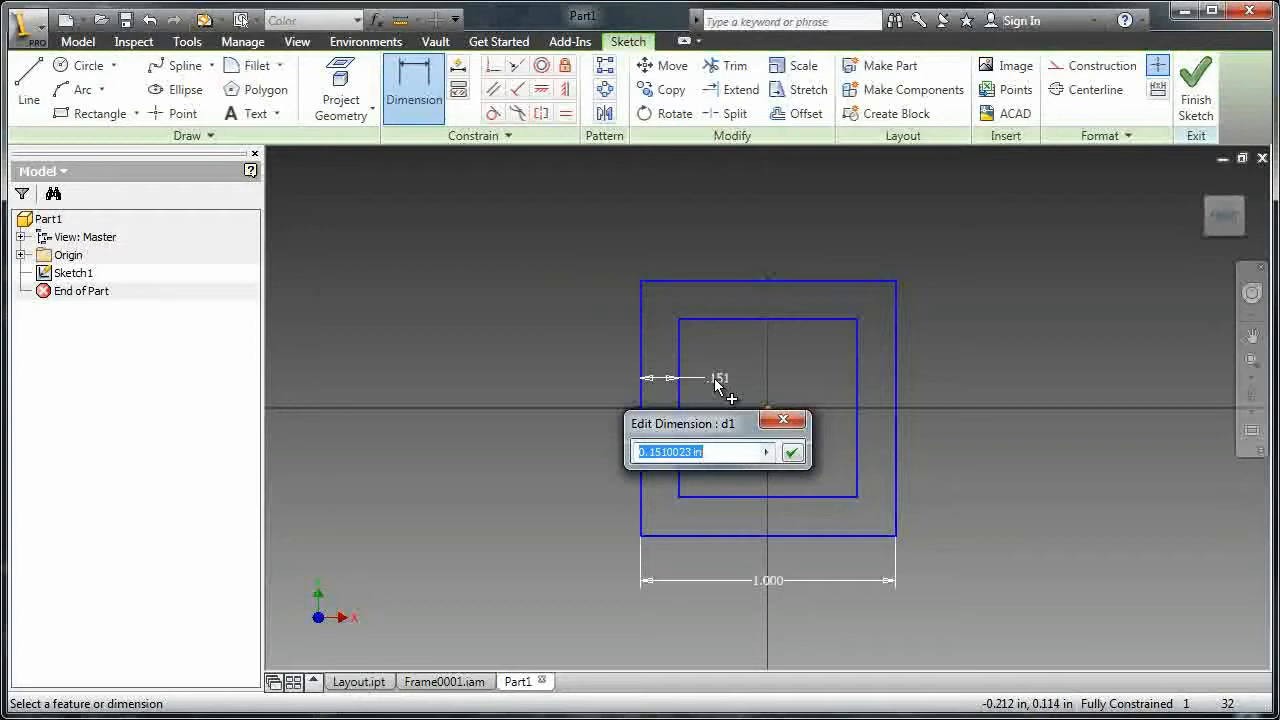
{"action": "type", "text": ".125"}
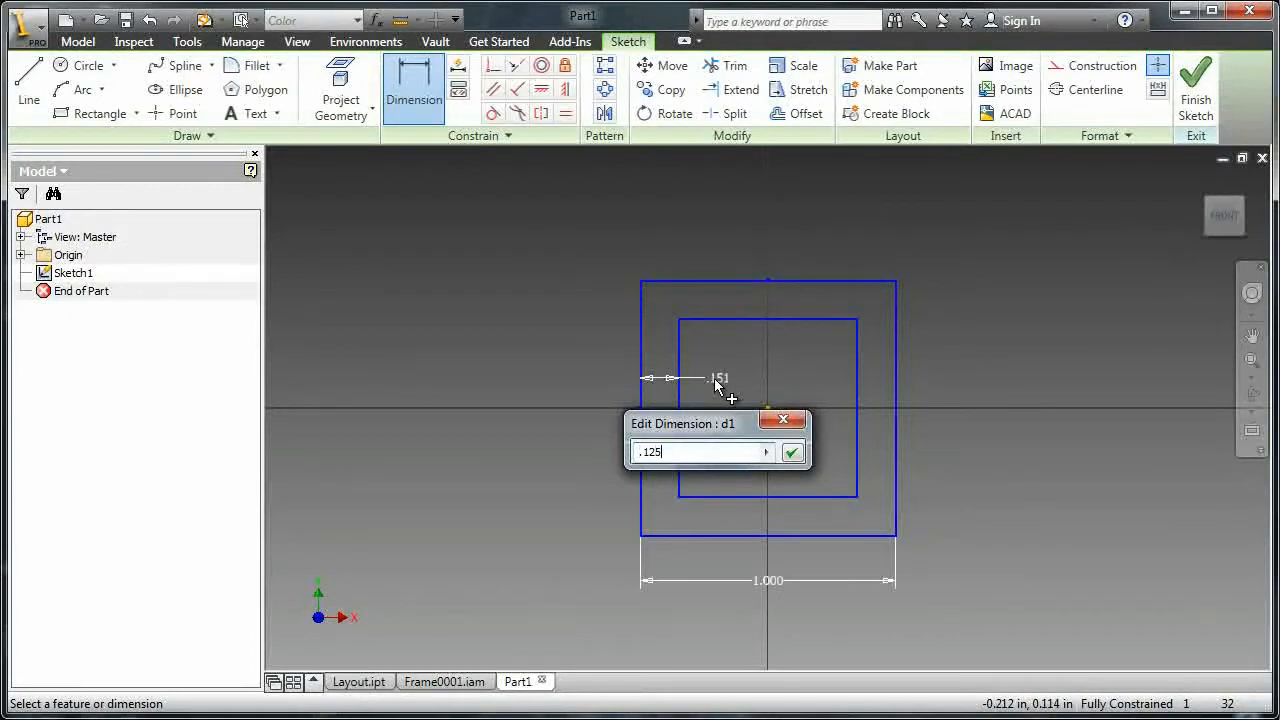
{"action": "left_click", "coordinate": [791, 452]}
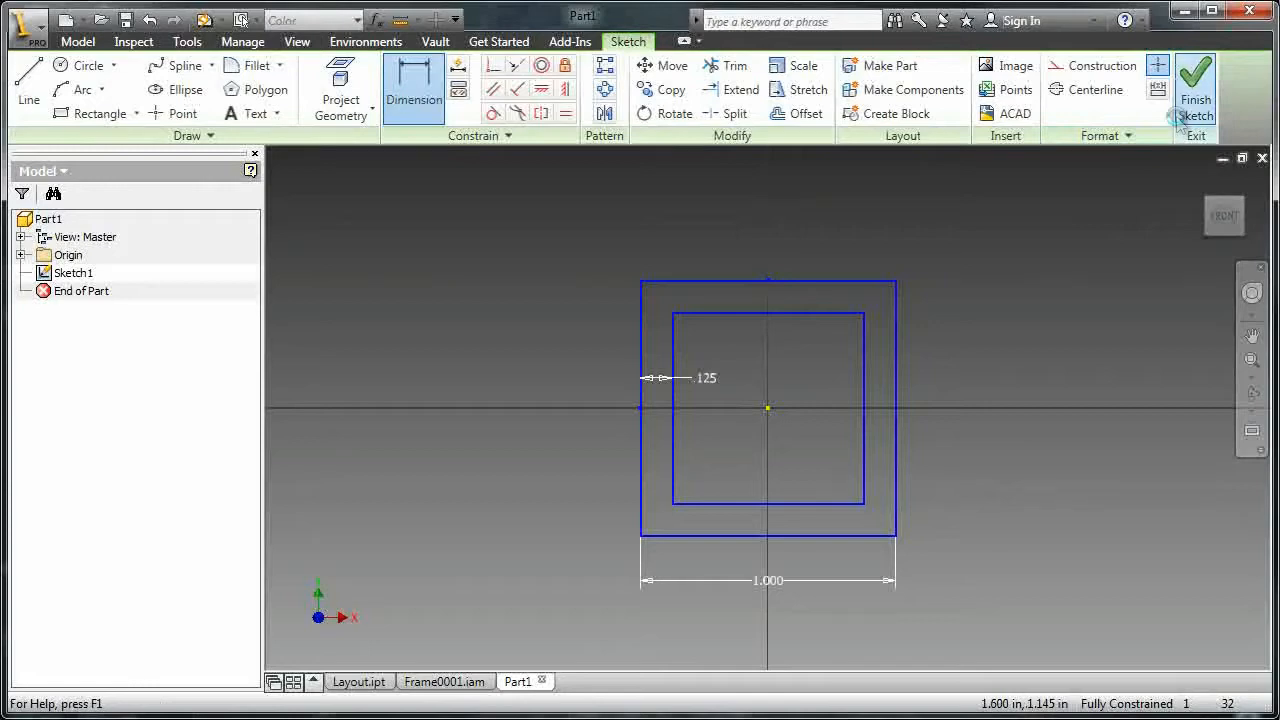
Finish the sketch and extrude the tube ring profile with length=2
{"action": "left_click", "coordinate": [1195, 90]}
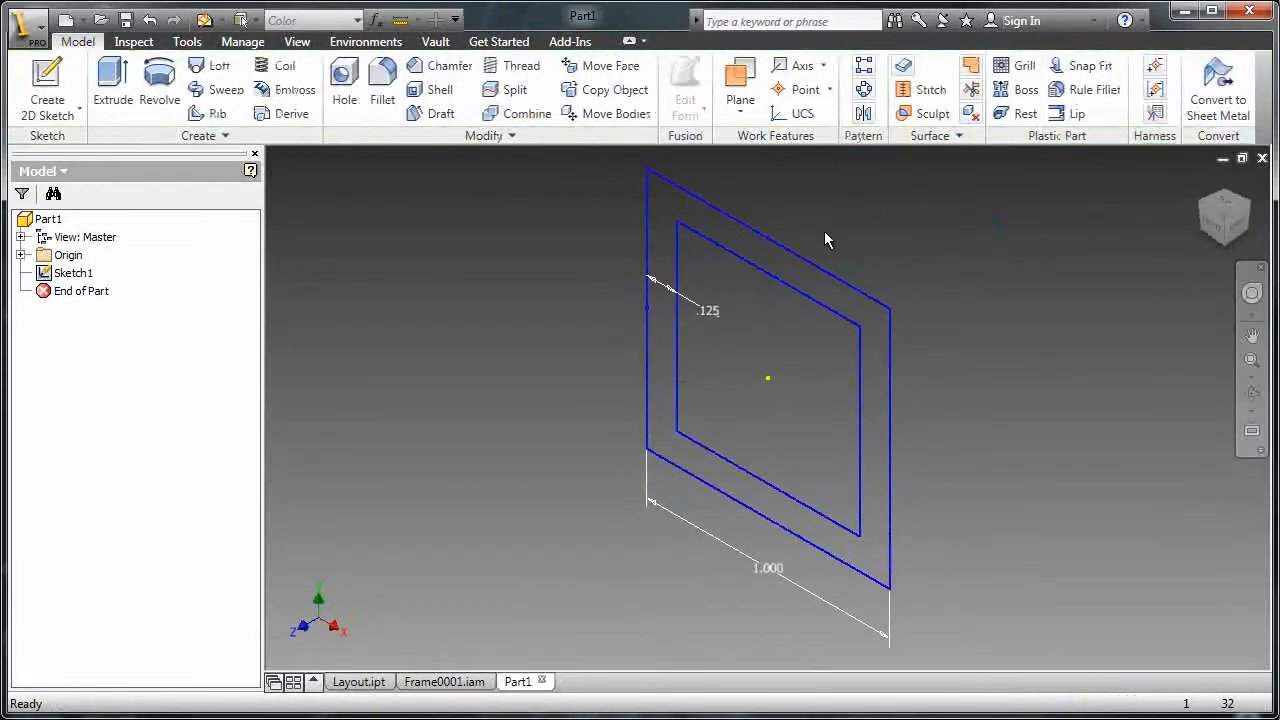
{"action": "left_click", "coordinate": [112, 88]}
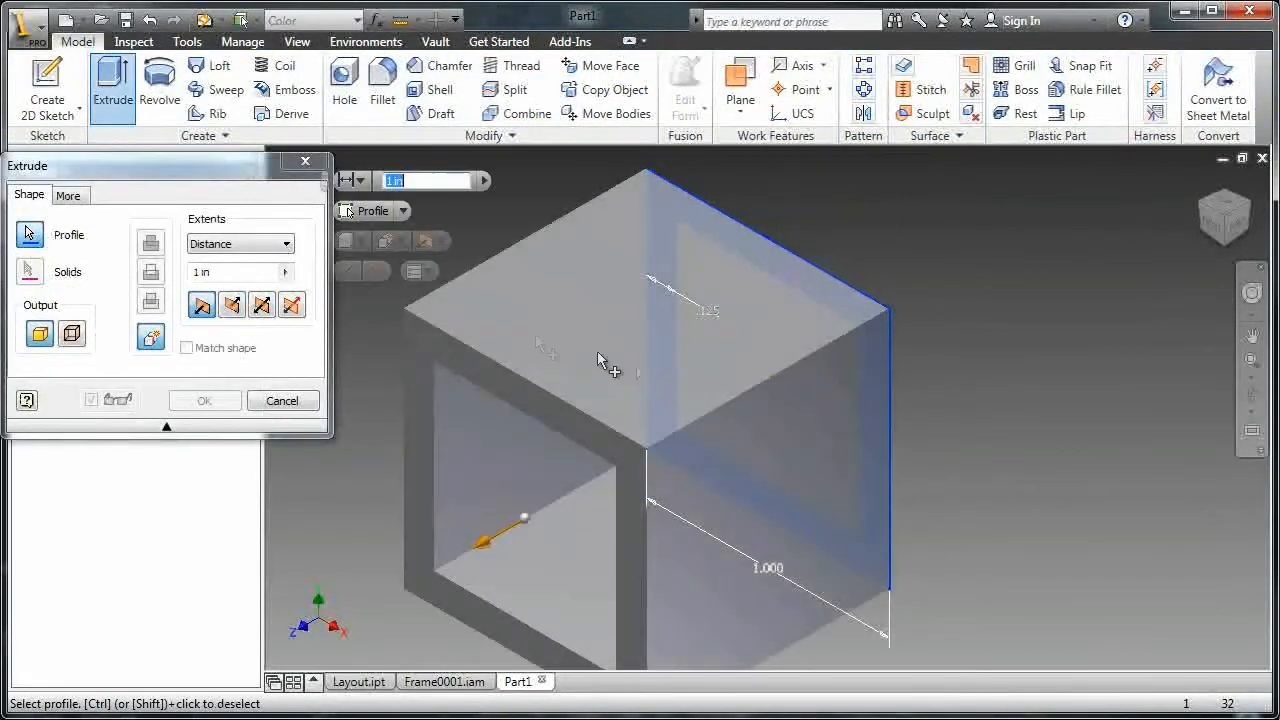
{"action": "type", "text": "leng"}
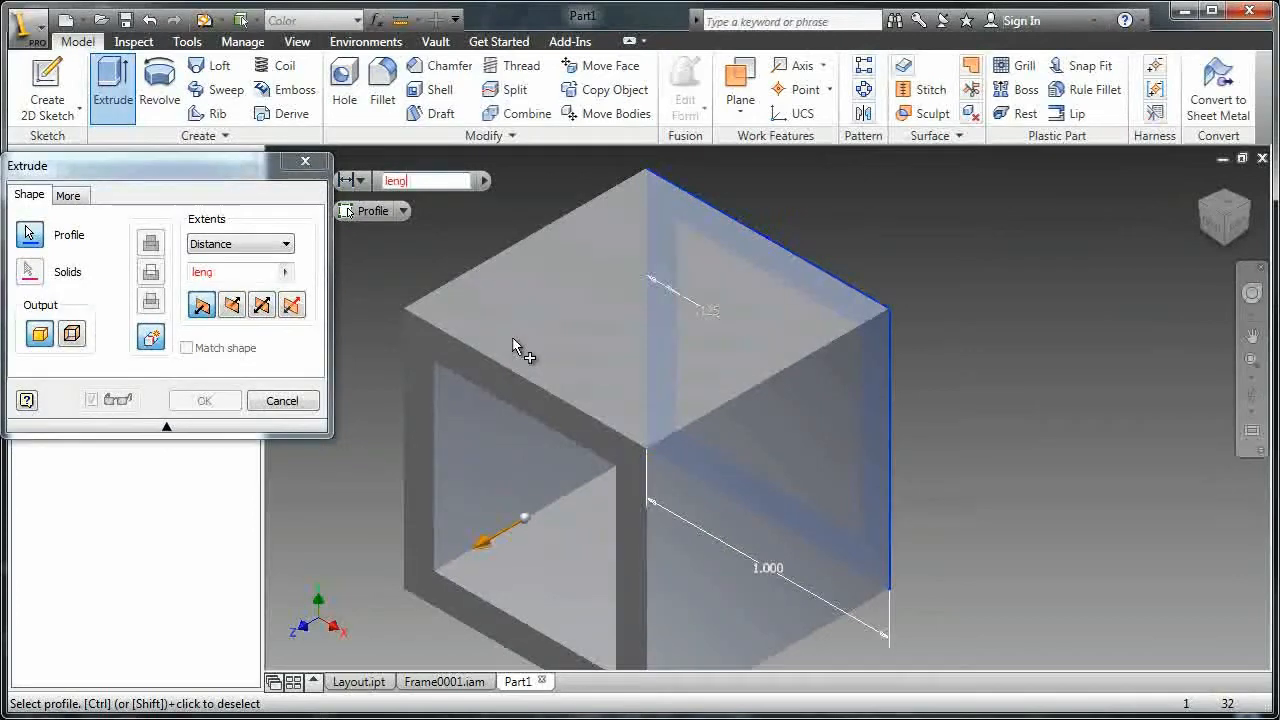
{"action": "type", "text": "length=2"}
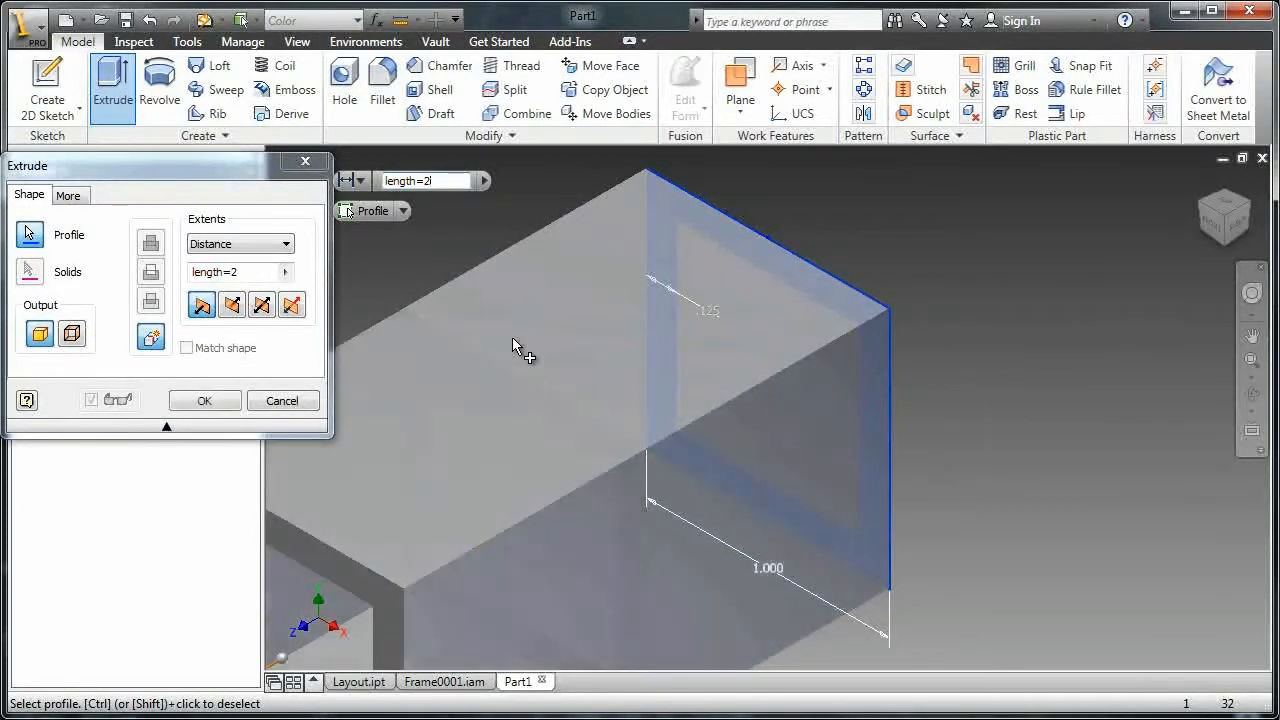
{"action": "left_click", "coordinate": [204, 400]}
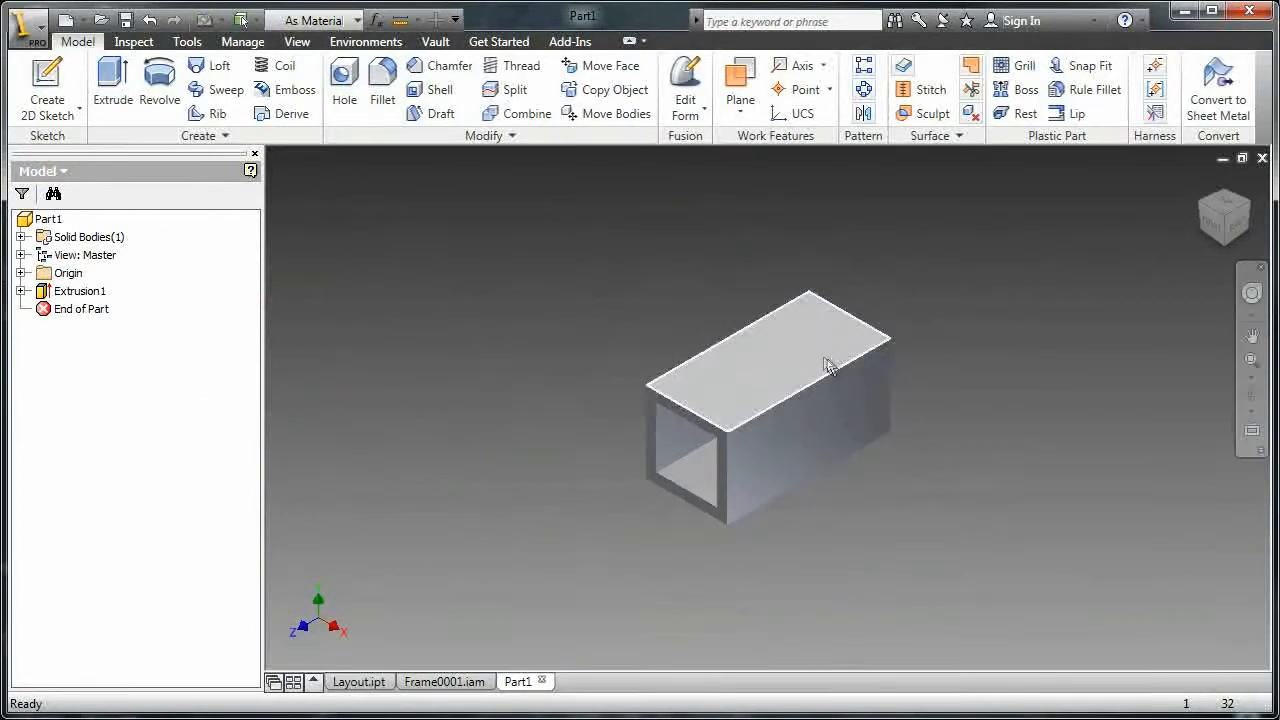
Open the project settings and its content library configuration
{"action": "left_click", "coordinate": [498, 41]}
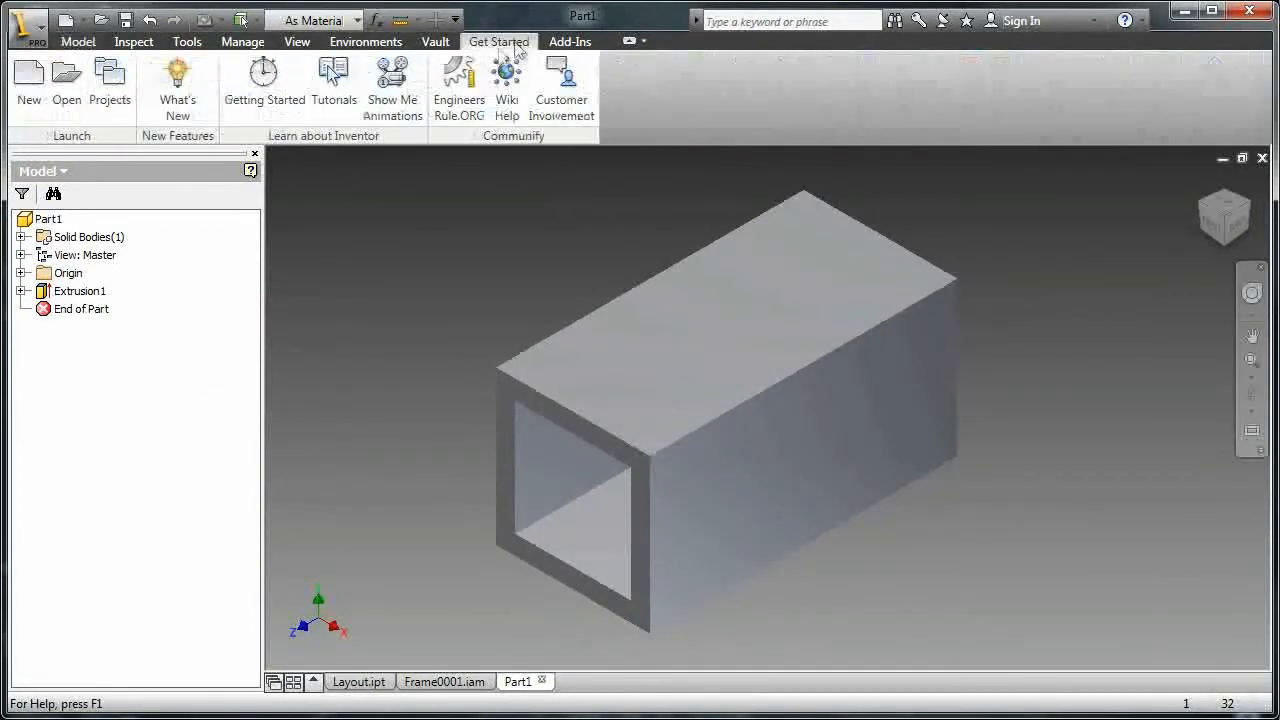
{"action": "left_click", "coordinate": [110, 80]}
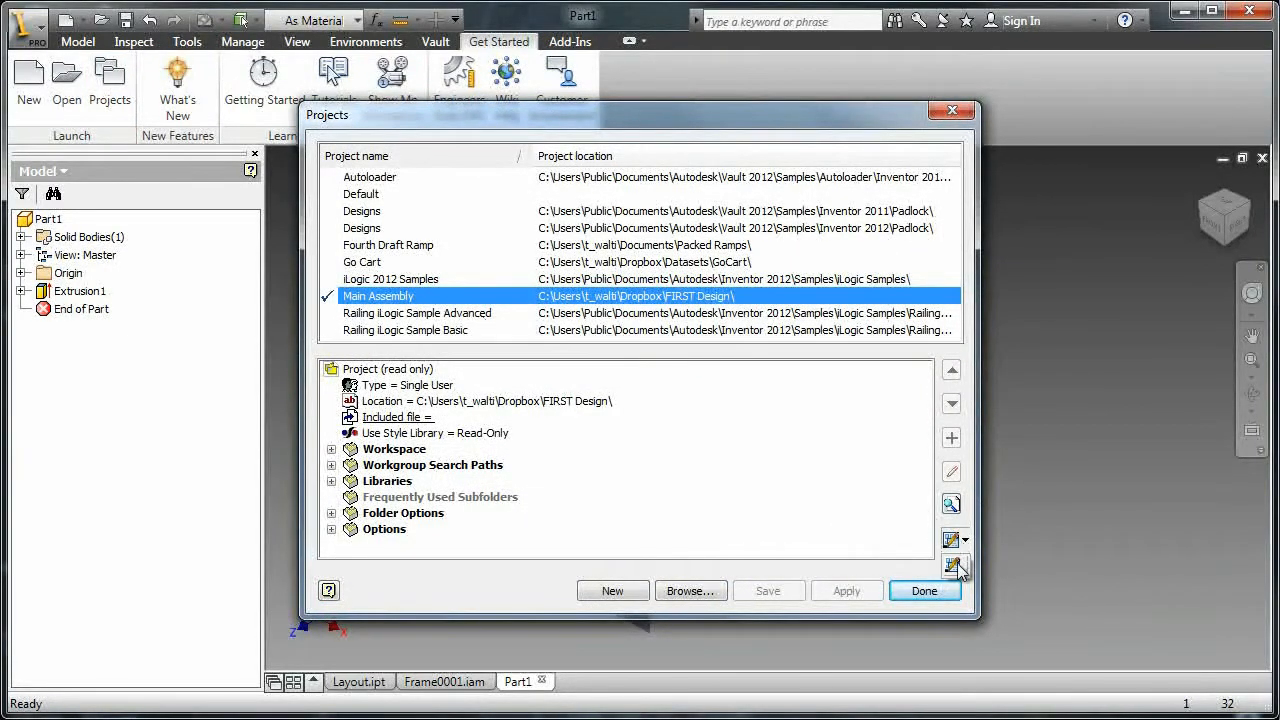
{"action": "left_click", "coordinate": [955, 565]}
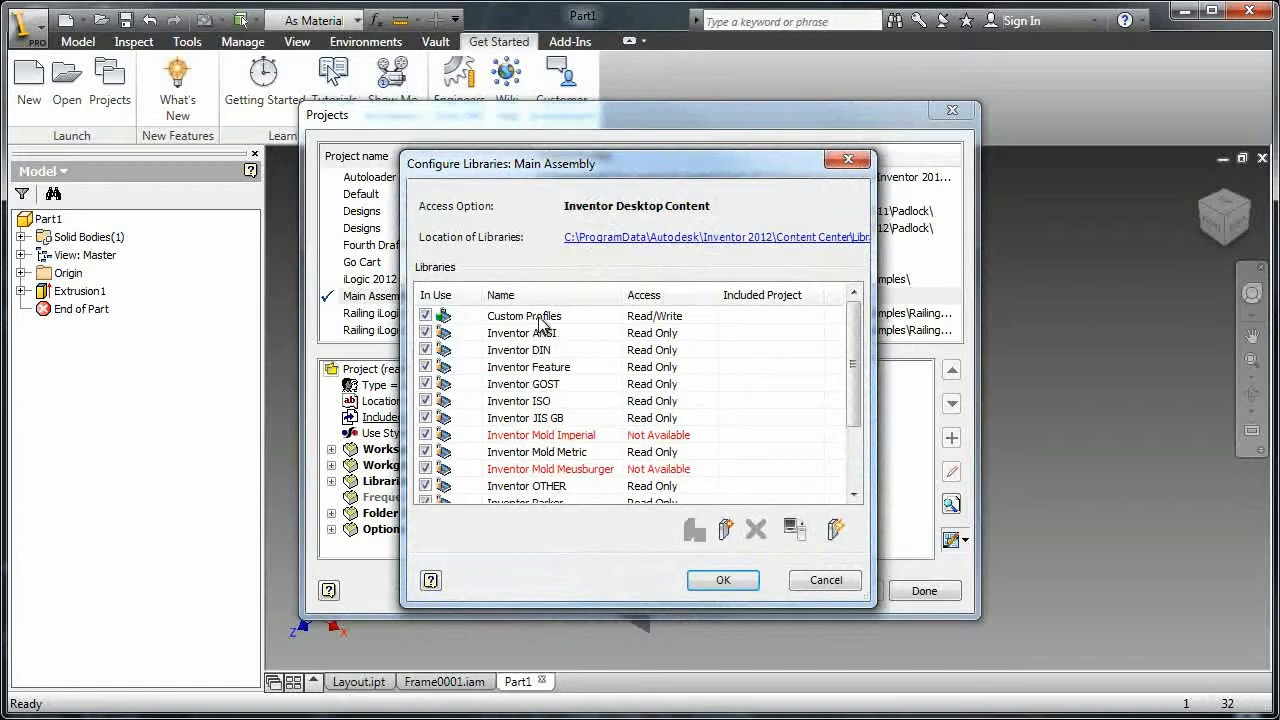
{"action": "mouse_move", "coordinate": [610, 330]}
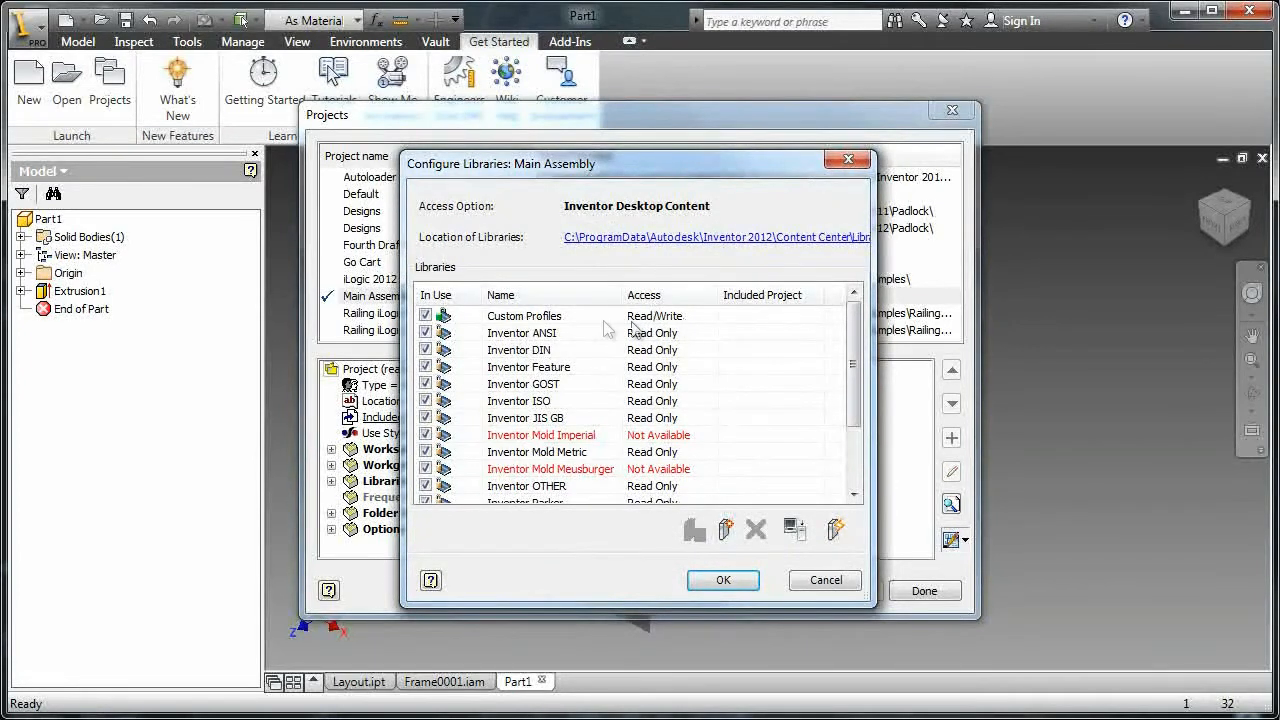
{"action": "mouse_move", "coordinate": [668, 333]}
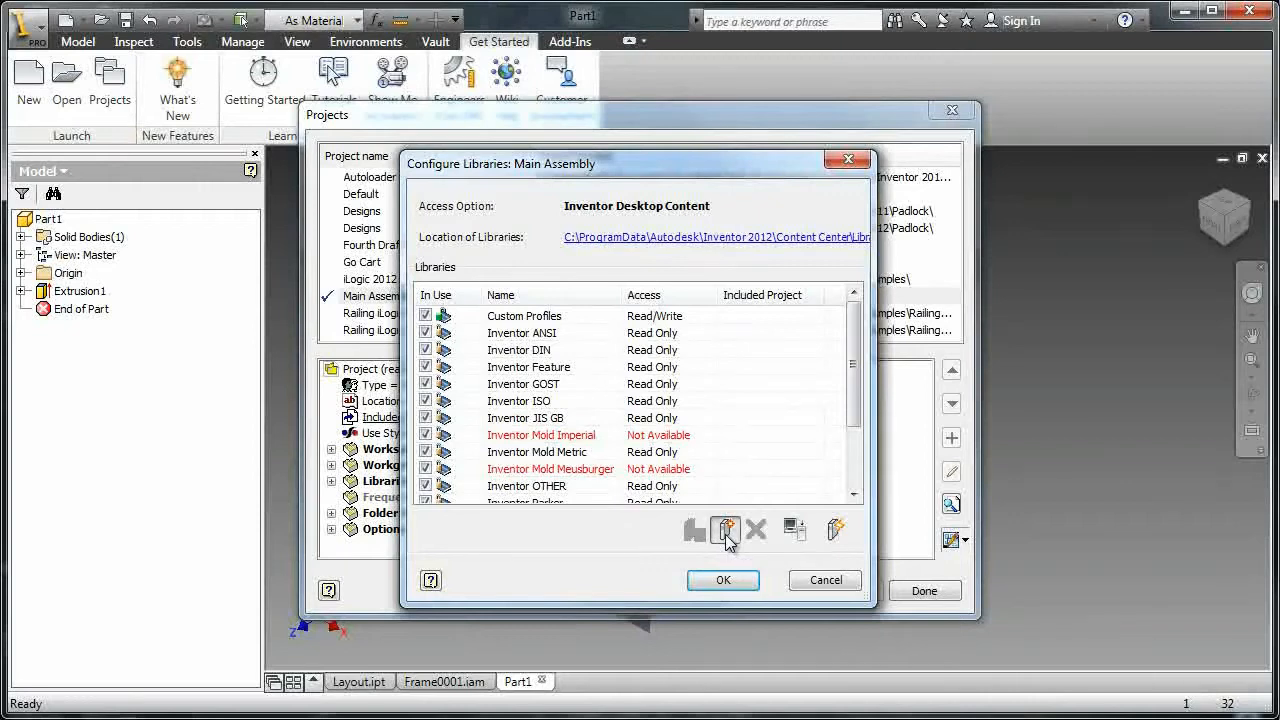
Cancel the new 'Custom Library', keeping the existing library configuration
{"action": "left_click", "coordinate": [725, 530]}
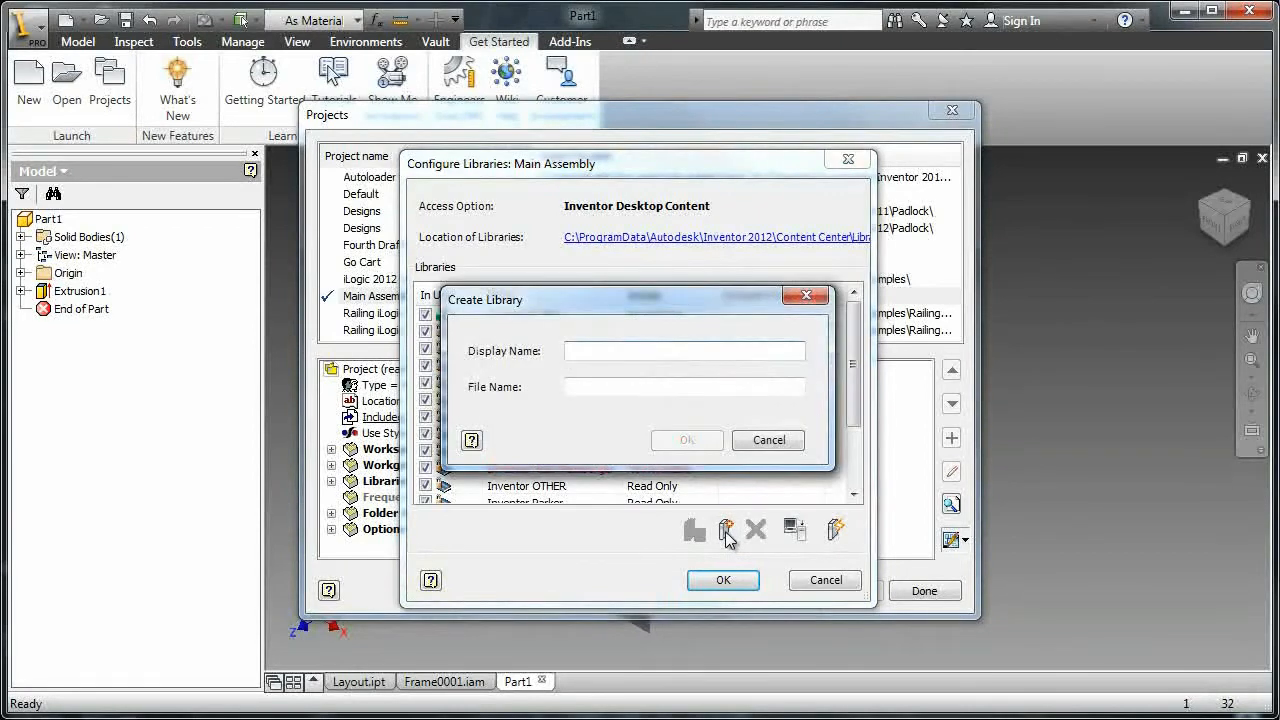
{"action": "type", "text": "Custom"}
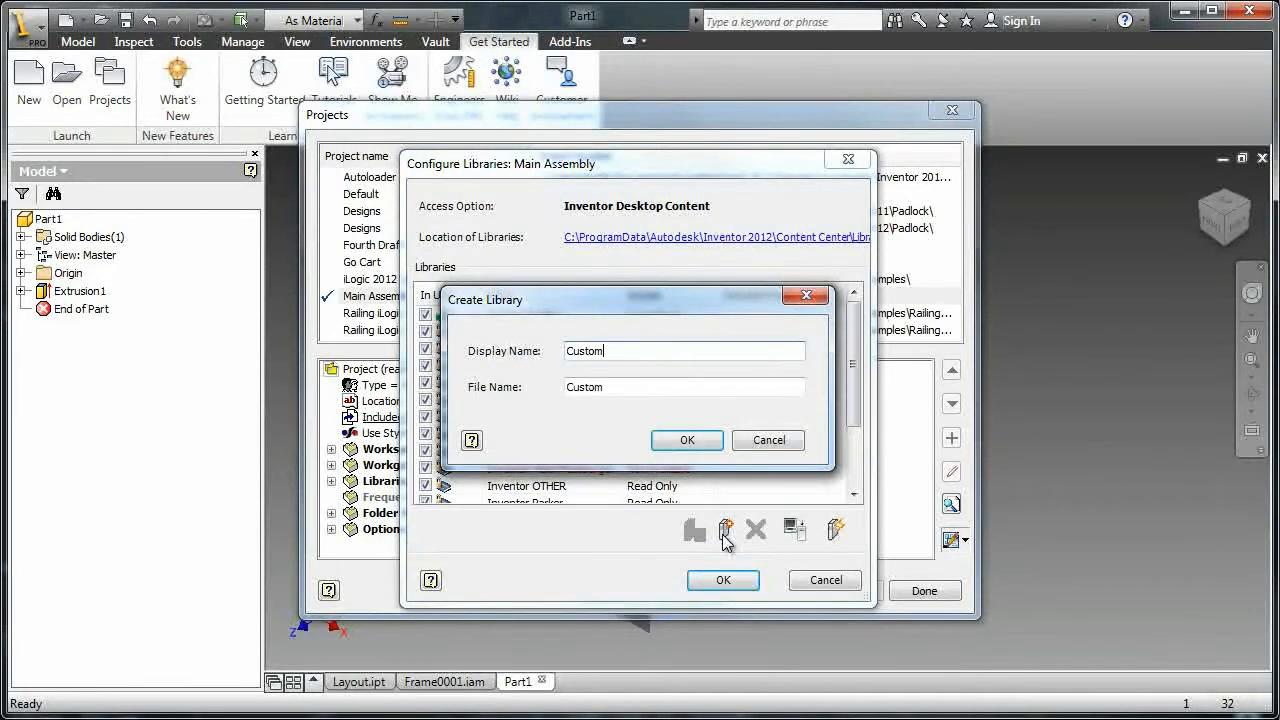
{"action": "type", "text": "L"}
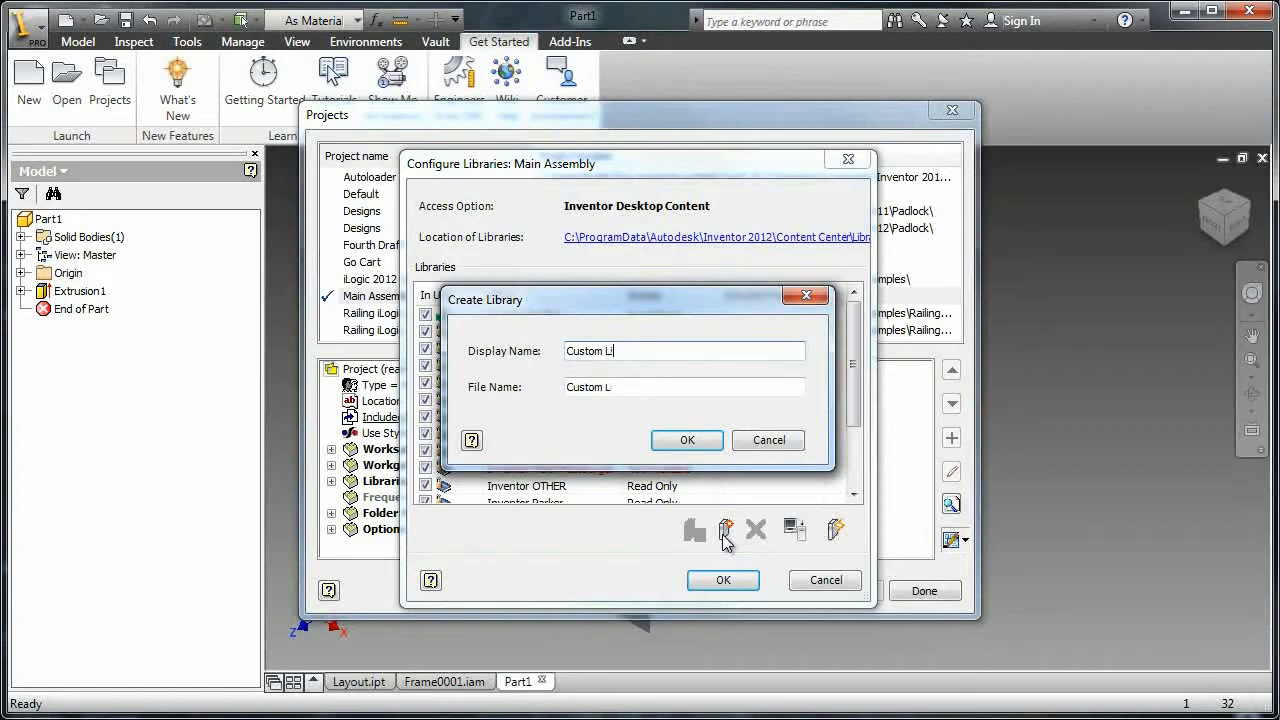
{"action": "type", "text": "brary"}
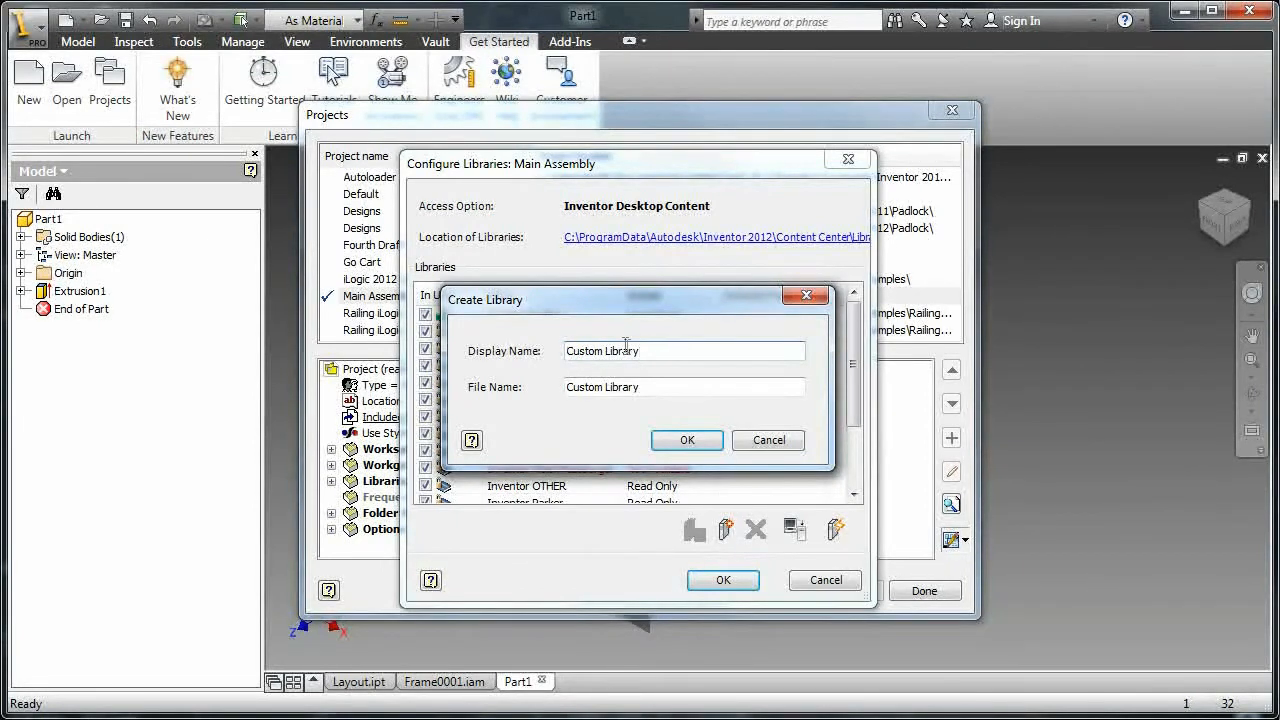
{"action": "mouse_move", "coordinate": [768, 440]}
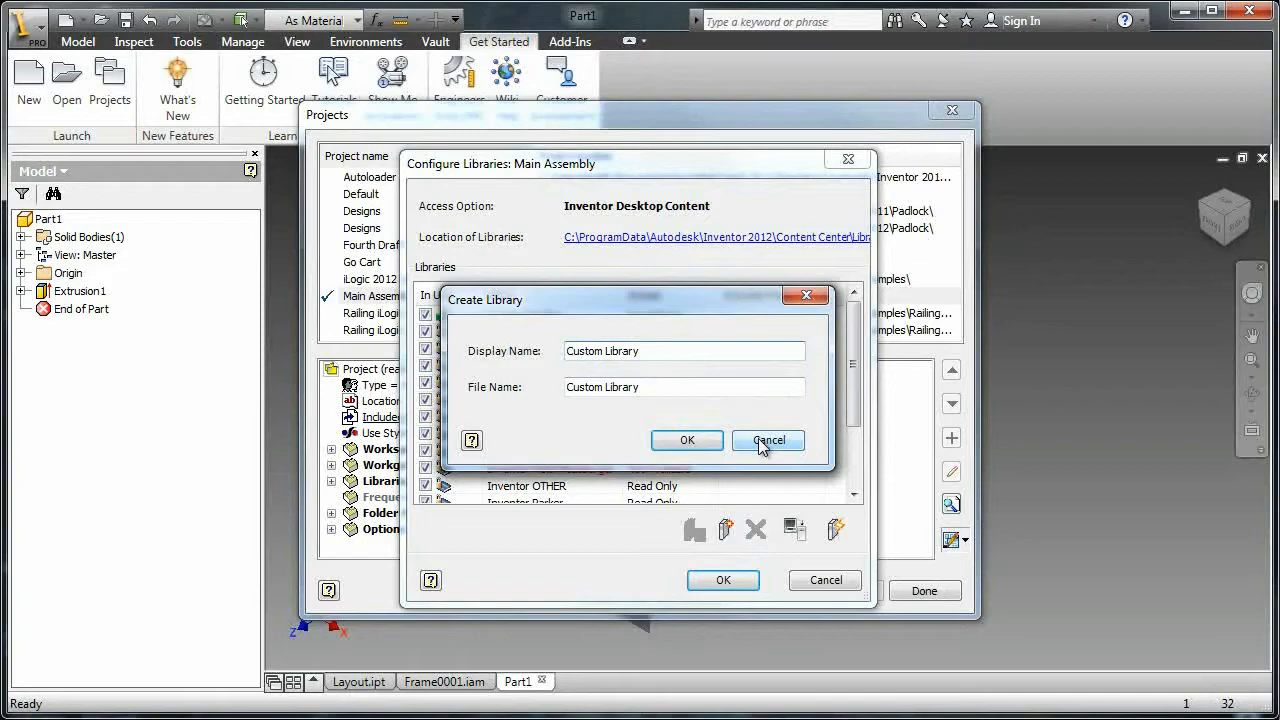
{"action": "left_click", "coordinate": [767, 441]}
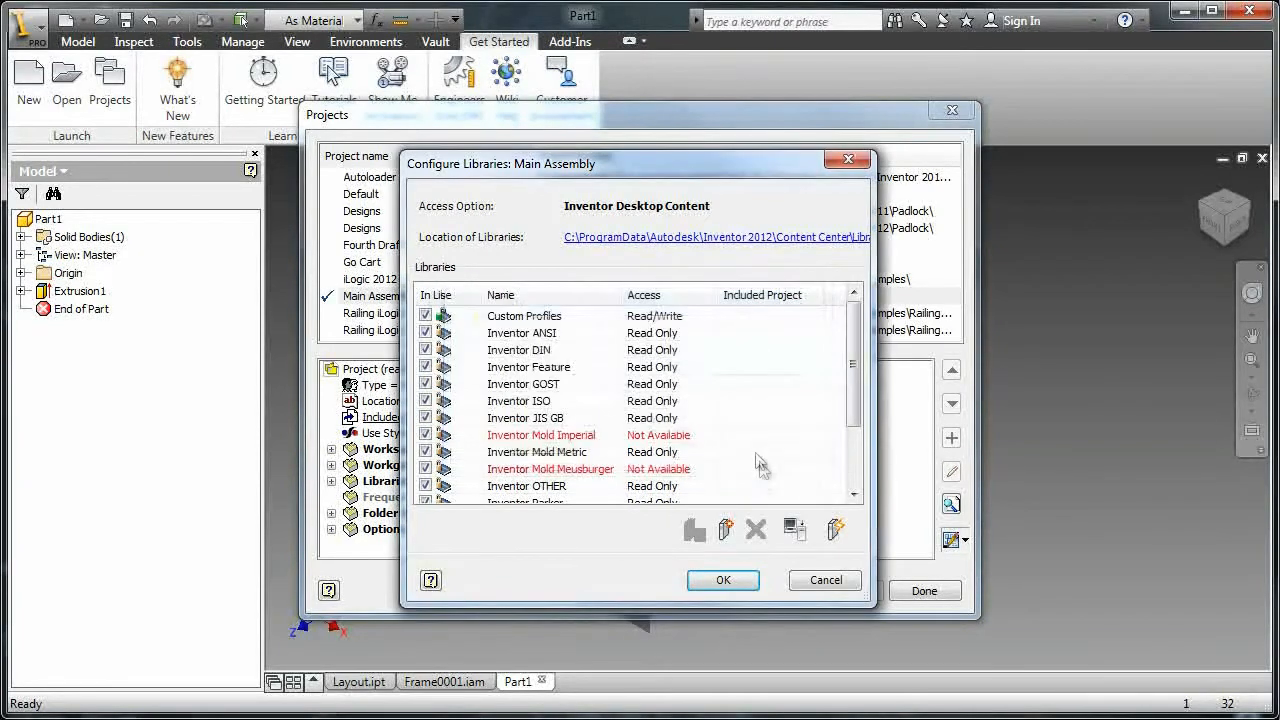
{"action": "mouse_move", "coordinate": [723, 580]}
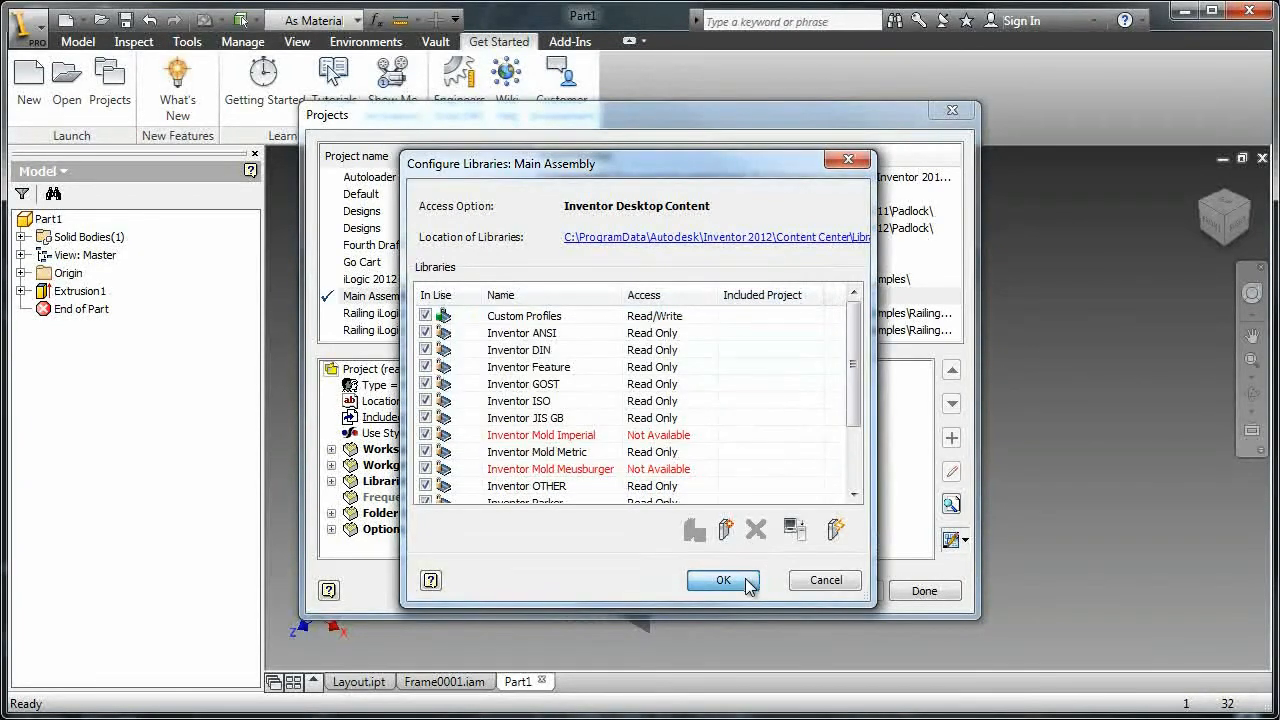
{"action": "left_click", "coordinate": [724, 581]}
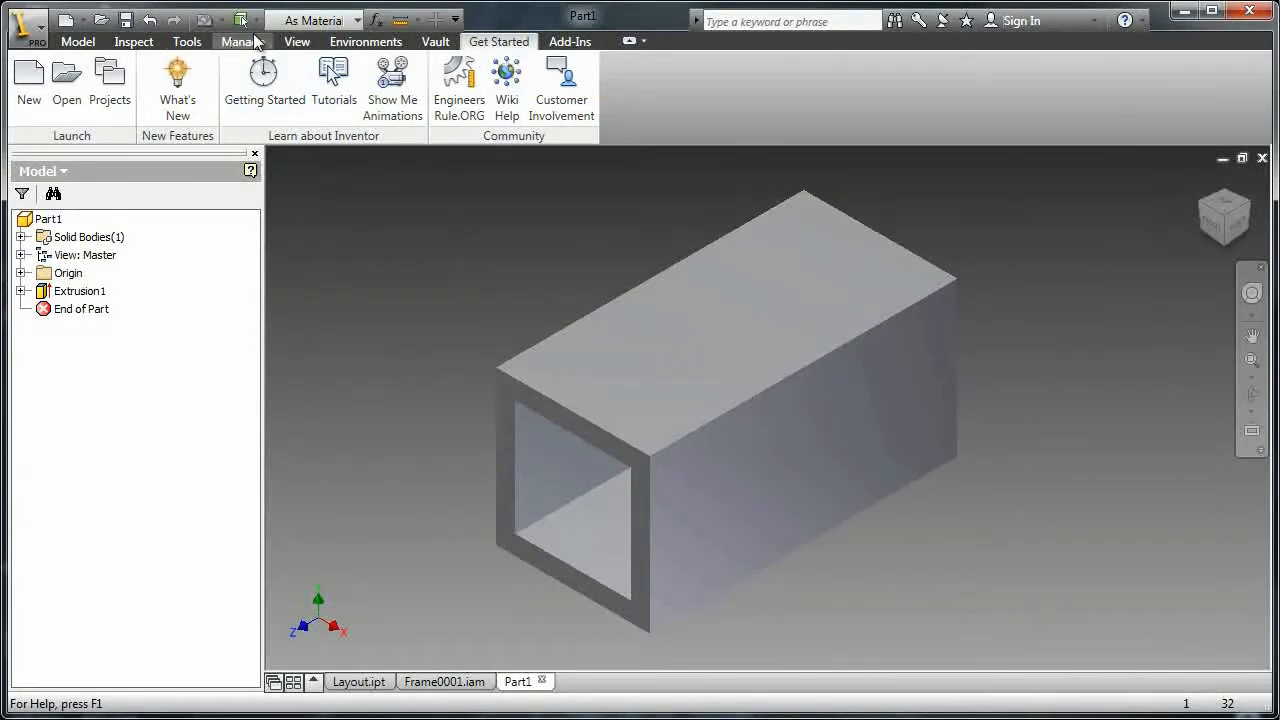
{"action": "left_click", "coordinate": [241, 41]}
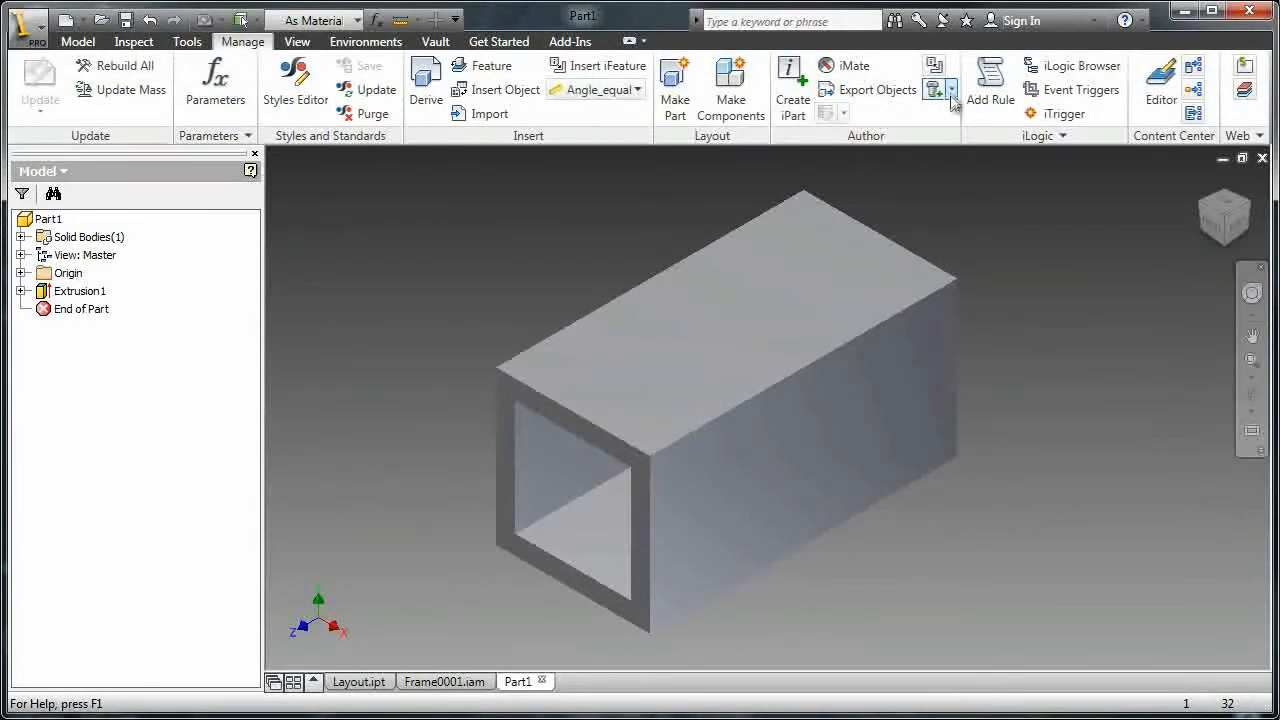
Author the tube as a Structural Shape, saving it as 1x1x.125 Tube Profile
{"action": "left_click", "coordinate": [937, 80]}
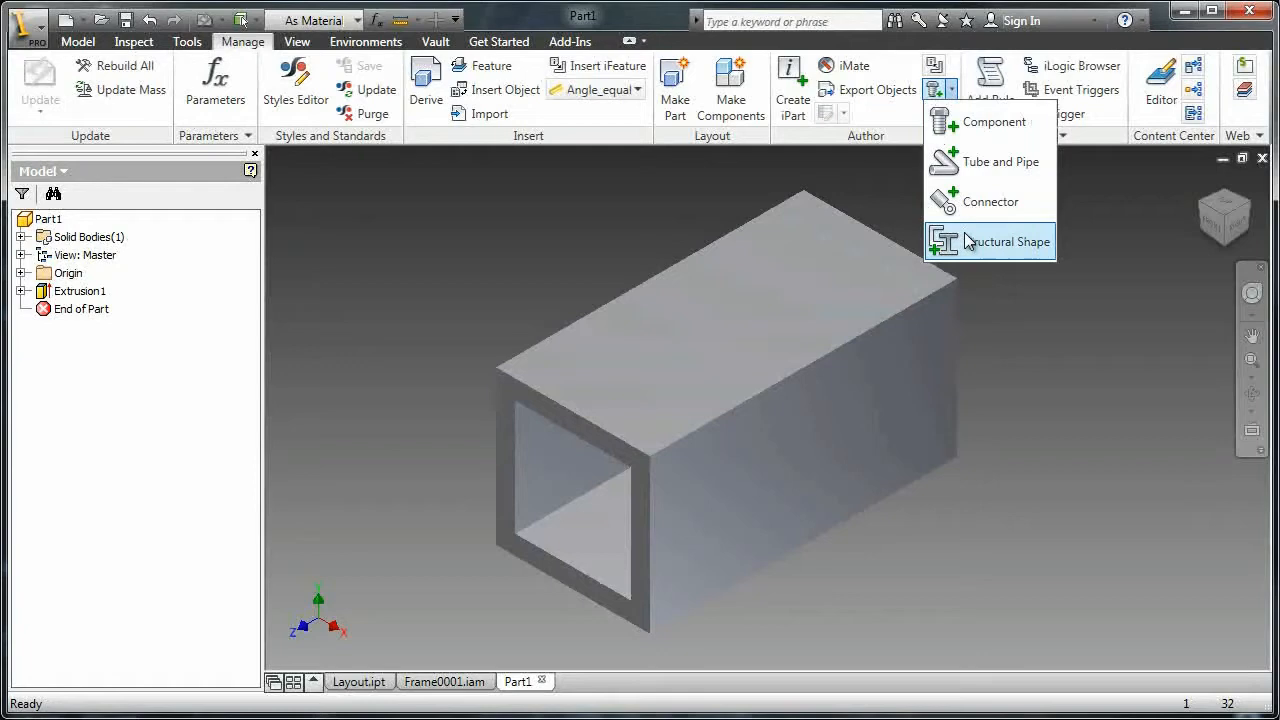
{"action": "left_click", "coordinate": [1005, 241]}
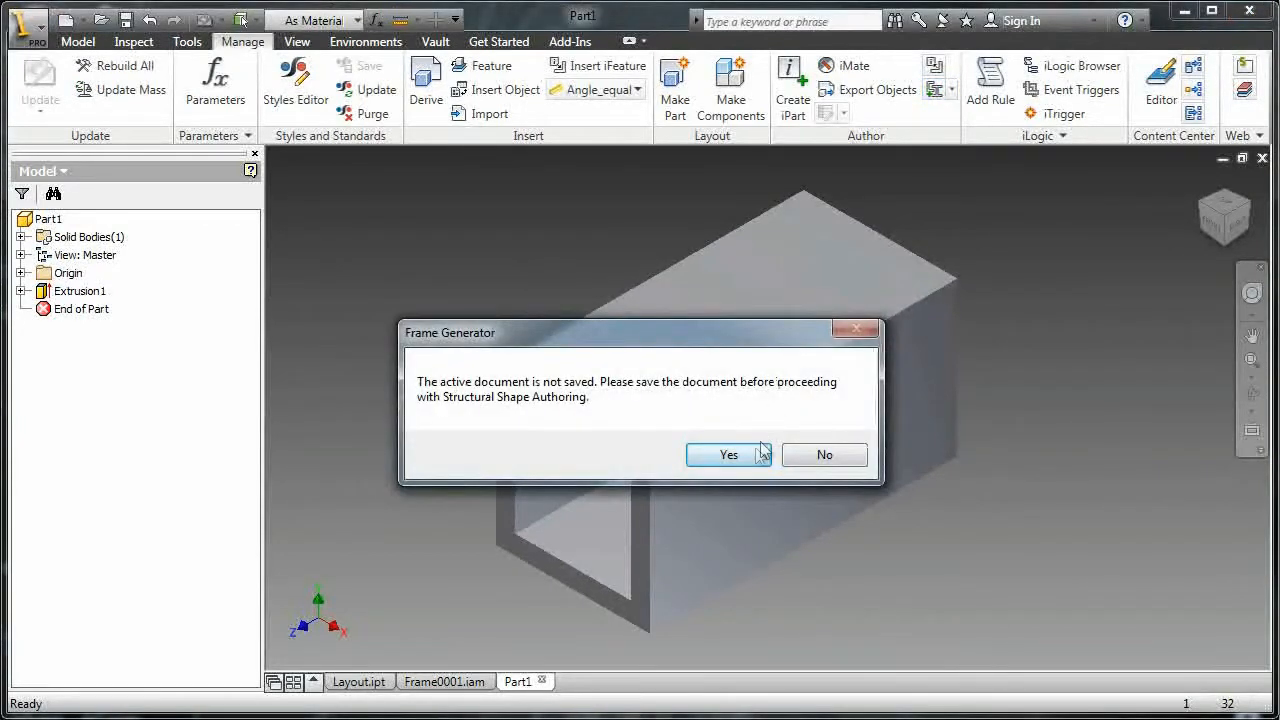
{"action": "left_click", "coordinate": [728, 455]}
{"action": "type", "text": "1x1x 1"}
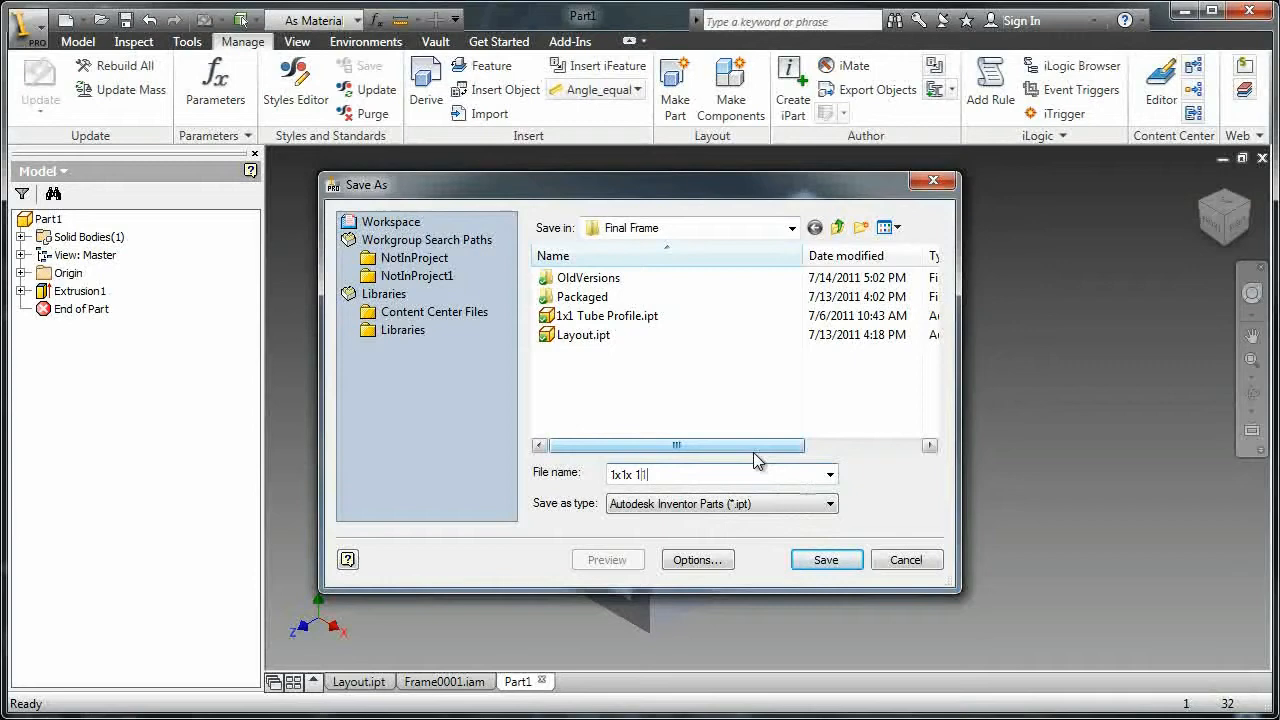
{"action": "type", "text": "25"}
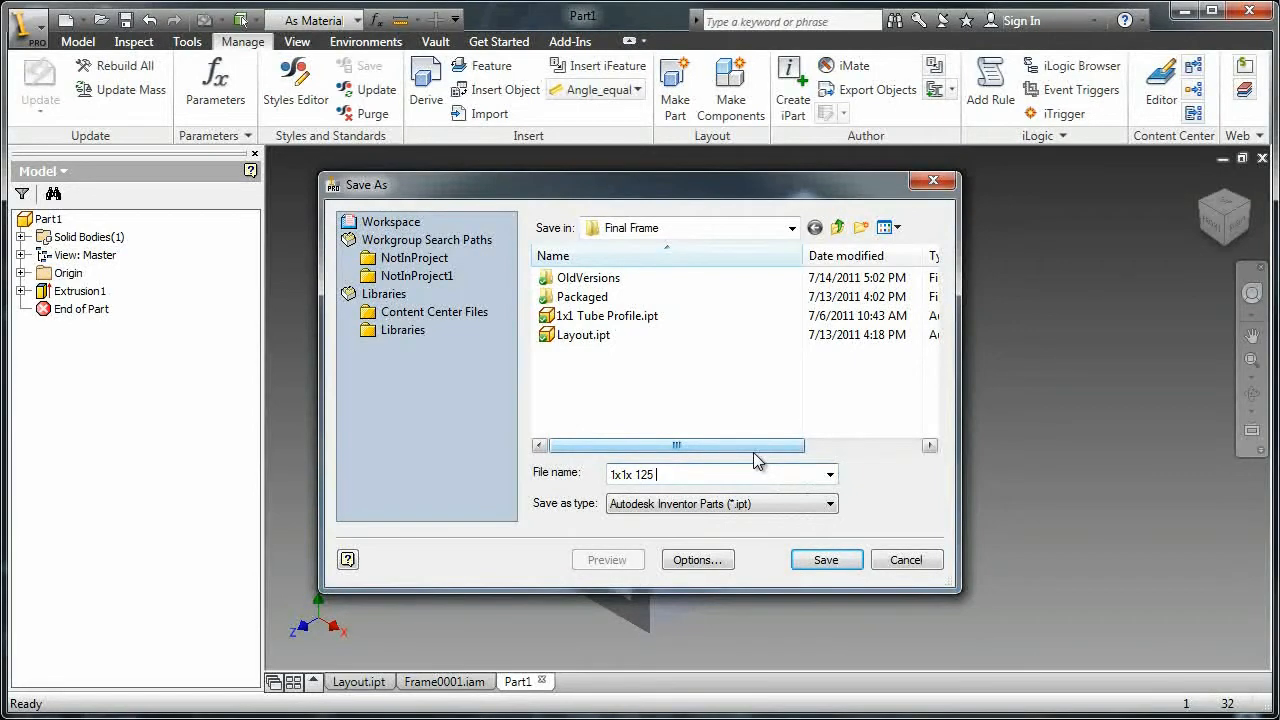
{"action": "type", "text": "Tube Profile"}
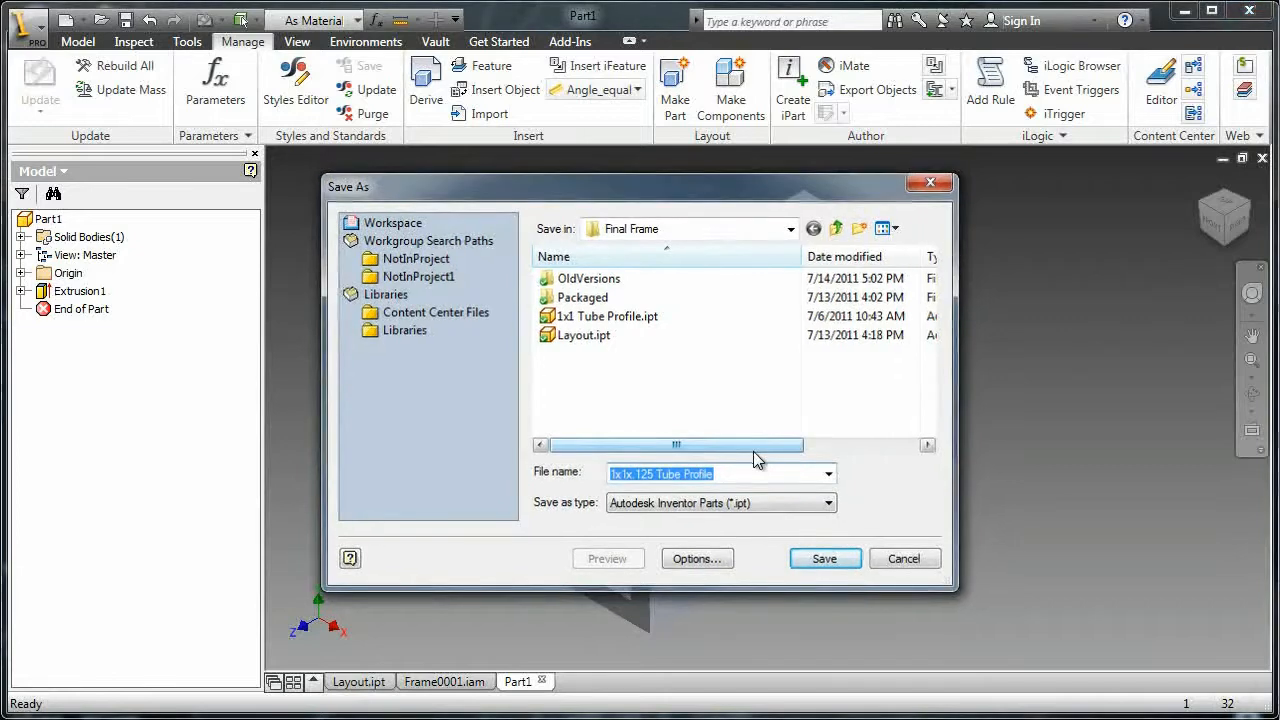
Save the part and set its category to Square/Rectangular Tubes
{"action": "left_click", "coordinate": [824, 558]}
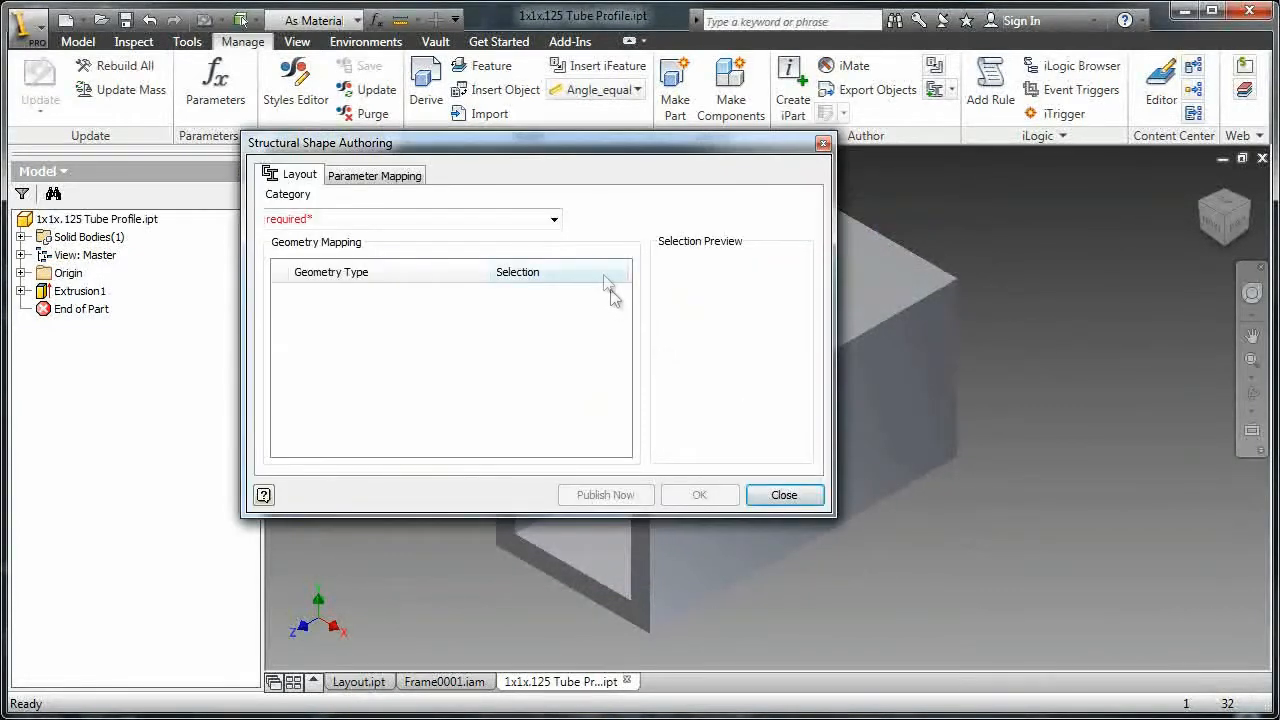
{"action": "left_click", "coordinate": [553, 219]}
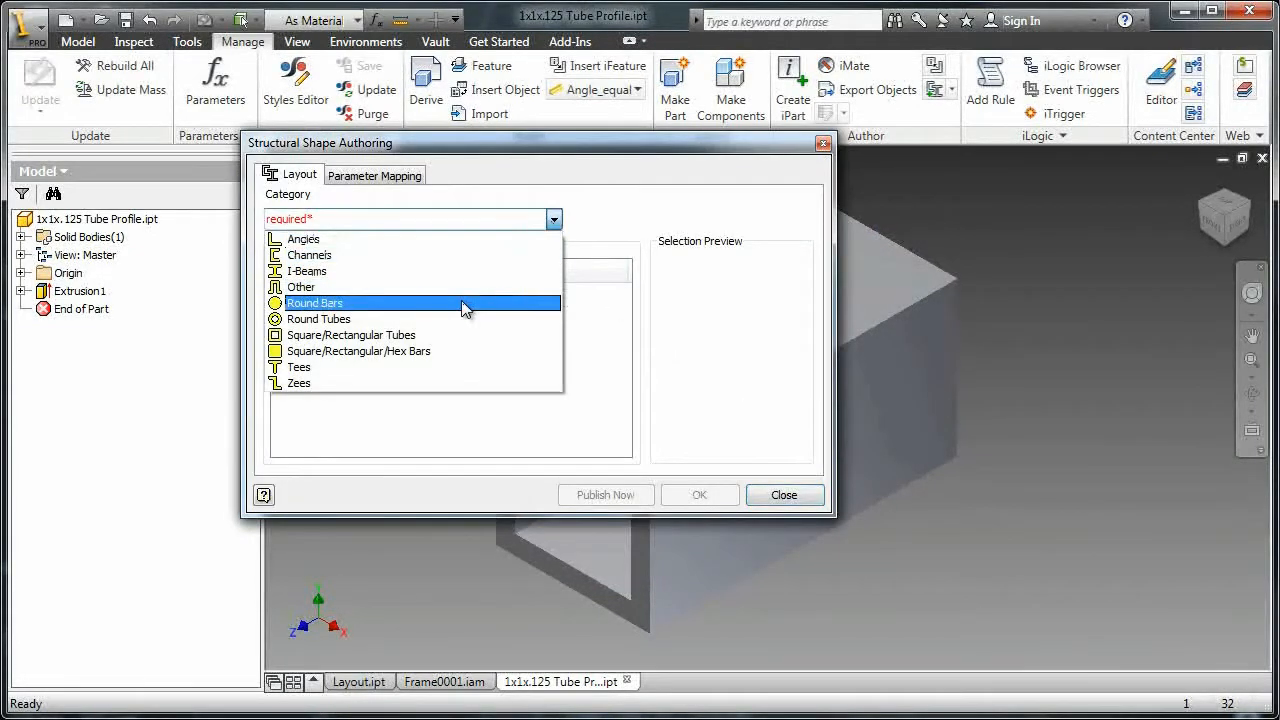
{"action": "left_click", "coordinate": [359, 335]}
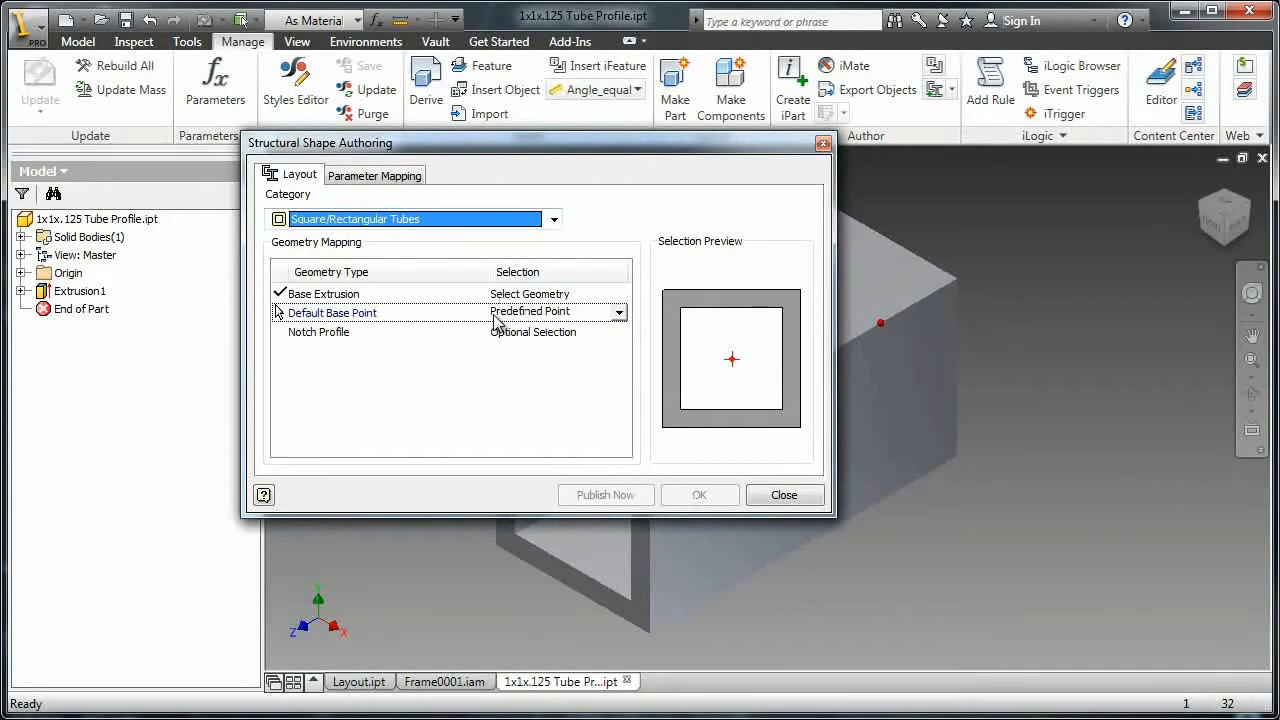
Map the Base Length parameter to the part's length parameter
{"action": "left_click", "coordinate": [375, 174]}
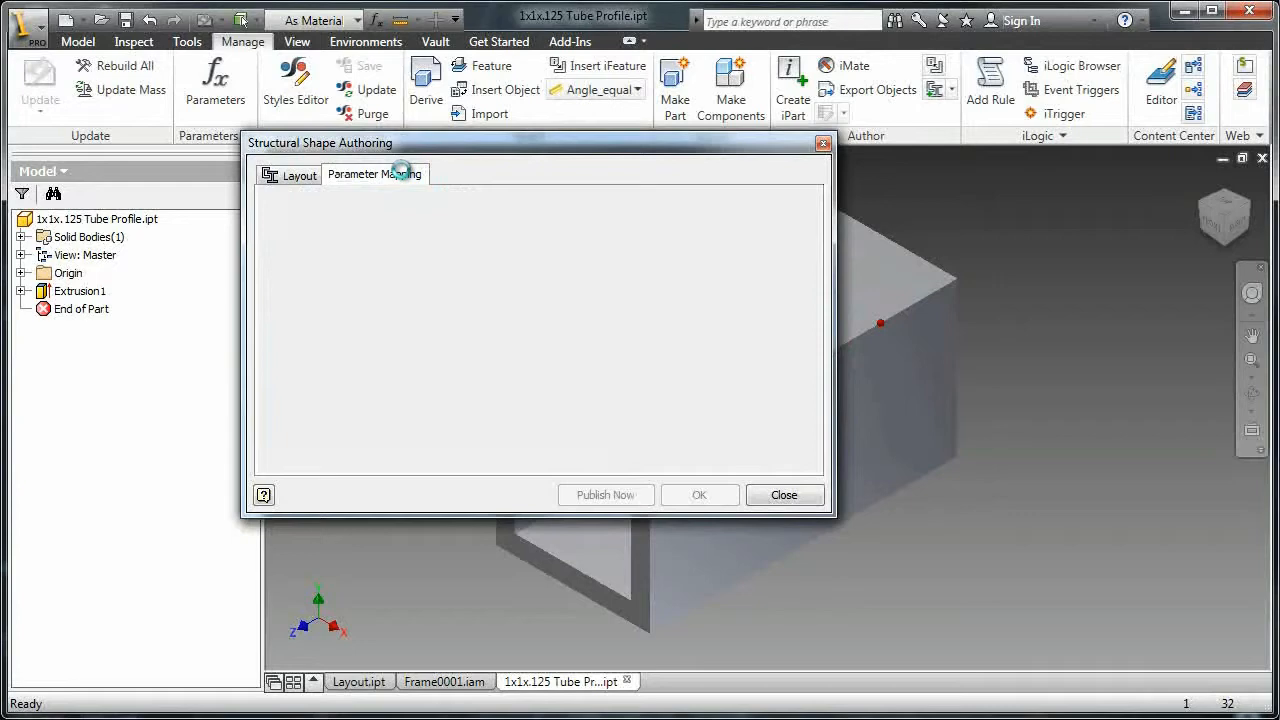
{"action": "left_click", "coordinate": [375, 173]}
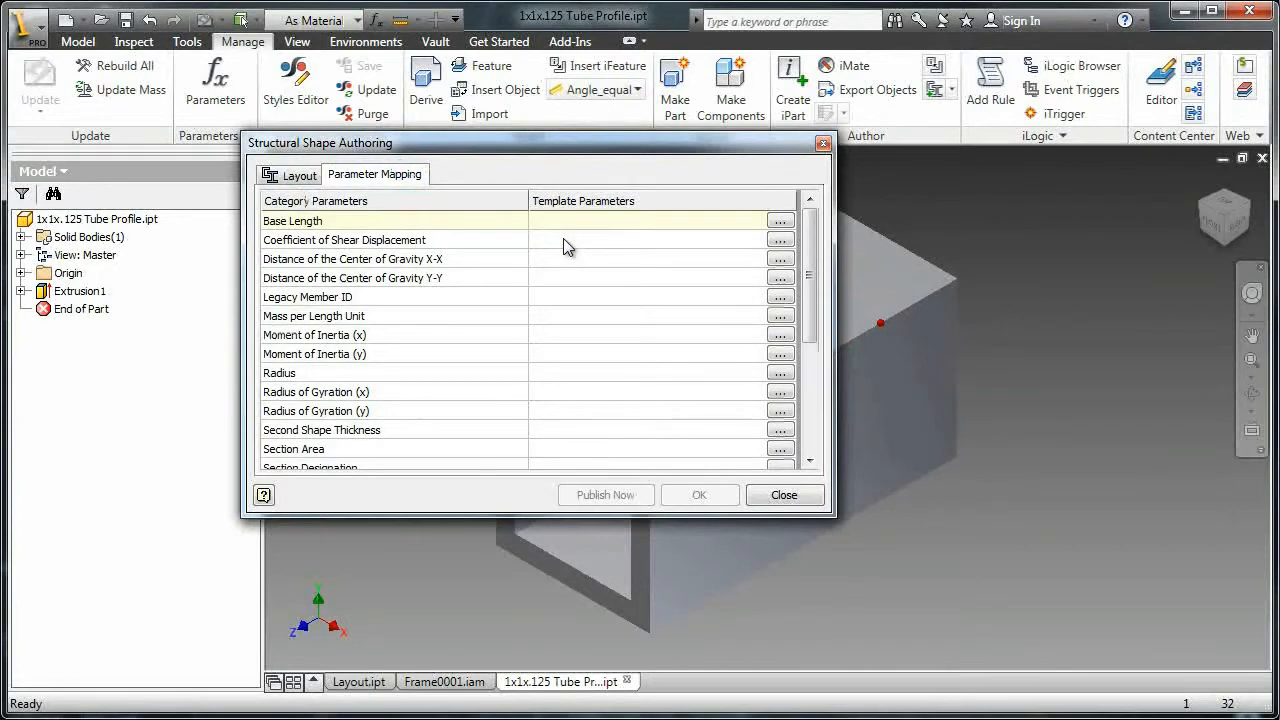
{"action": "type", "text": "lengt"}
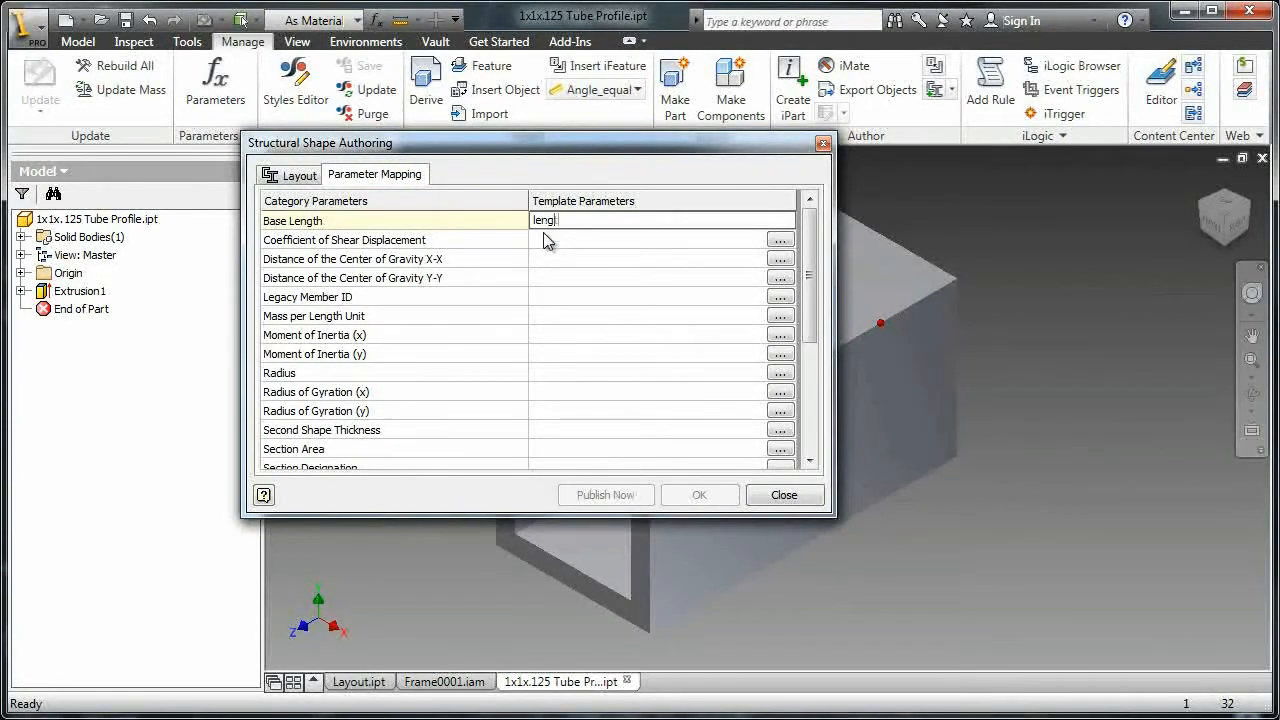
{"action": "type", "text": "h"}
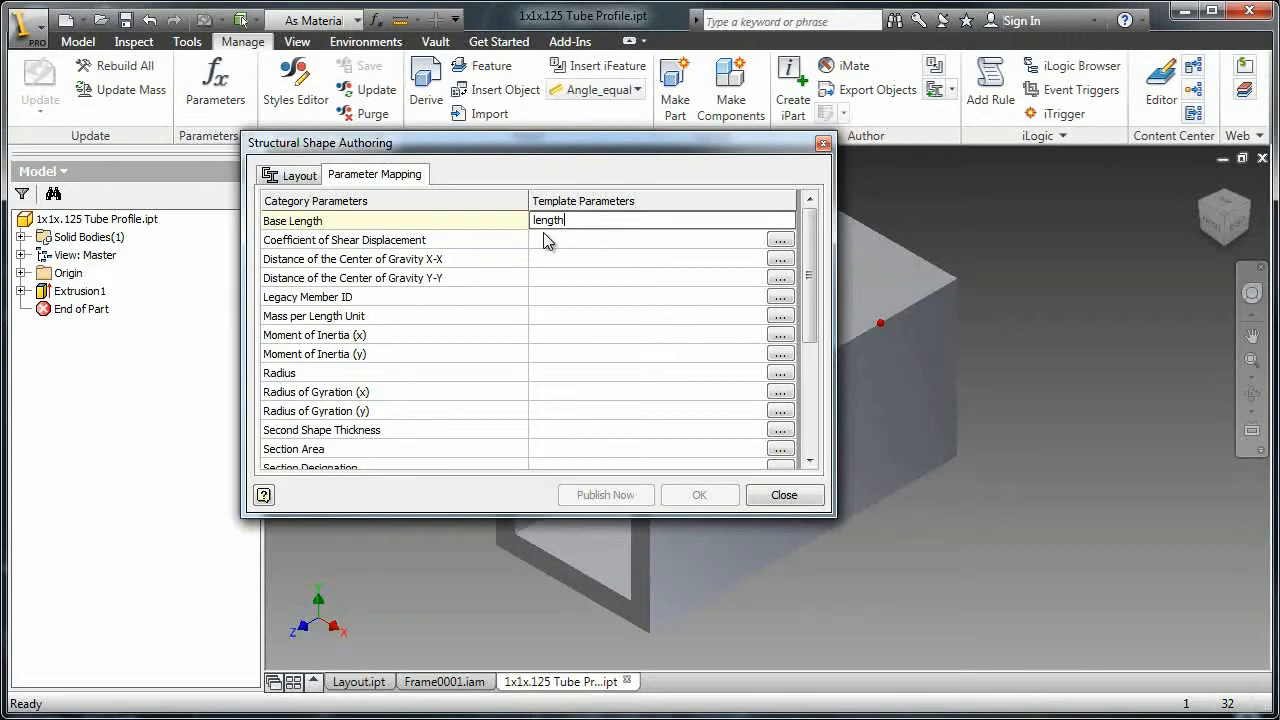
{"action": "left_click", "coordinate": [299, 175]}
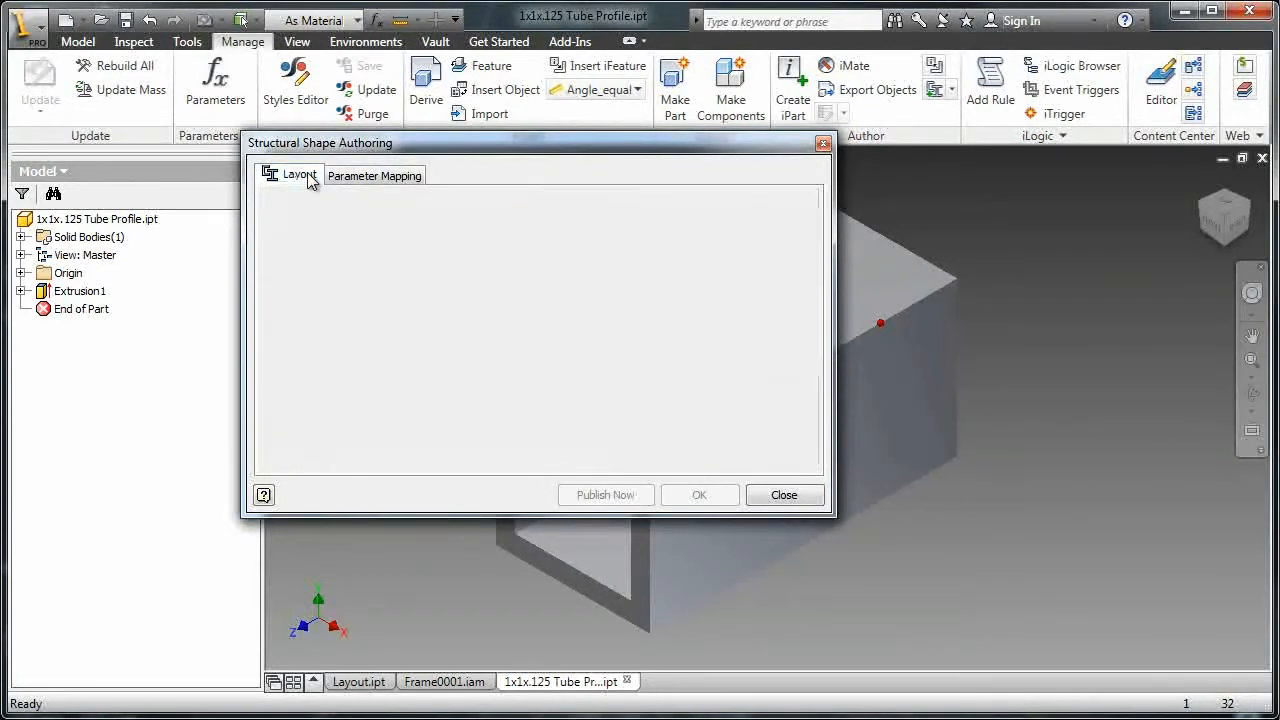
{"action": "left_click", "coordinate": [375, 175]}
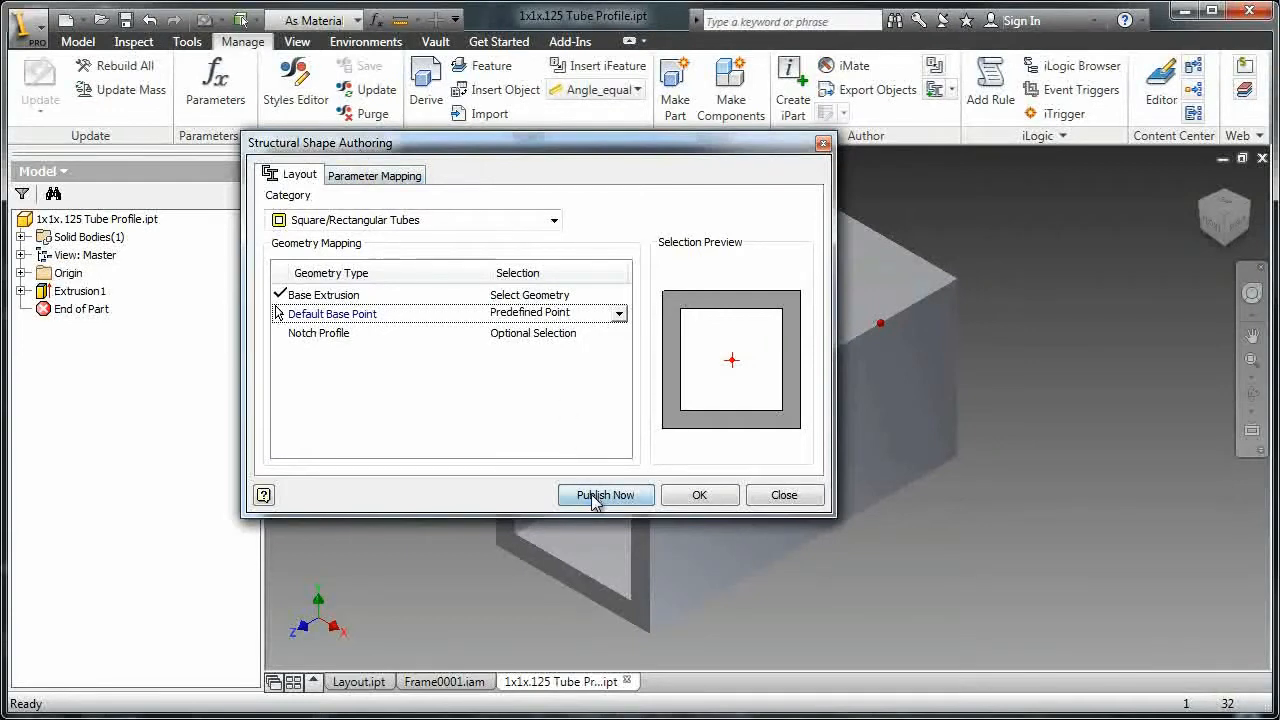
Publish the tube profile family with Base Length as key column, and dismiss the success message
{"action": "left_click", "coordinate": [605, 495]}
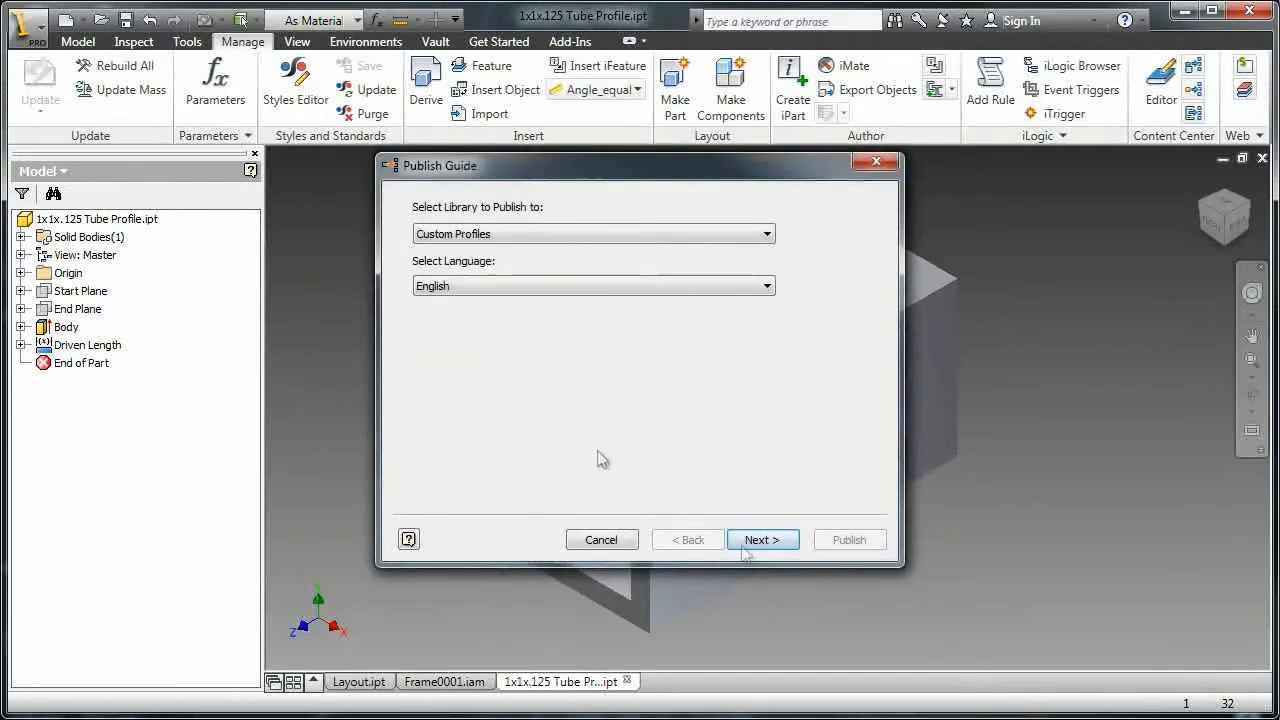
{"action": "left_click", "coordinate": [762, 539]}
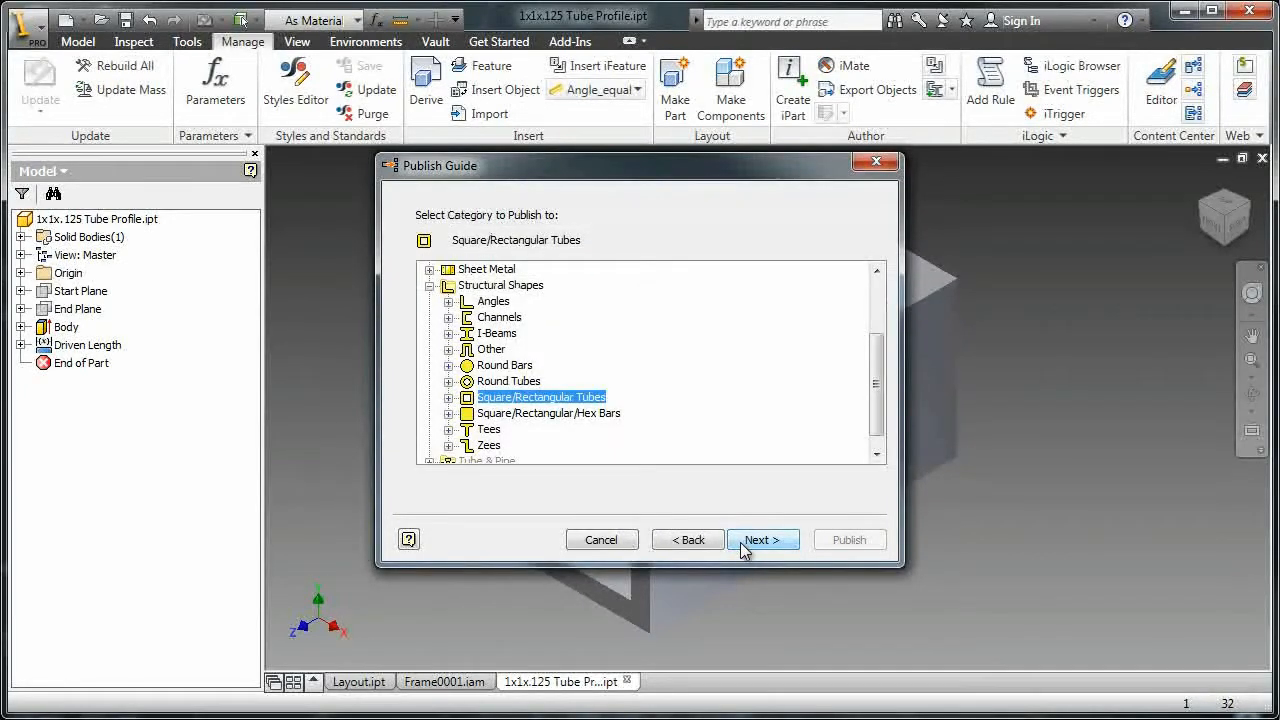
{"action": "left_click", "coordinate": [762, 539]}
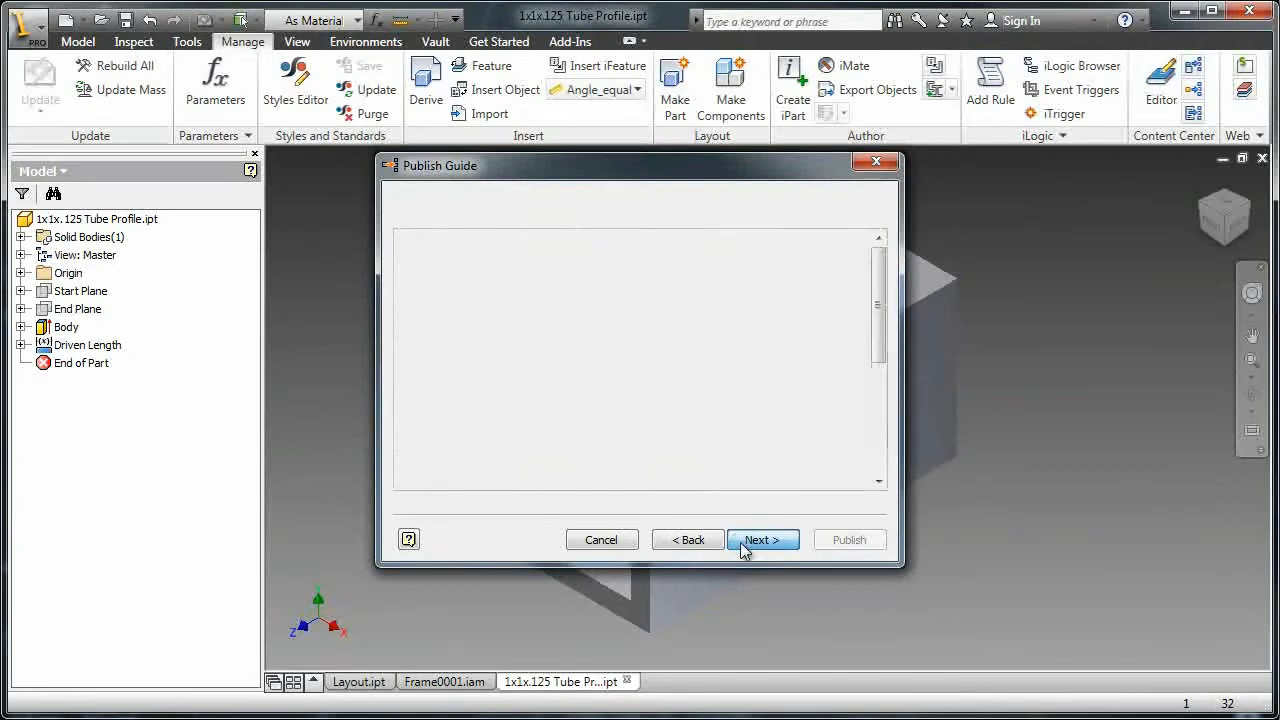
{"action": "left_click", "coordinate": [762, 539]}
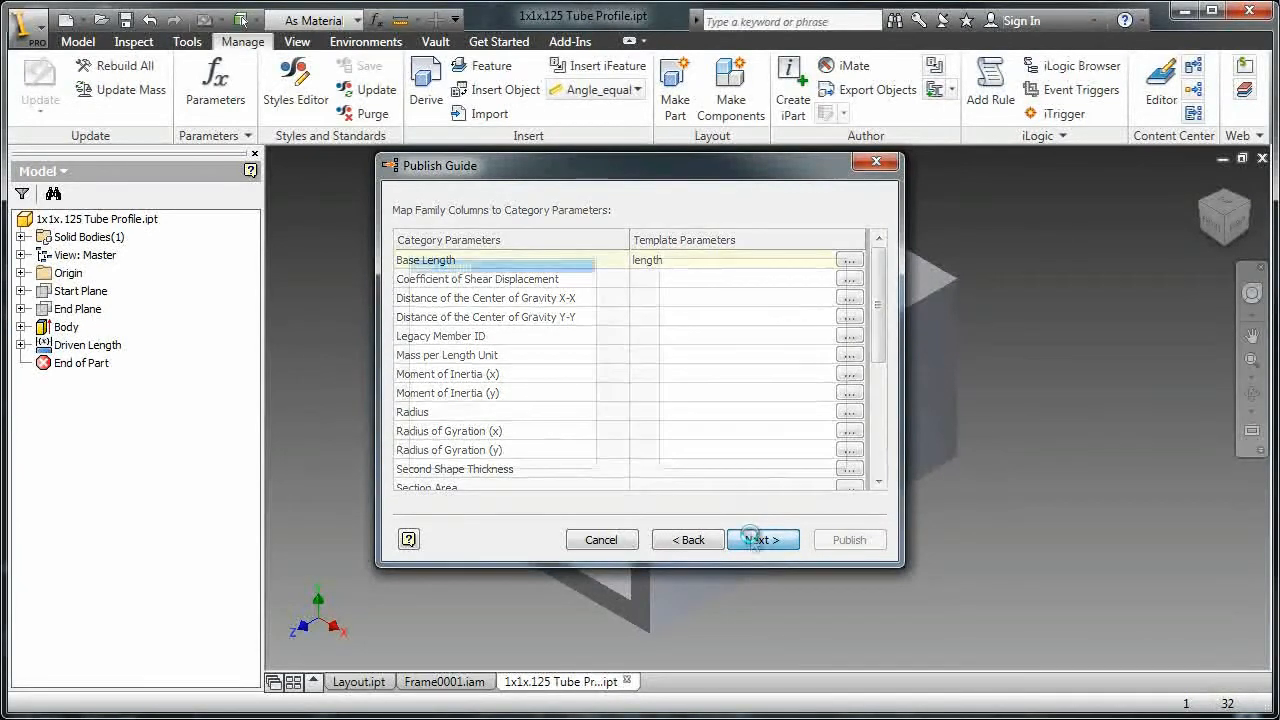
{"action": "left_click", "coordinate": [762, 539]}
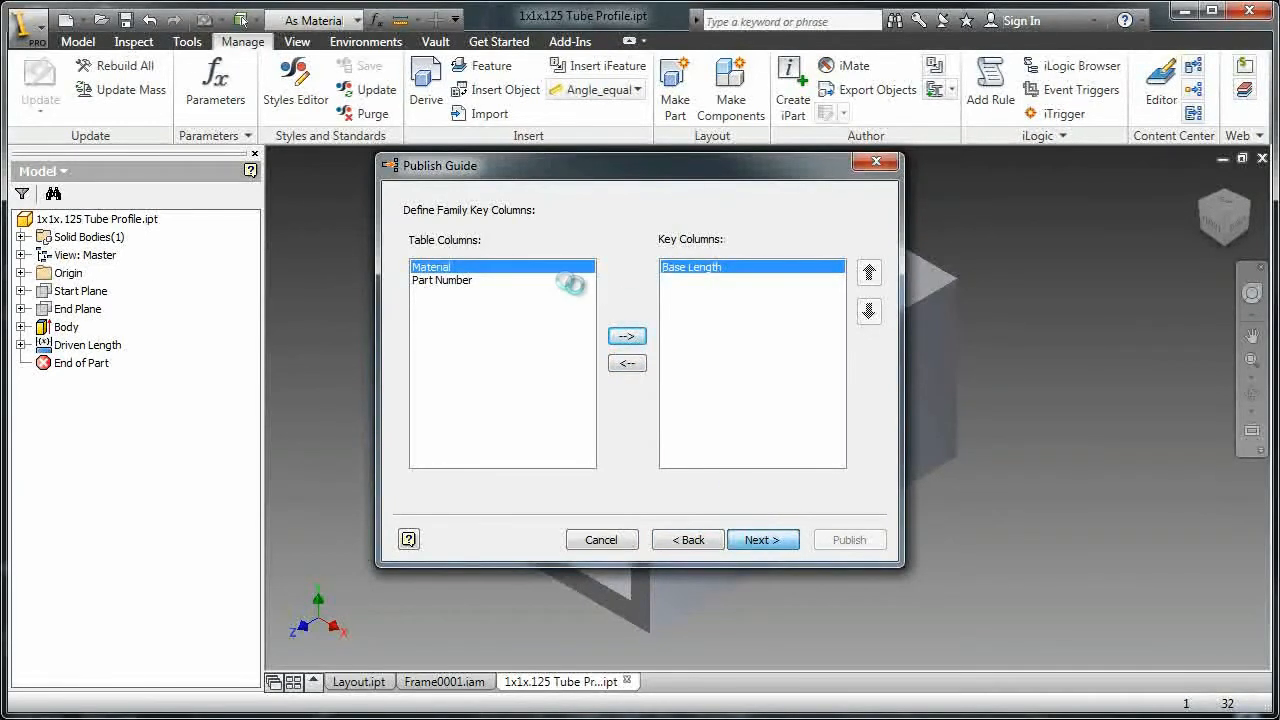
{"action": "left_click", "coordinate": [762, 540]}
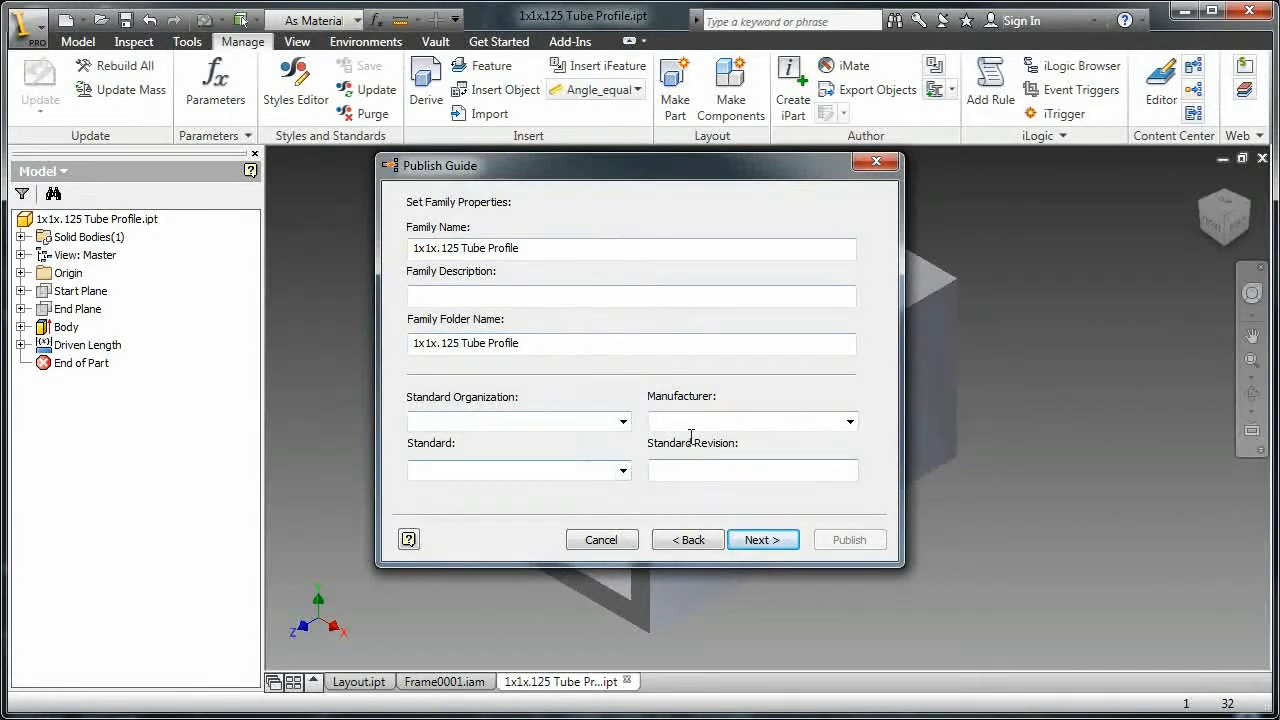
{"action": "left_click", "coordinate": [762, 539]}
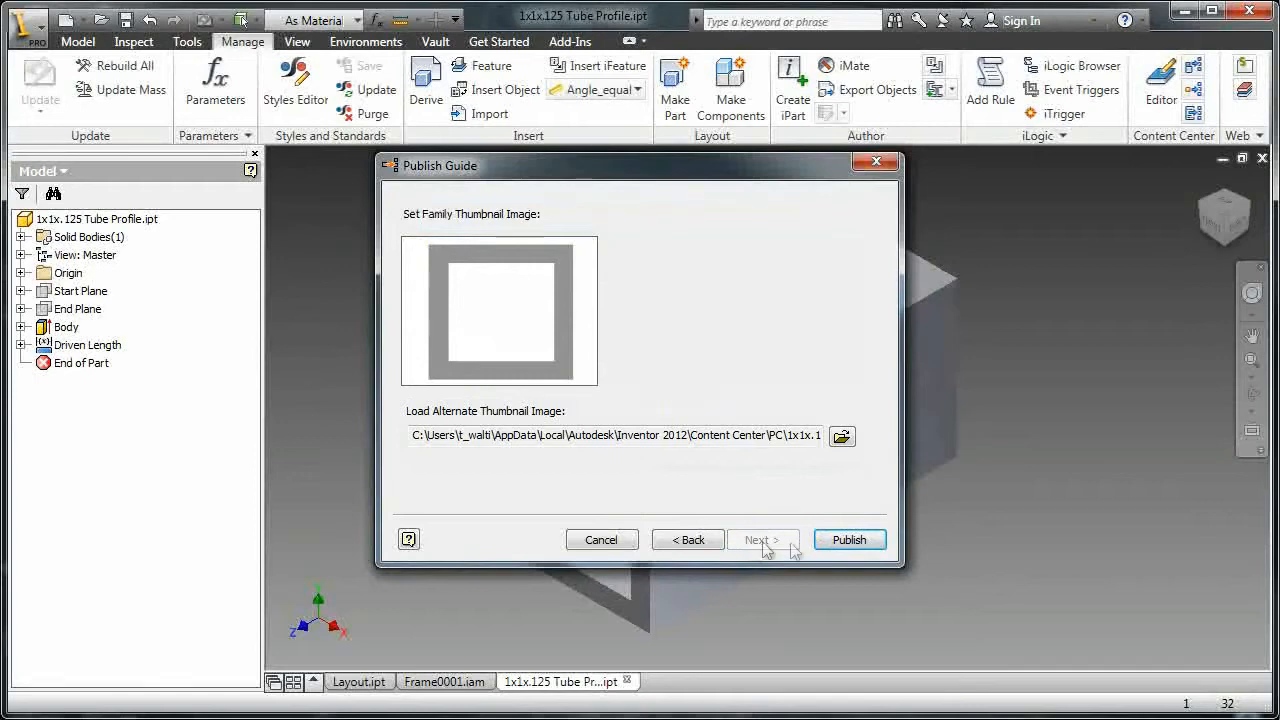
{"action": "left_click", "coordinate": [849, 539]}
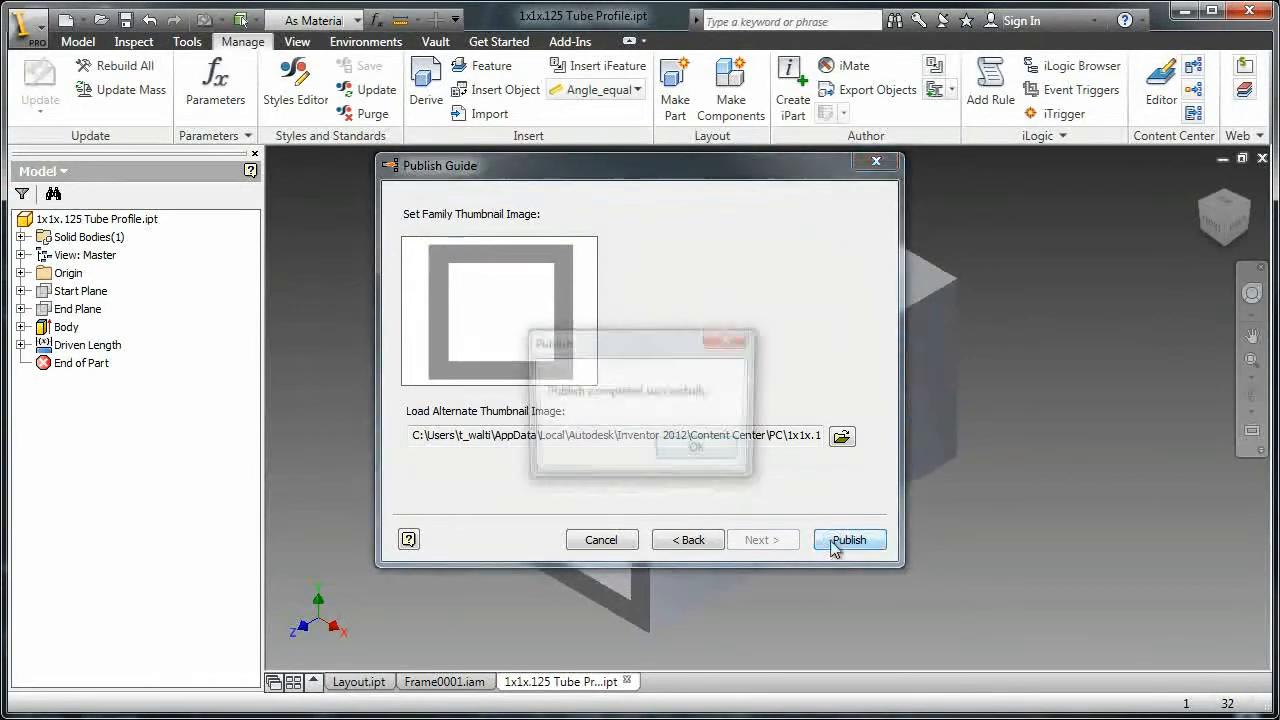
{"action": "left_click", "coordinate": [848, 539]}
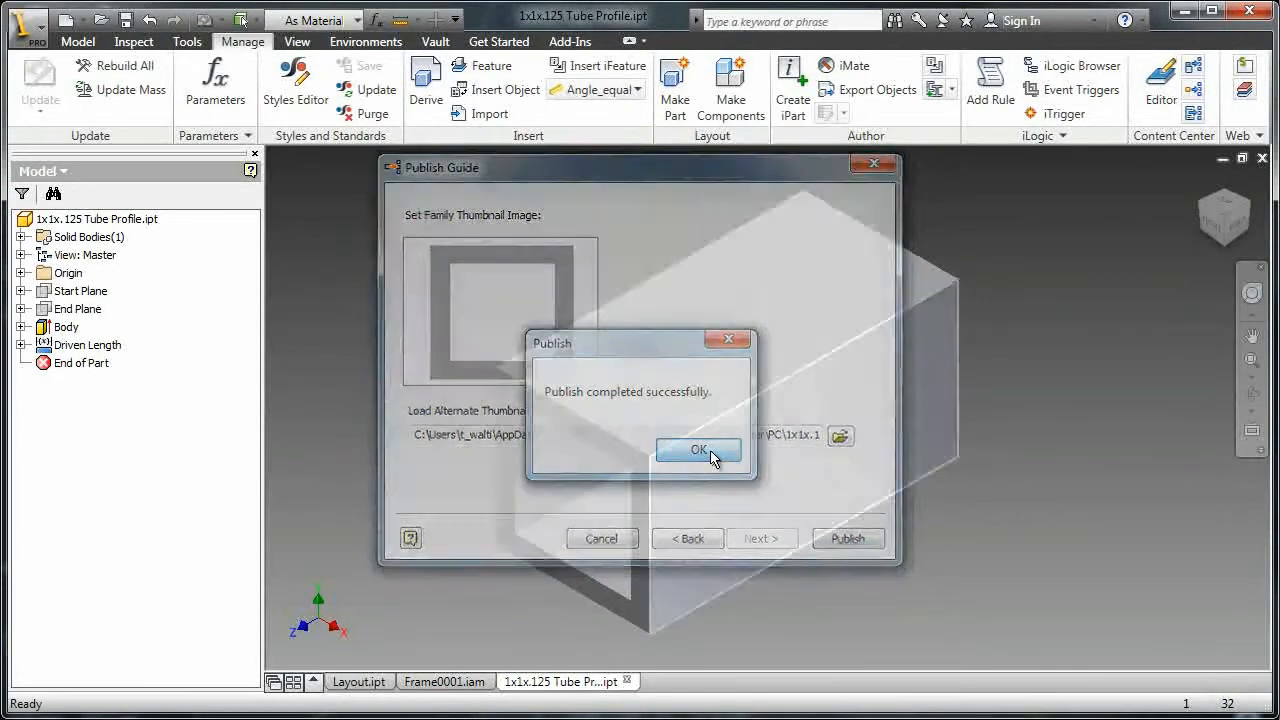
{"action": "left_click", "coordinate": [698, 449]}
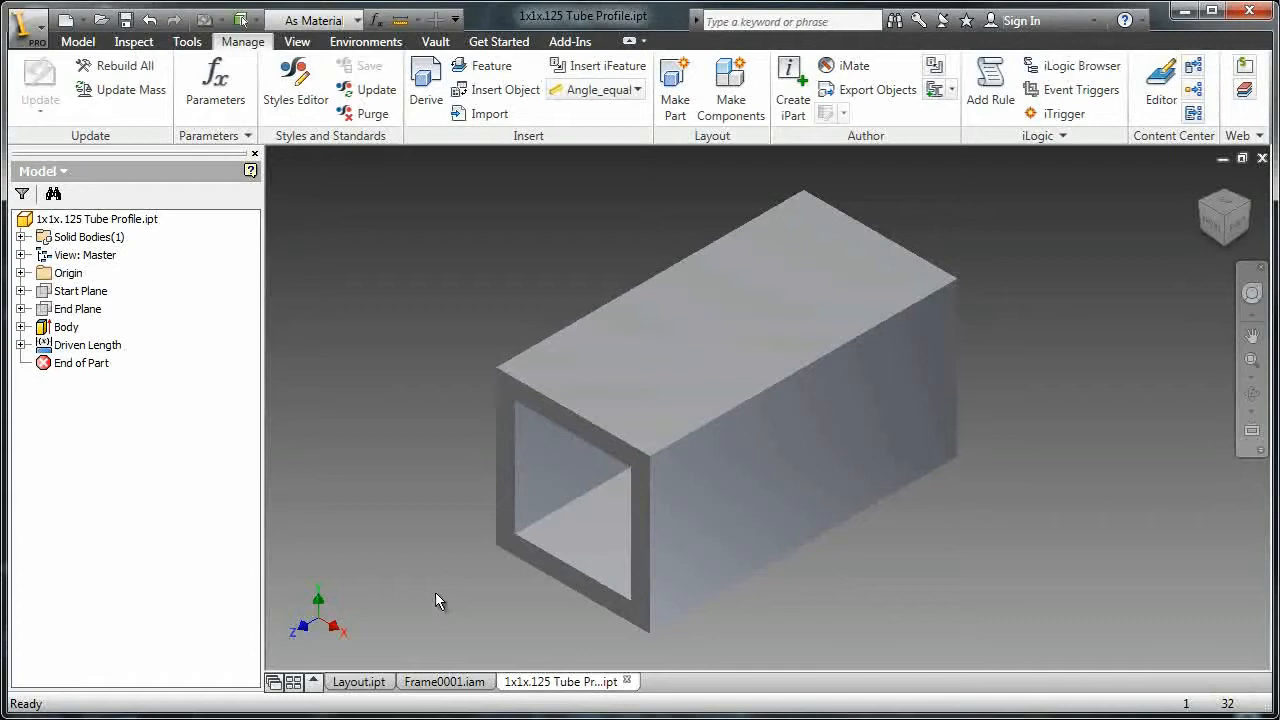
{"action": "mouse_move", "coordinate": [420, 550]}
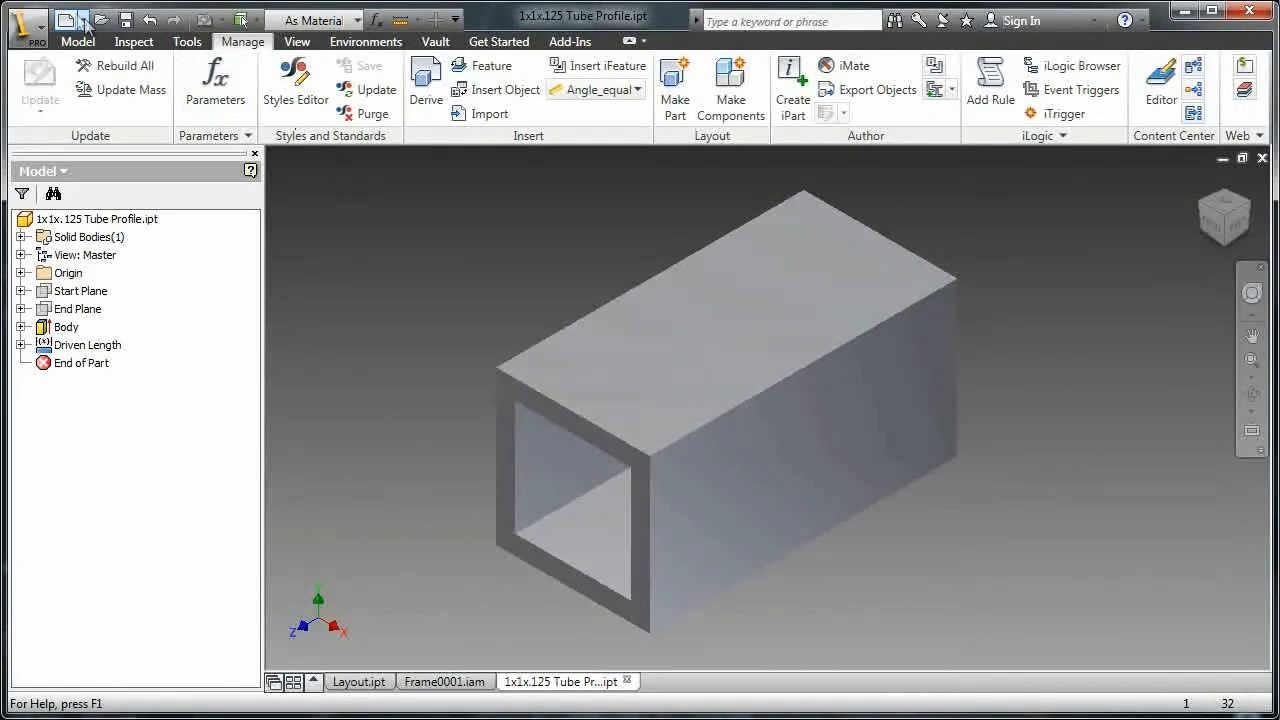
Create a new assembly and place the Layout.ipt part into it
{"action": "left_click", "coordinate": [71, 18]}
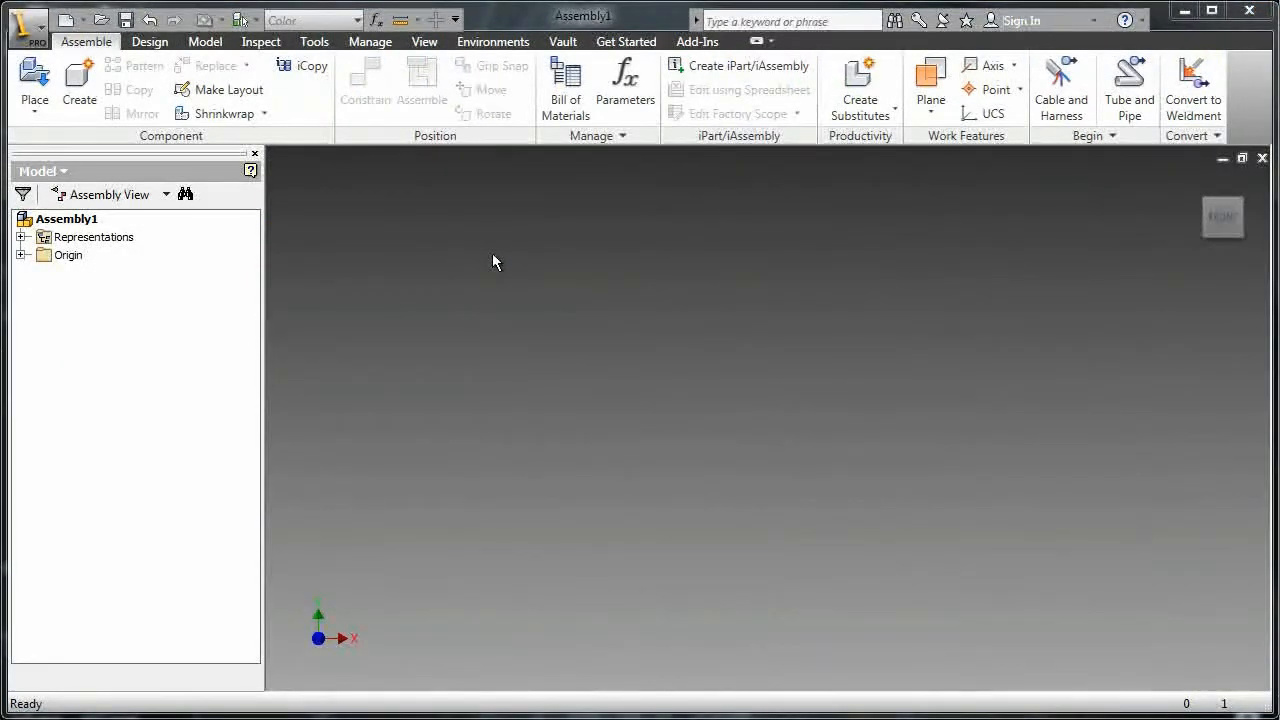
{"action": "right_click", "coordinate": [492, 262]}
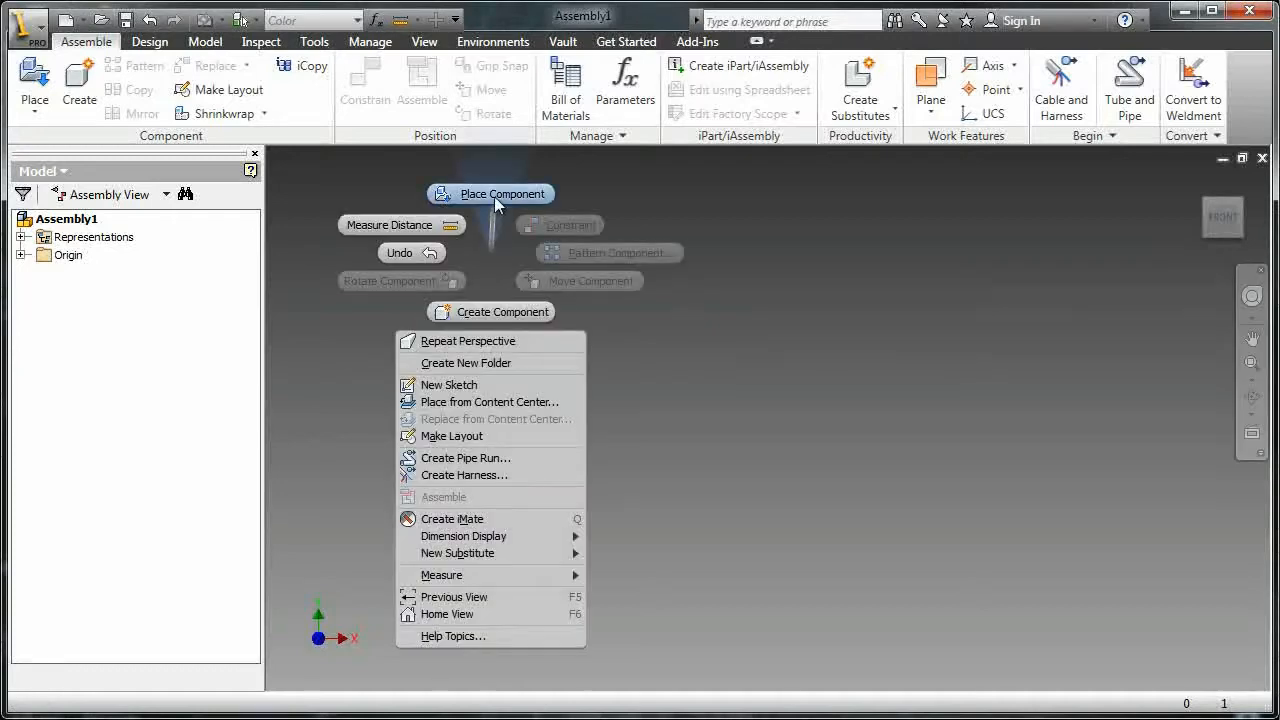
{"action": "left_click", "coordinate": [490, 193]}
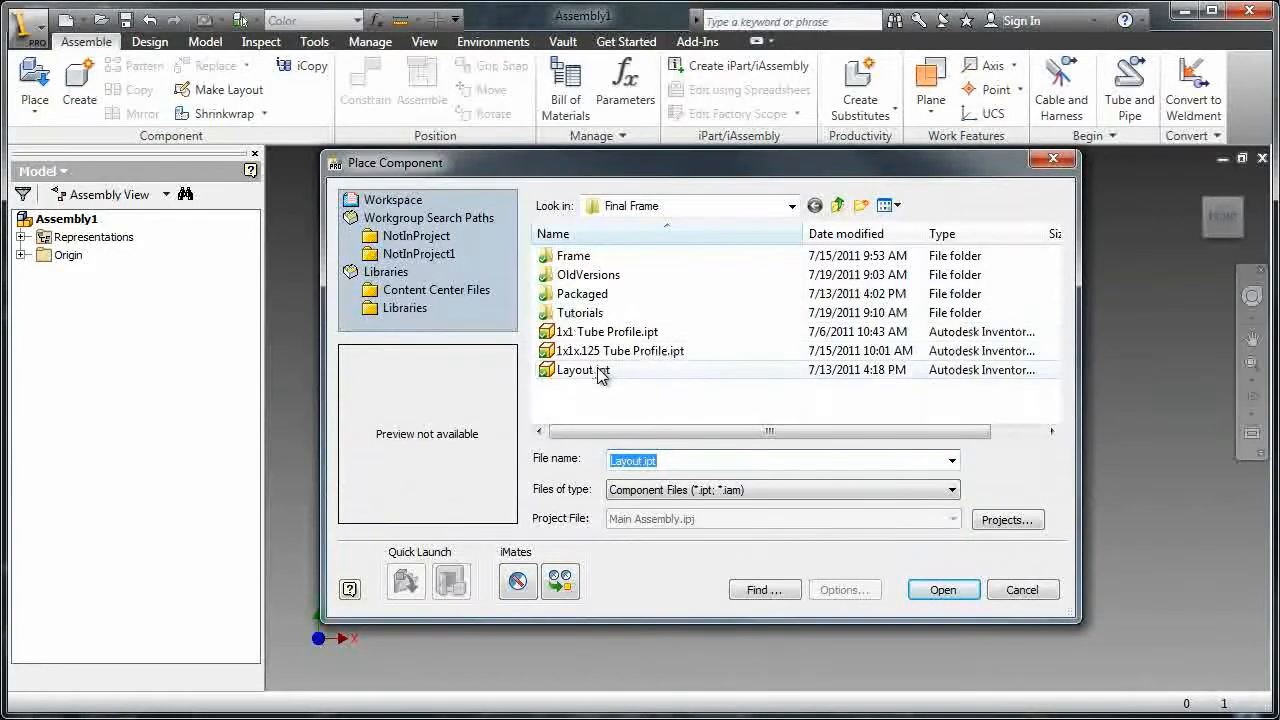
{"action": "left_click", "coordinate": [942, 589]}
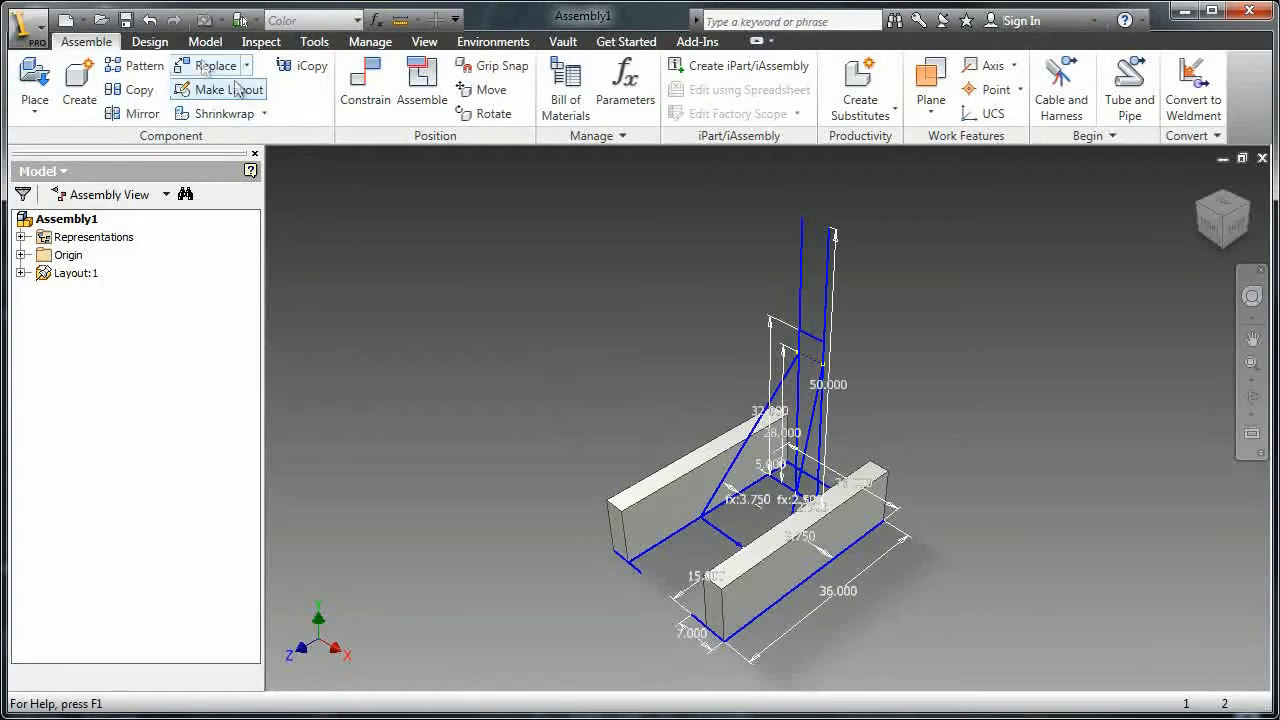
Save the assembly as Robot Frame and pick the 1x1x.125 Tube Profile size in Aluminum-6061
{"action": "left_click", "coordinate": [150, 41]}
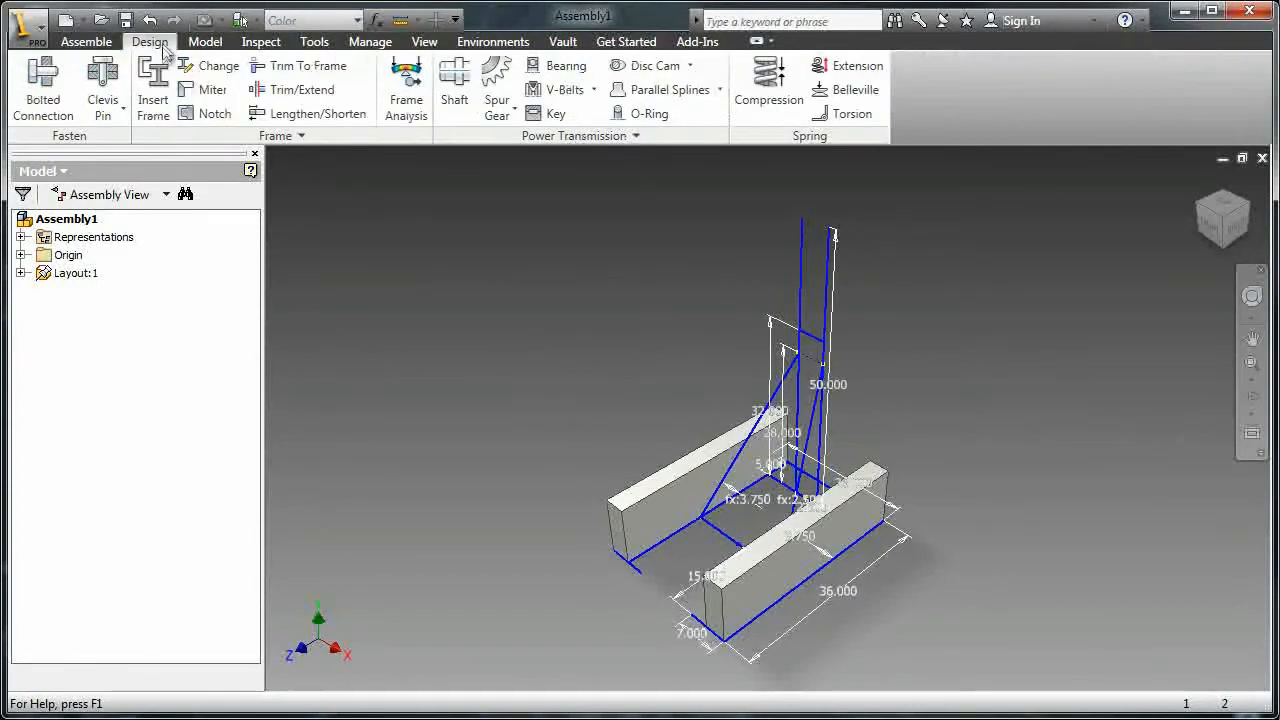
{"action": "left_click", "coordinate": [153, 90]}
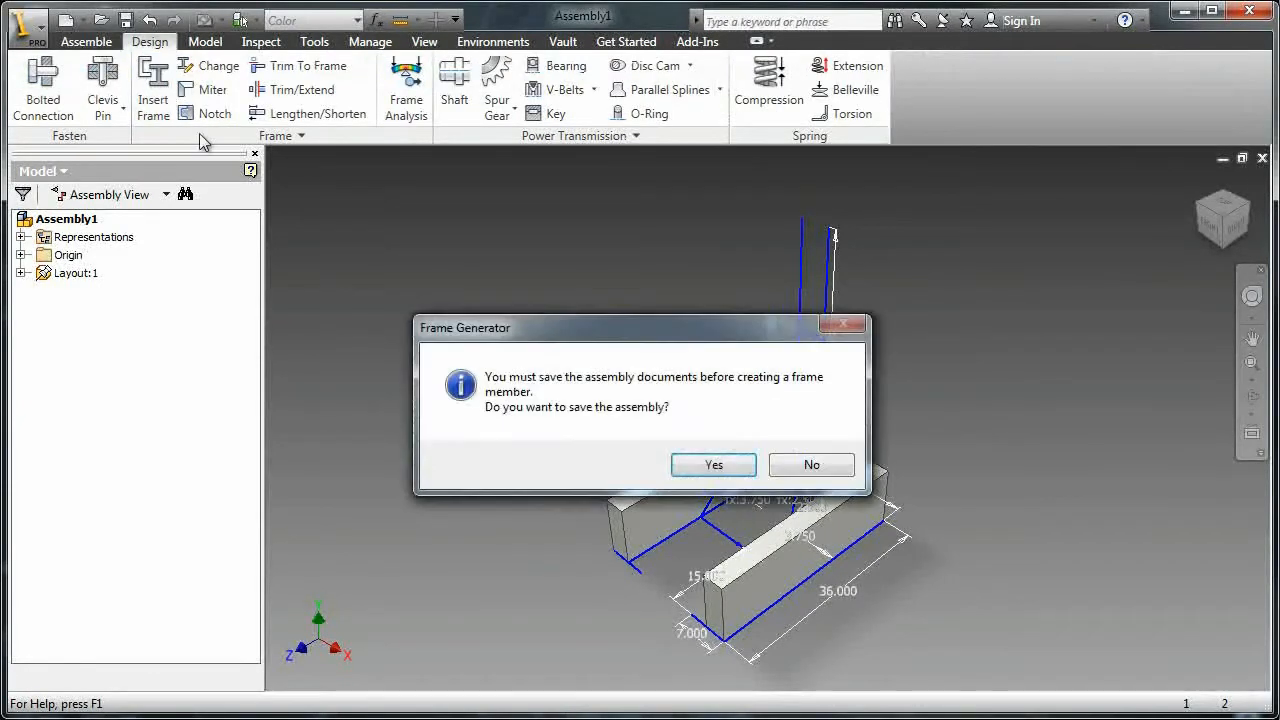
{"action": "left_click", "coordinate": [713, 464]}
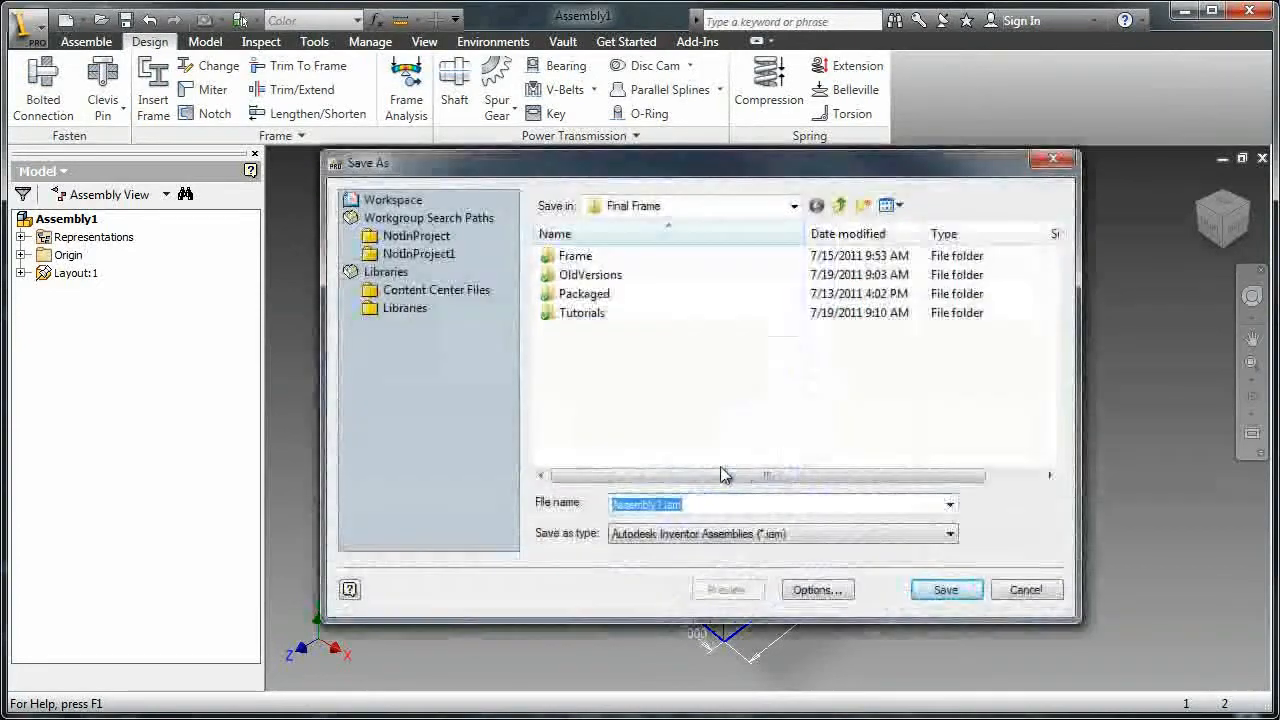
{"action": "type", "text": "Ro"}
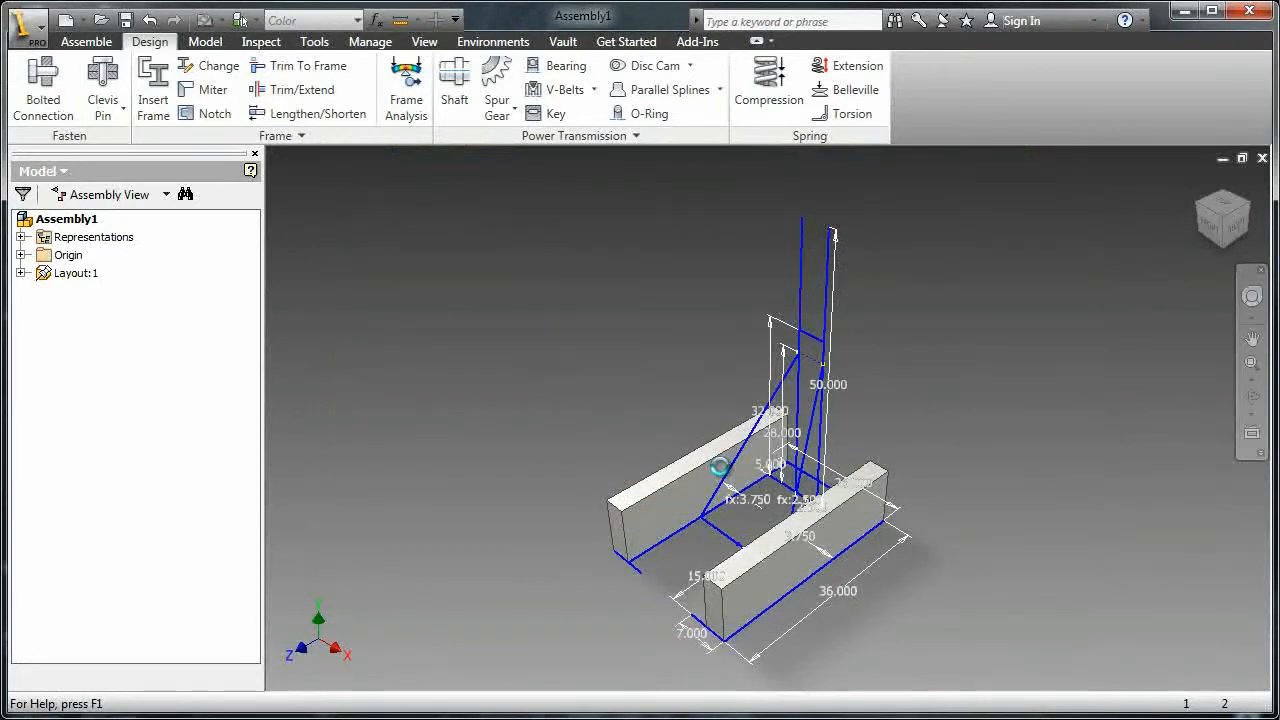
{"action": "left_click", "coordinate": [153, 90]}
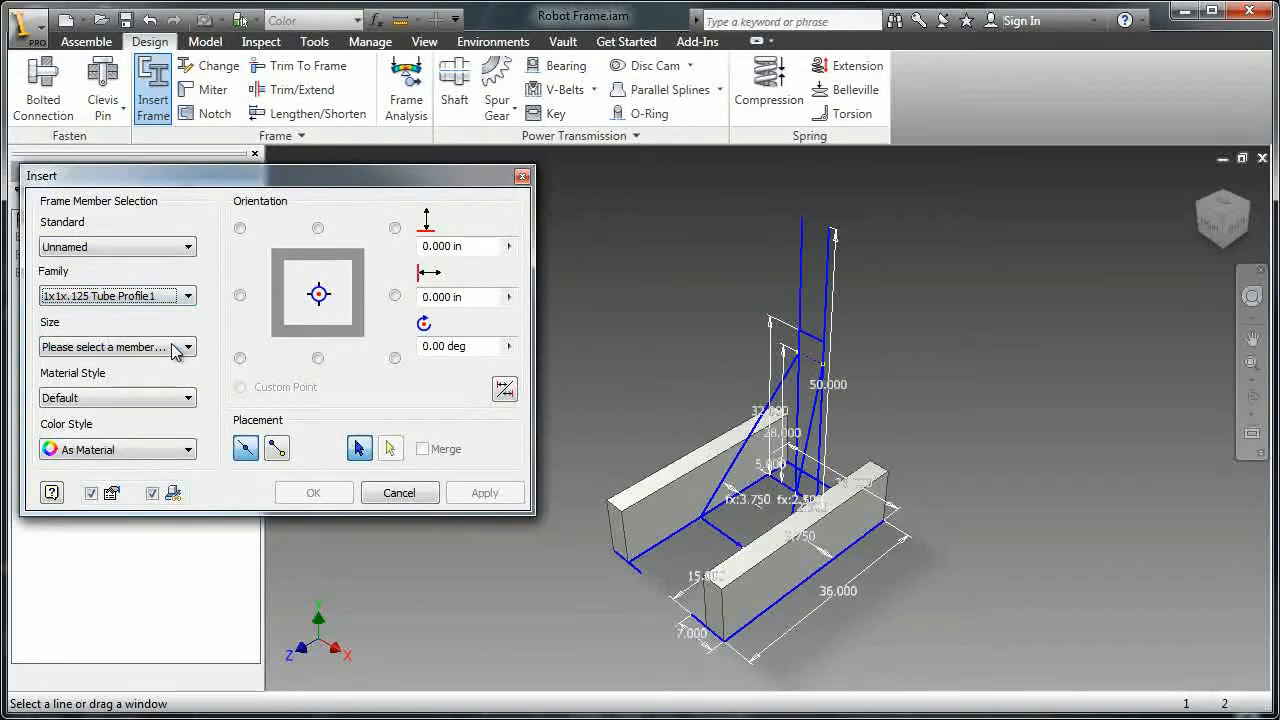
{"action": "left_click", "coordinate": [186, 347]}
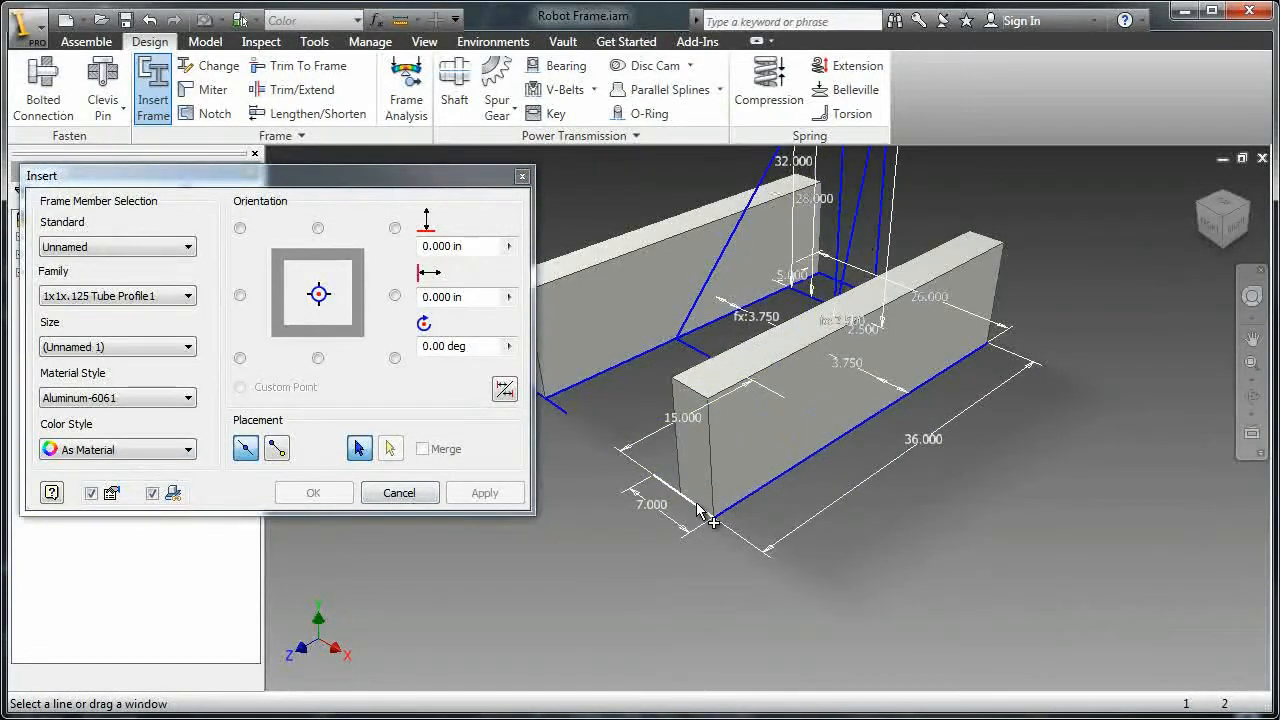
Place tube members along the layout's base rail and upright lines
{"action": "left_click", "coordinate": [700, 505]}
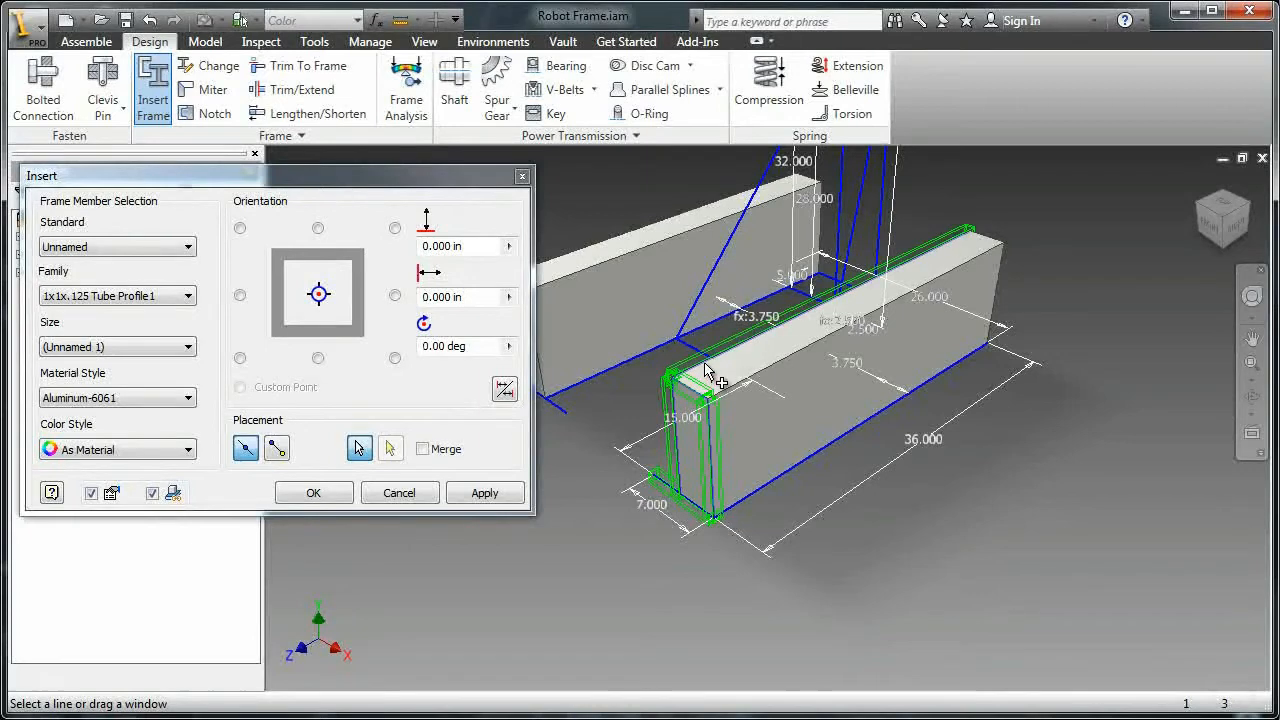
{"action": "mouse_move", "coordinate": [1000, 248]}
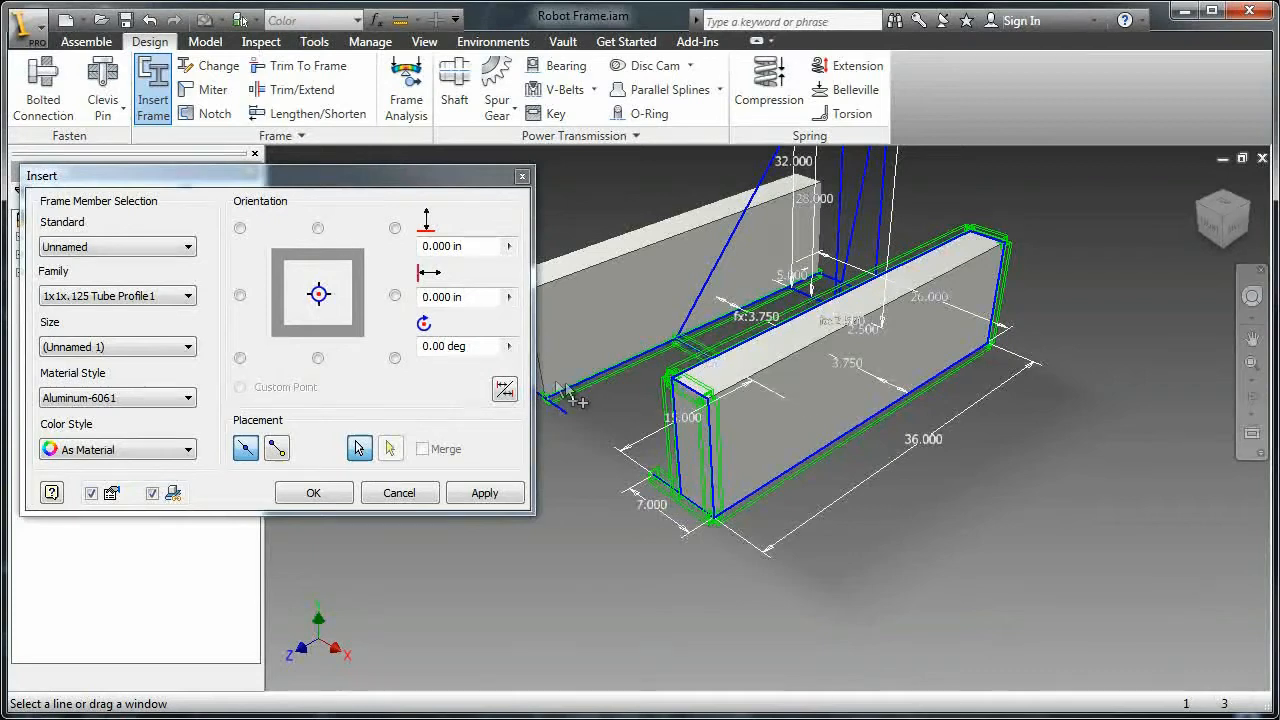
{"action": "mouse_move", "coordinate": [560, 410]}
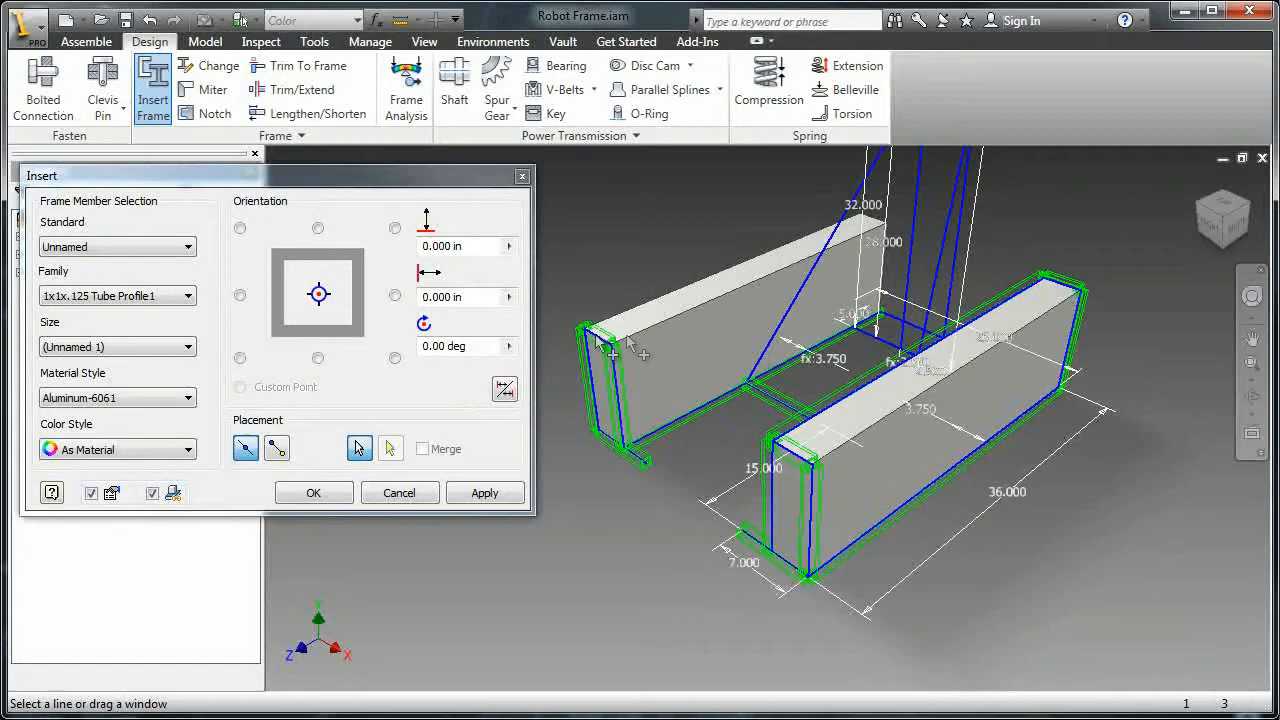
{"action": "mouse_move", "coordinate": [645, 345]}
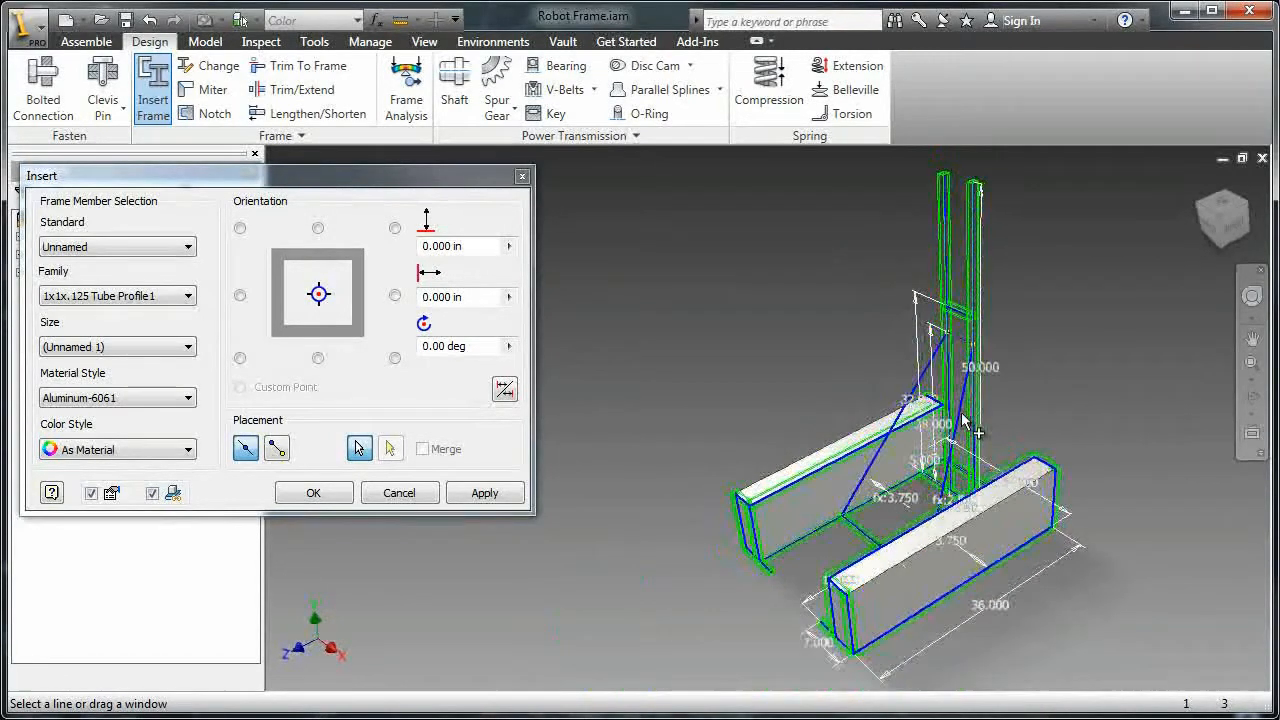
{"action": "left_click_drag", "start_coordinate": [970, 430], "coordinate": [935, 440]}
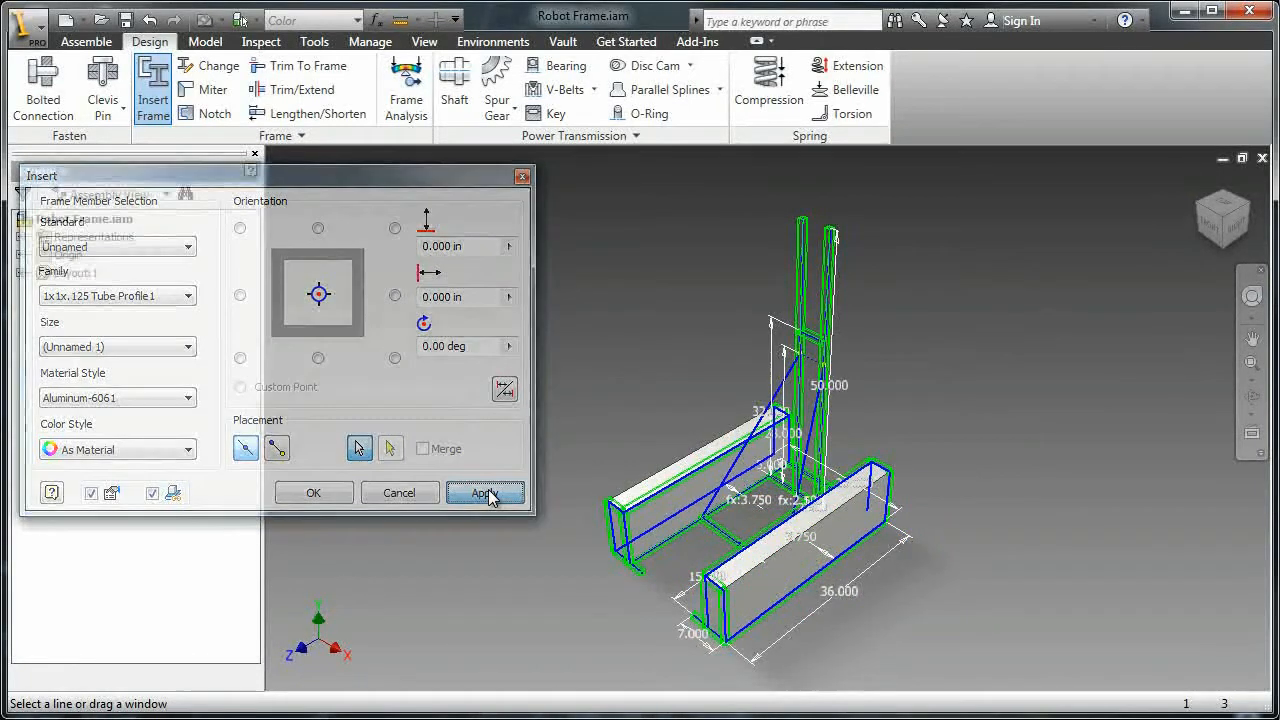
Create the tube members as a new 'Chassis Frame' assembly, accepting default member file names
{"action": "left_click", "coordinate": [485, 492]}
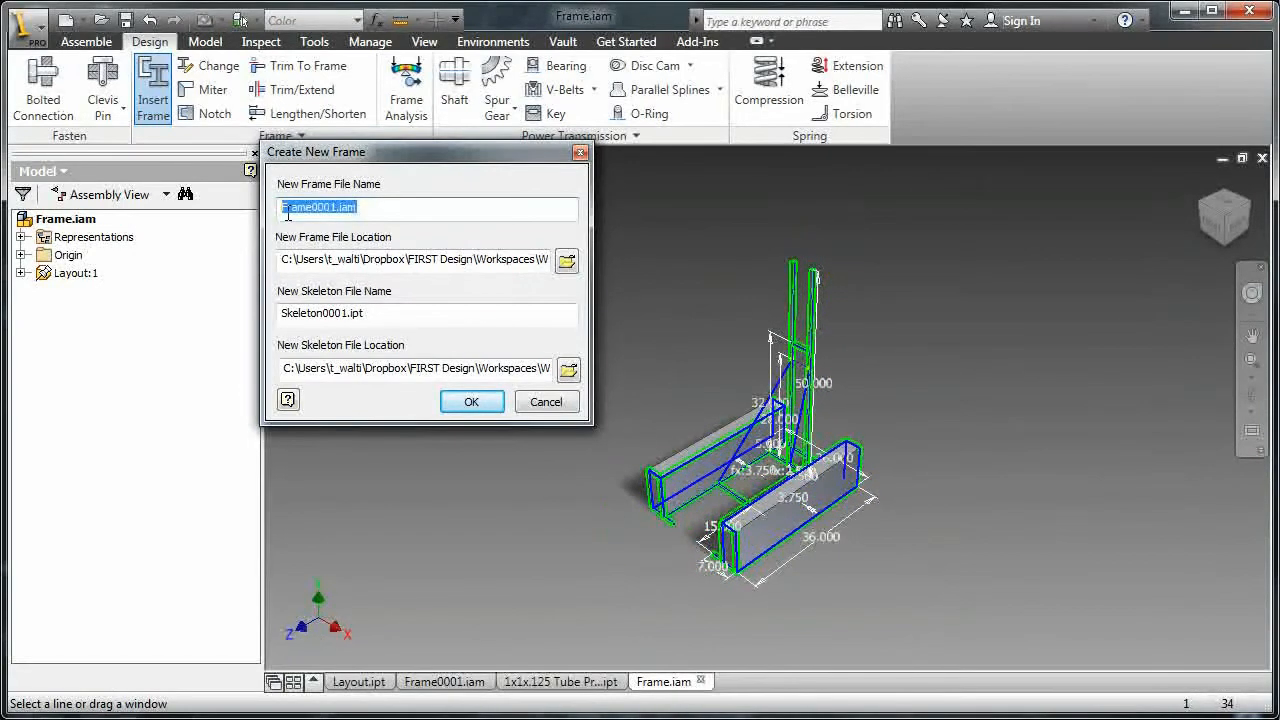
{"action": "type", "text": "0"}
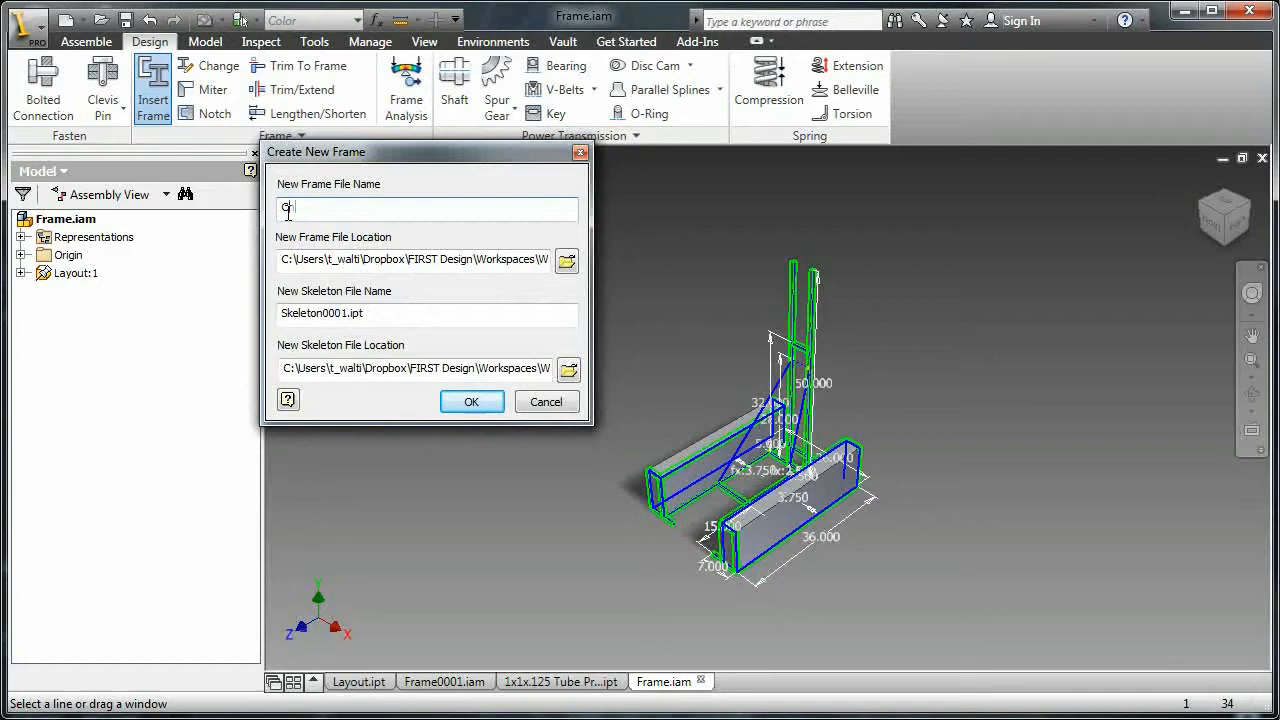
{"action": "type", "text": "Chassis Fr"}
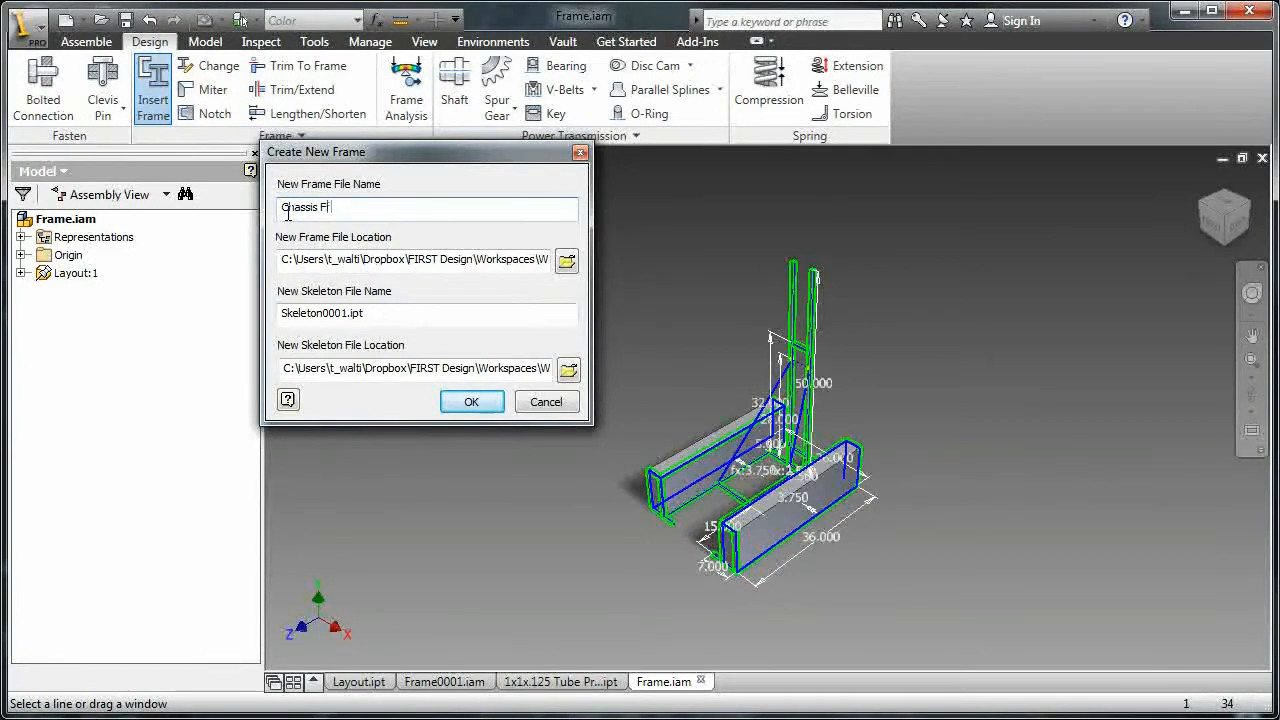
{"action": "type", "text": "rame"}
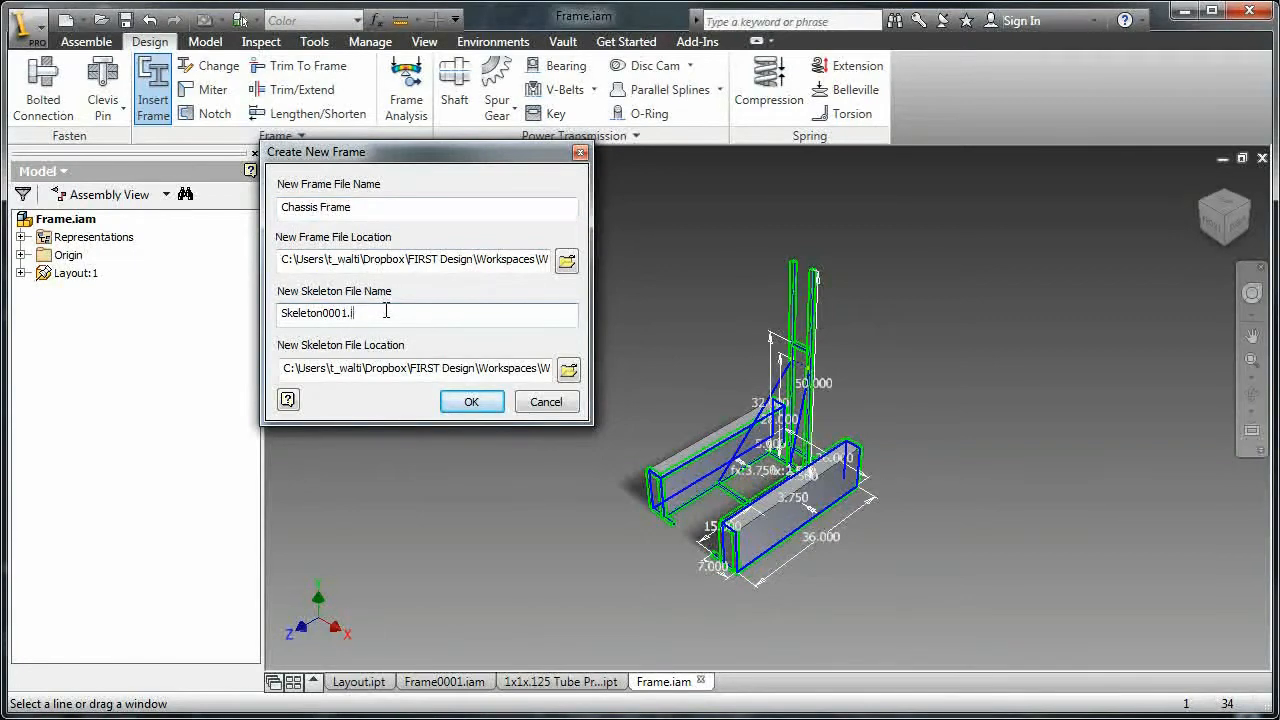
{"action": "key", "text": "BackSpace"}
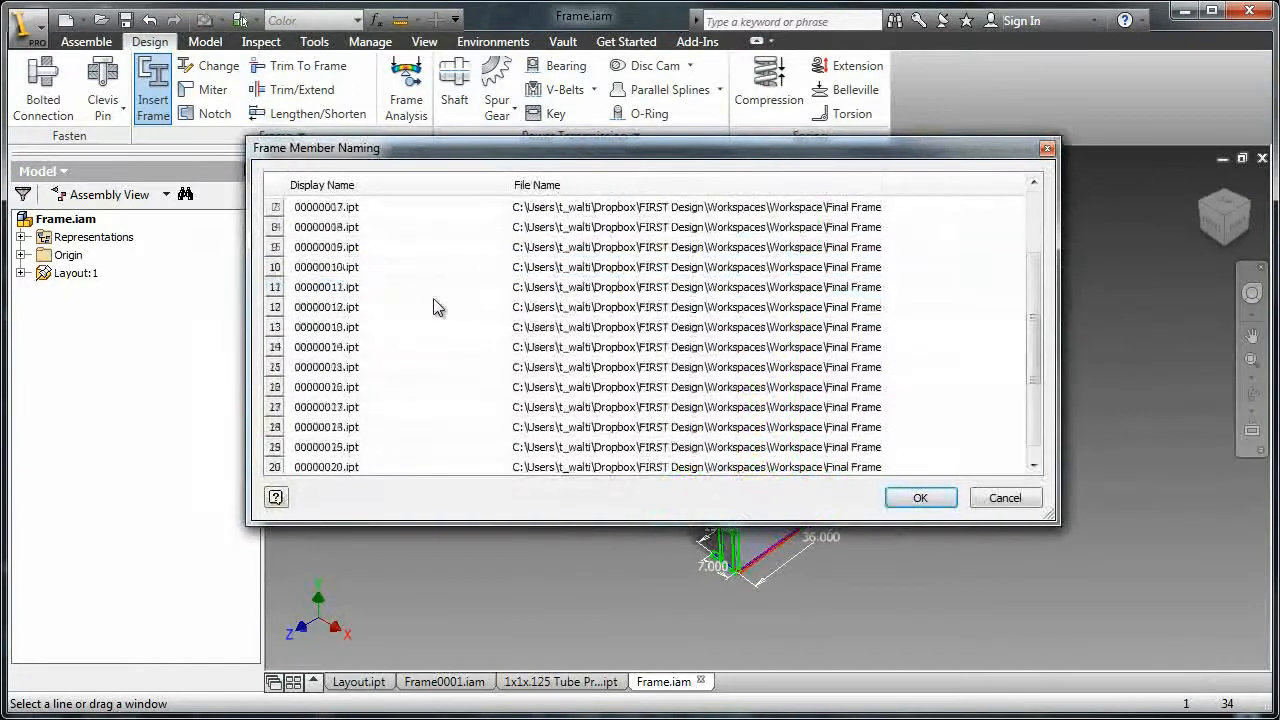
{"action": "scroll", "scroll_direction": "down", "scroll_amount": 3}
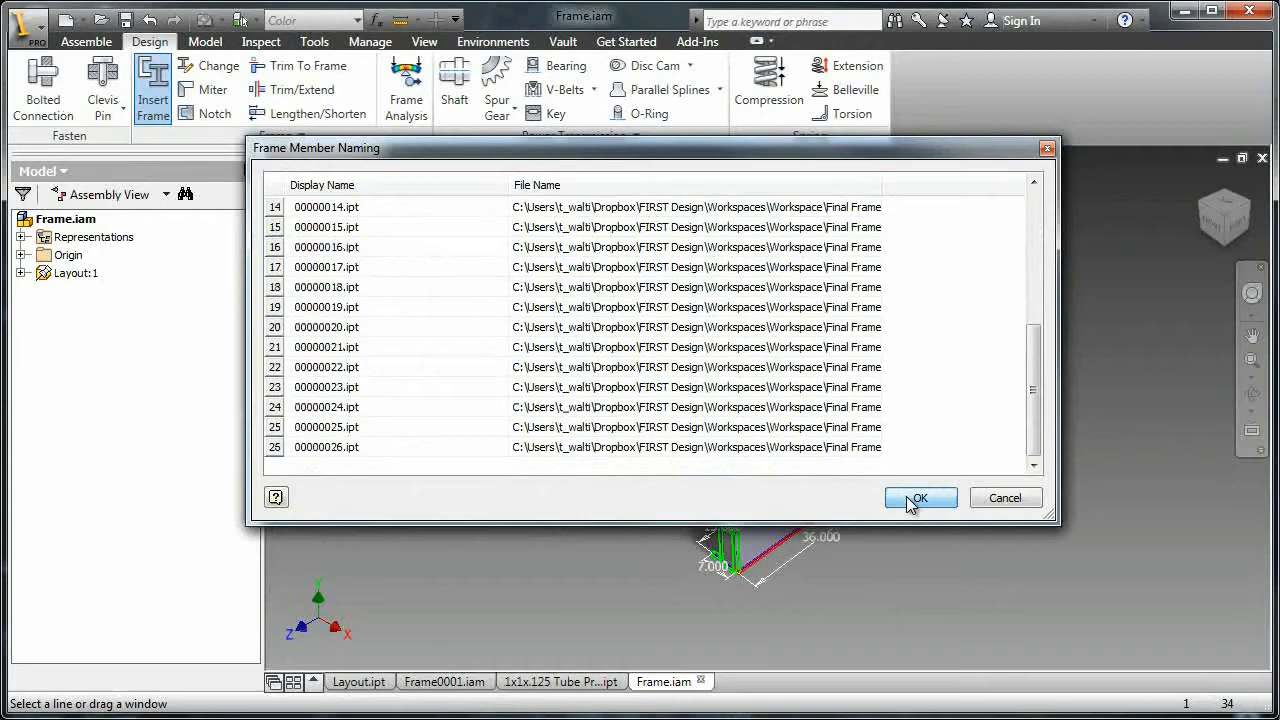
{"action": "left_click", "coordinate": [919, 498]}
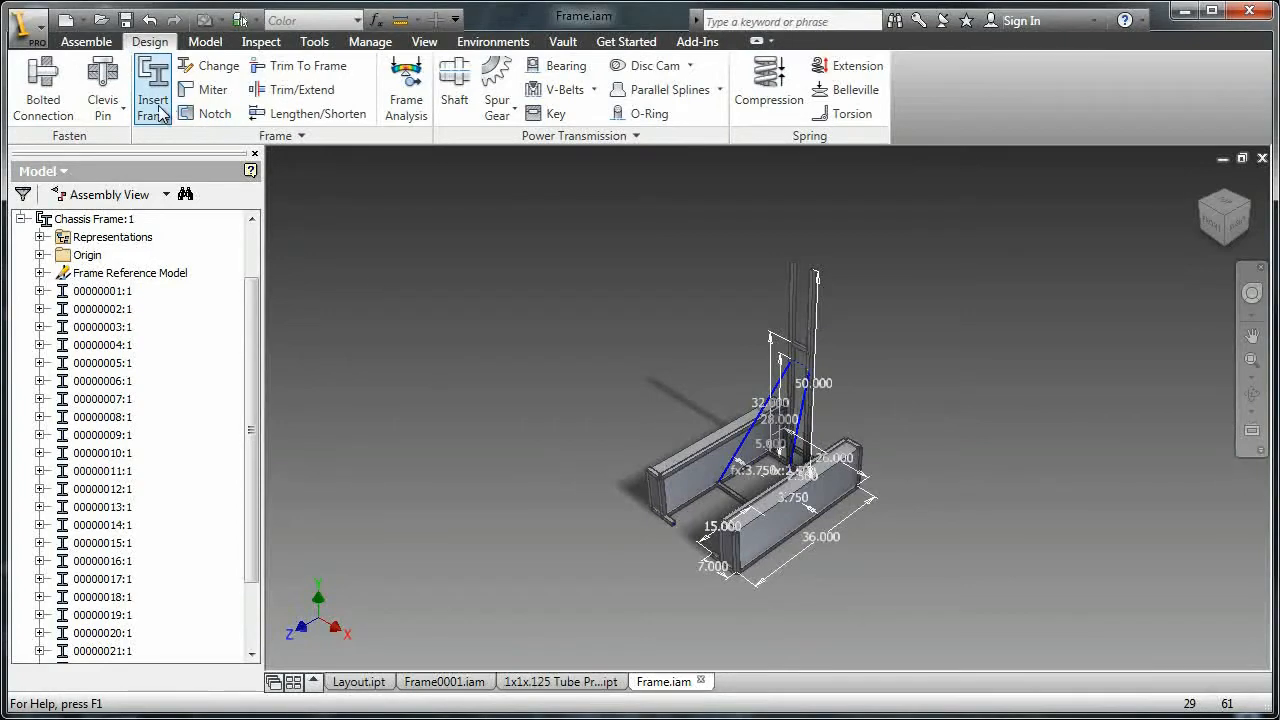
Insert 1x1x.125 tube braces on the two diagonal lines as members 27 and 28
{"action": "left_click", "coordinate": [153, 90]}
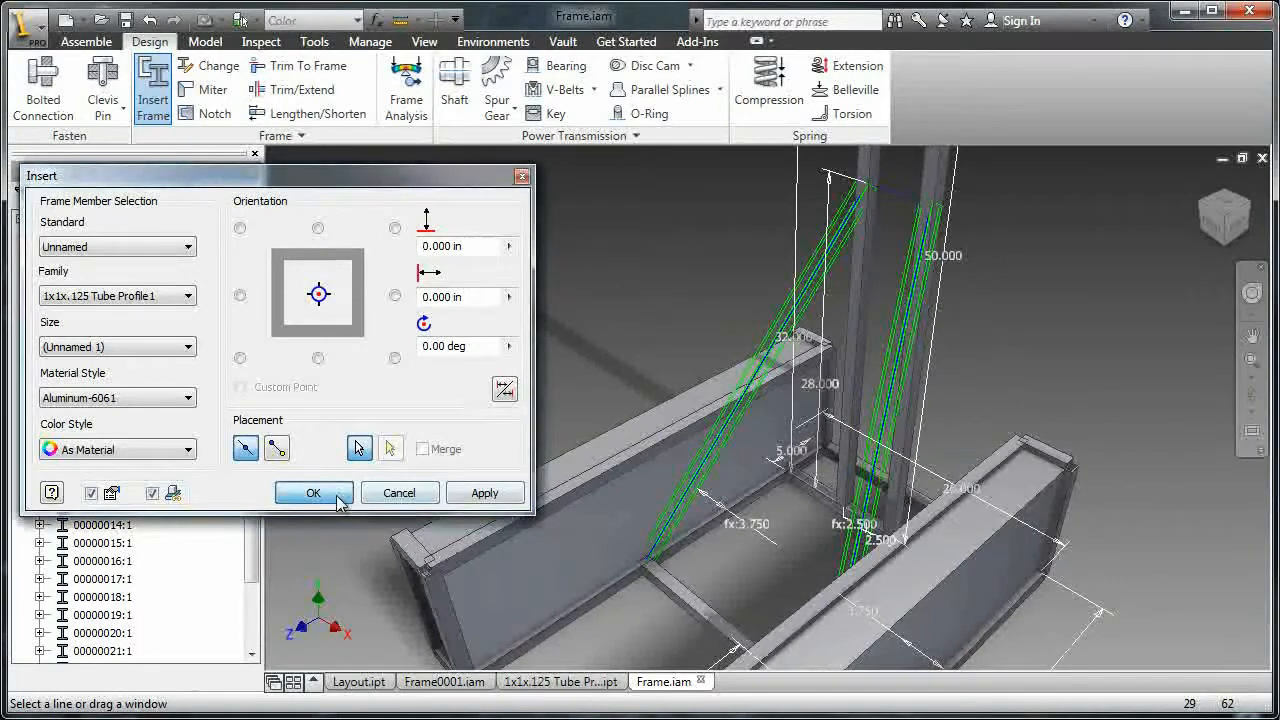
{"action": "left_click", "coordinate": [313, 492]}
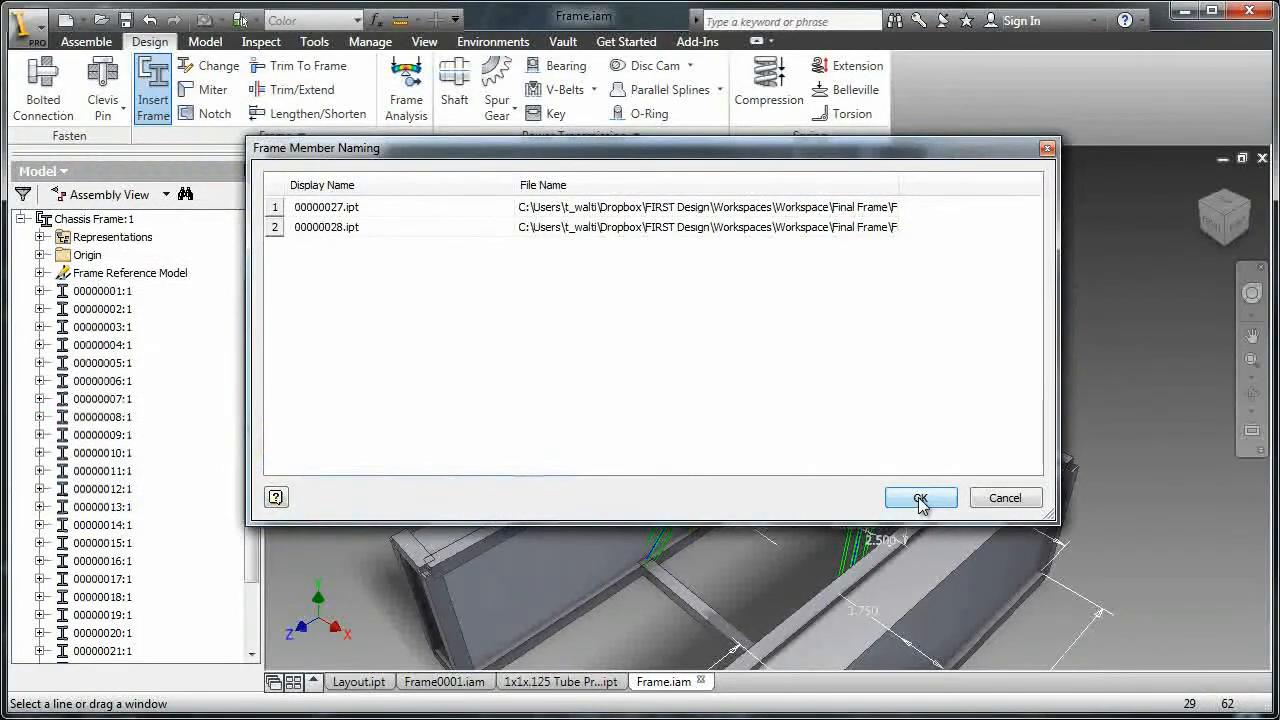
{"action": "left_click", "coordinate": [919, 497]}
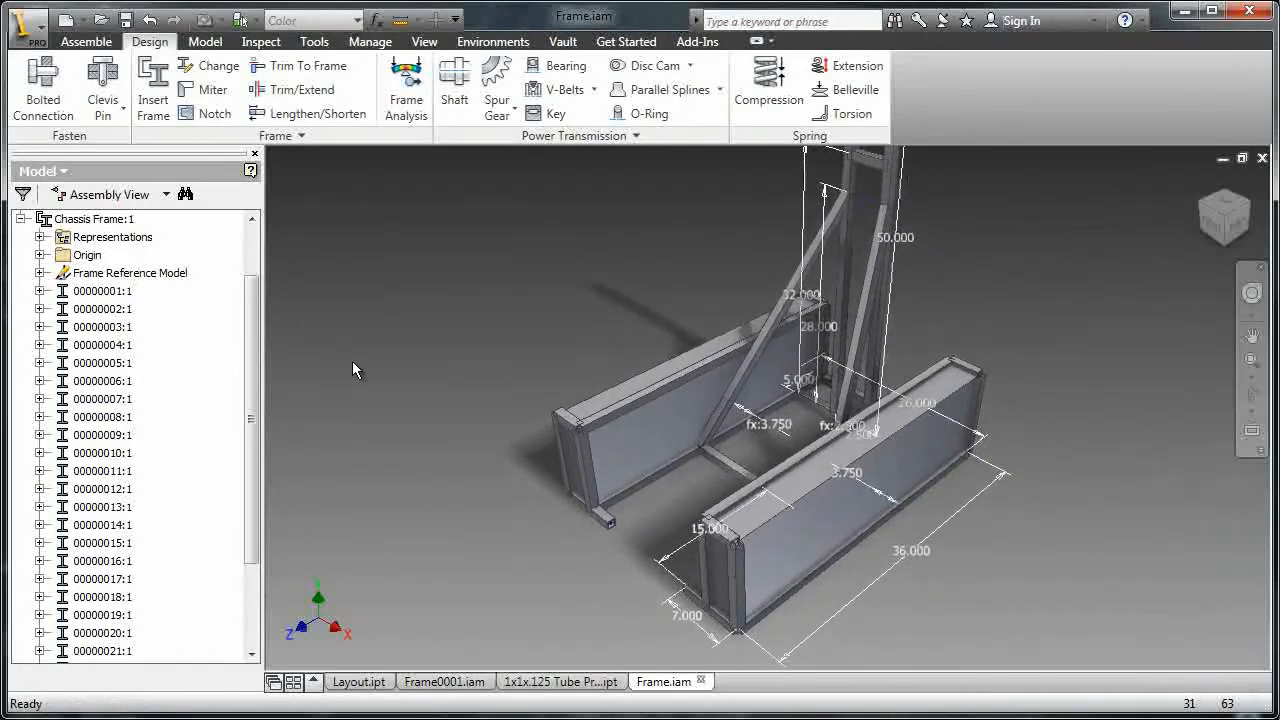
Return to Frame.iam, hide the Layout:1 sketch, and zoom out to the whole frame
{"action": "left_click", "coordinate": [24, 218]}
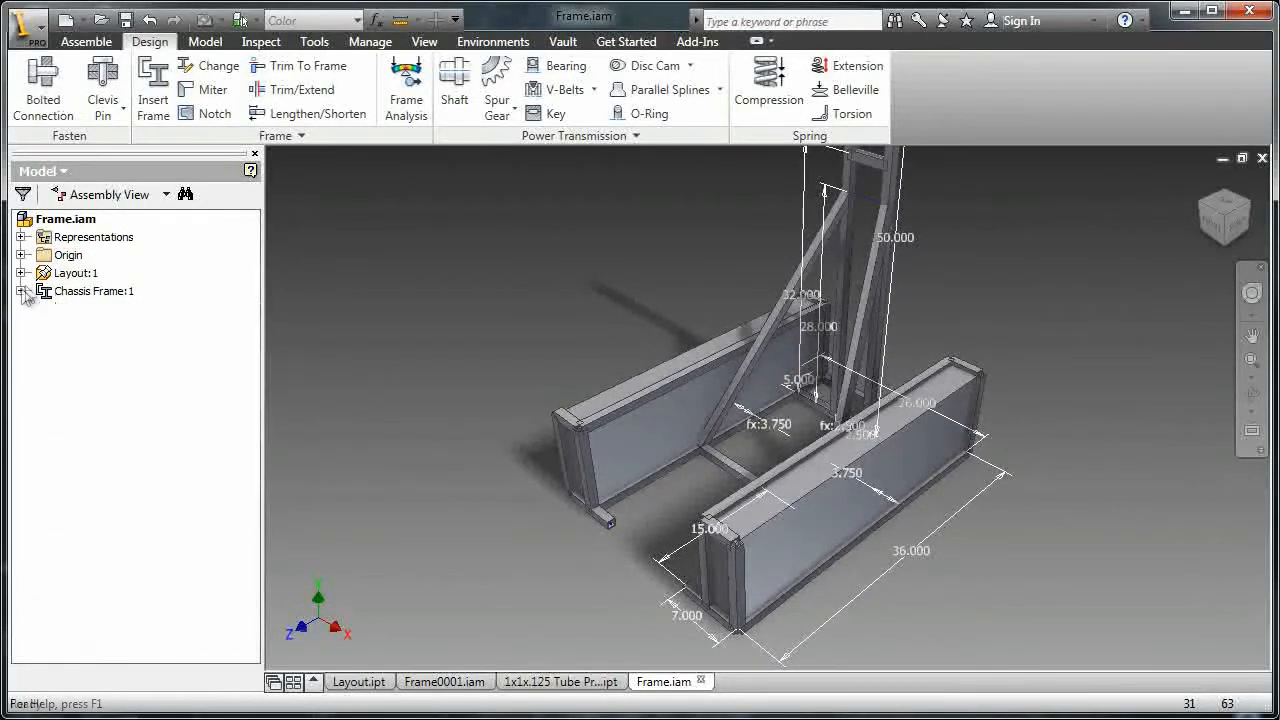
{"action": "right_click", "coordinate": [94, 291]}
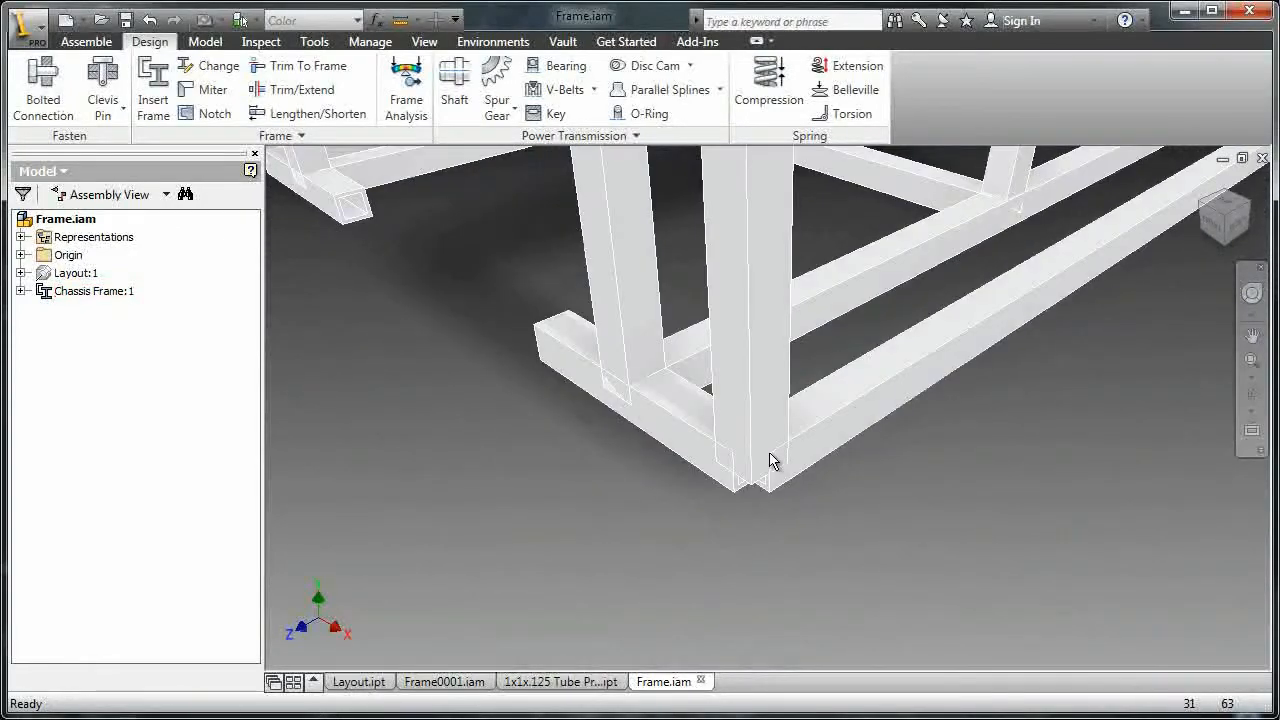
{"action": "left_click_drag", "start_coordinate": [773, 461], "coordinate": [710, 477]}
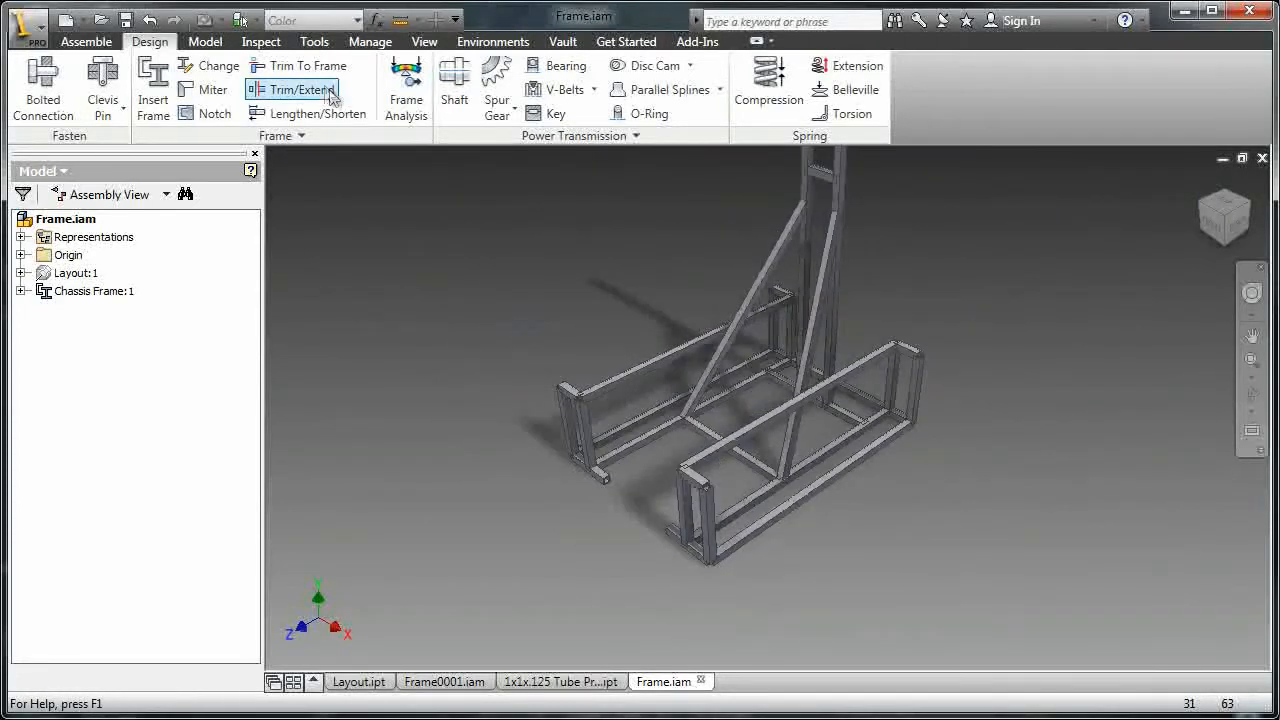
Trim-extend the upright tubes flush to the adjoining rail face and close the command
{"action": "left_click", "coordinate": [298, 89]}
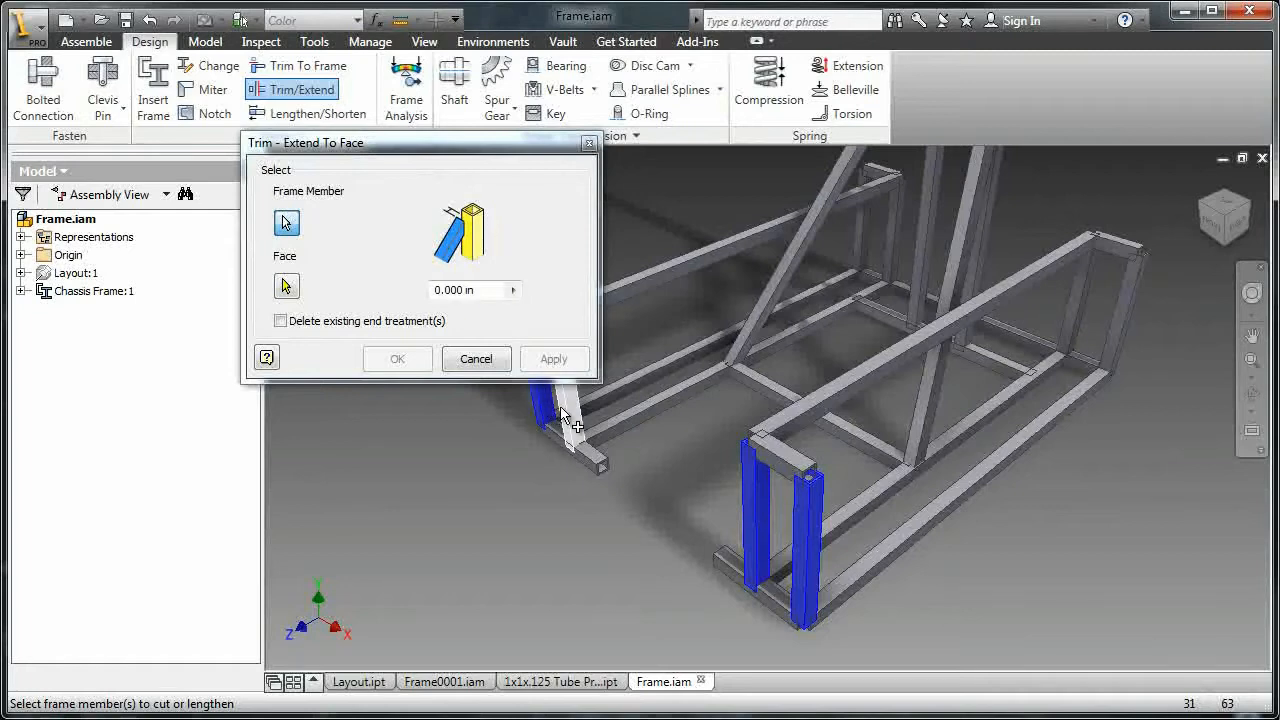
{"action": "left_click", "coordinate": [790, 355]}
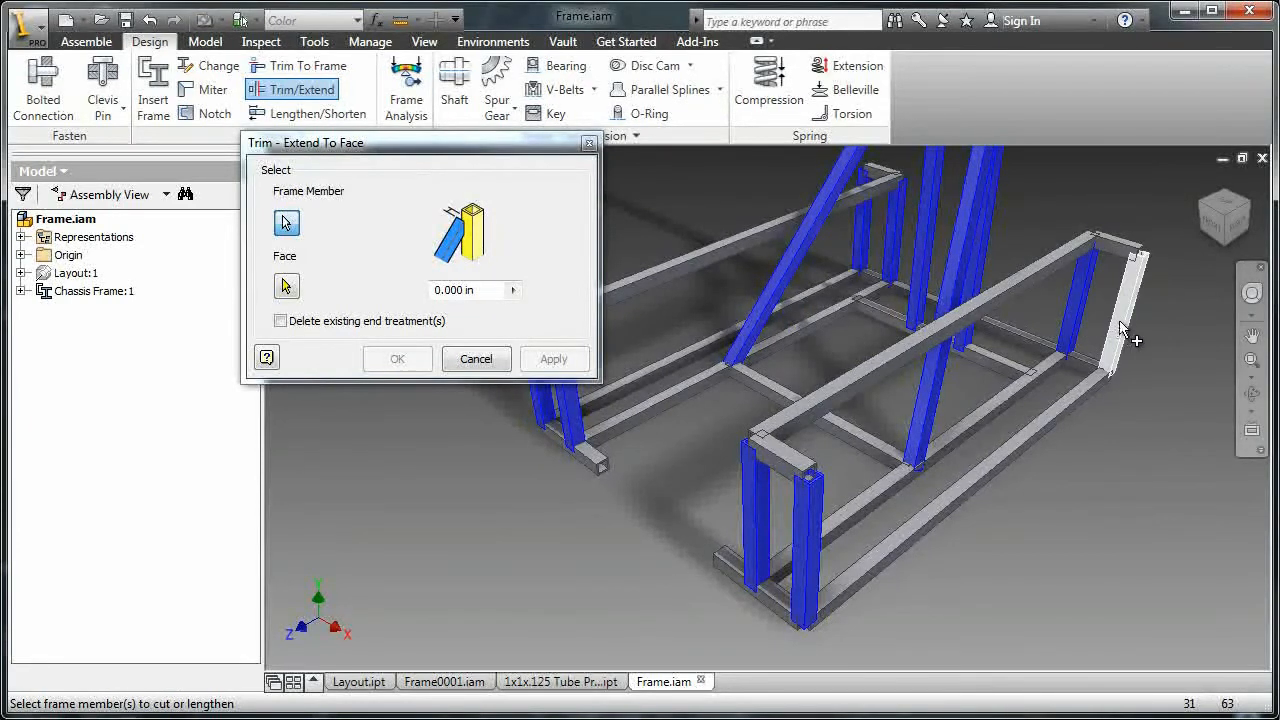
{"action": "right_click", "coordinate": [1120, 318]}
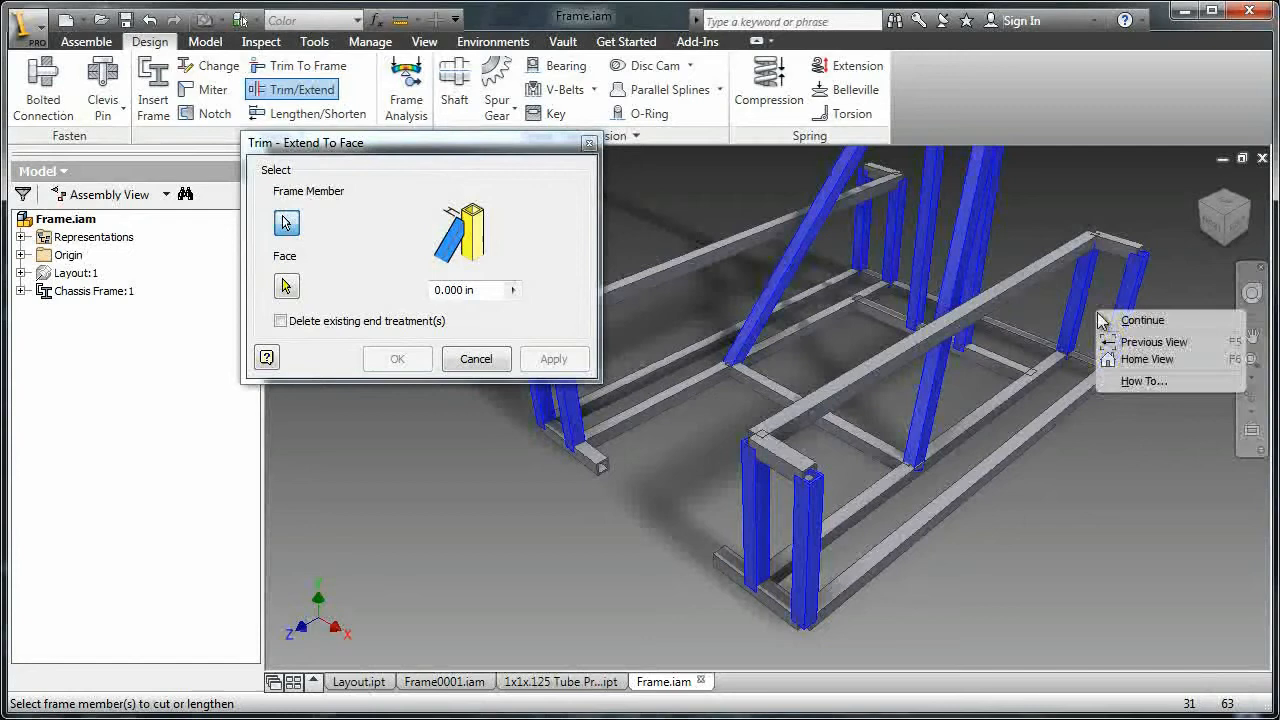
{"action": "left_click", "coordinate": [1142, 319]}
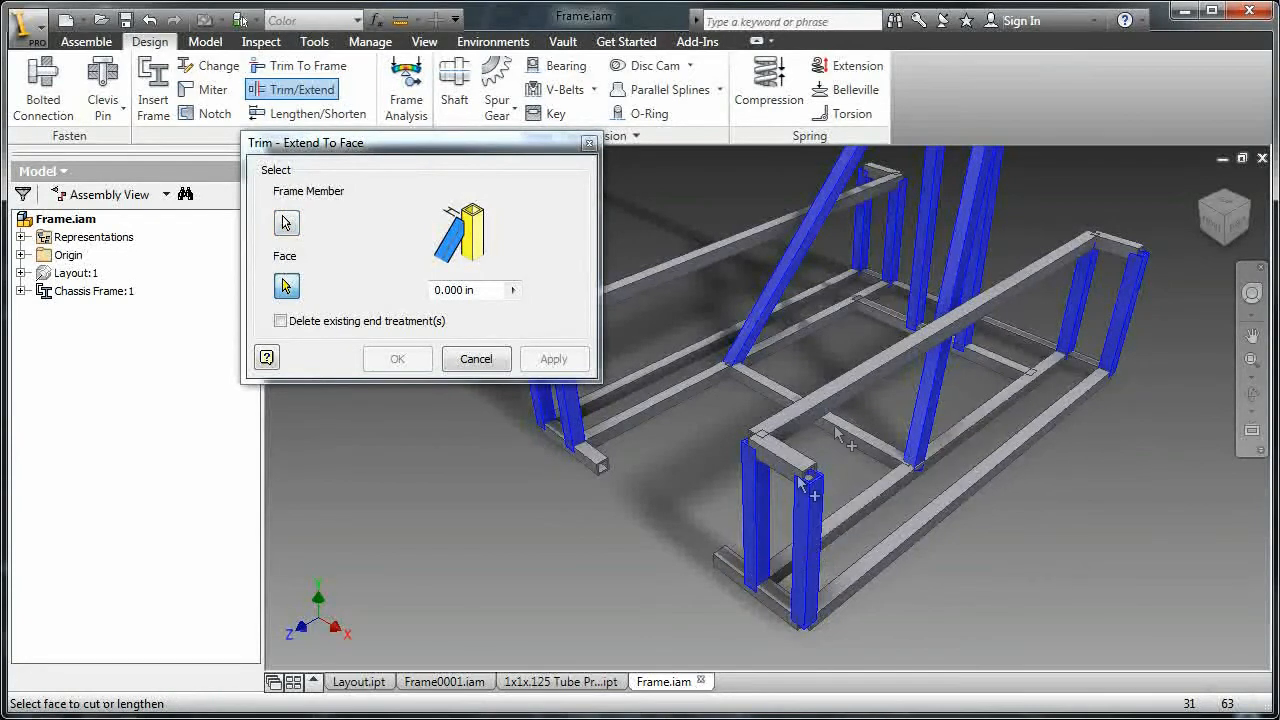
{"action": "left_click", "coordinate": [850, 435]}
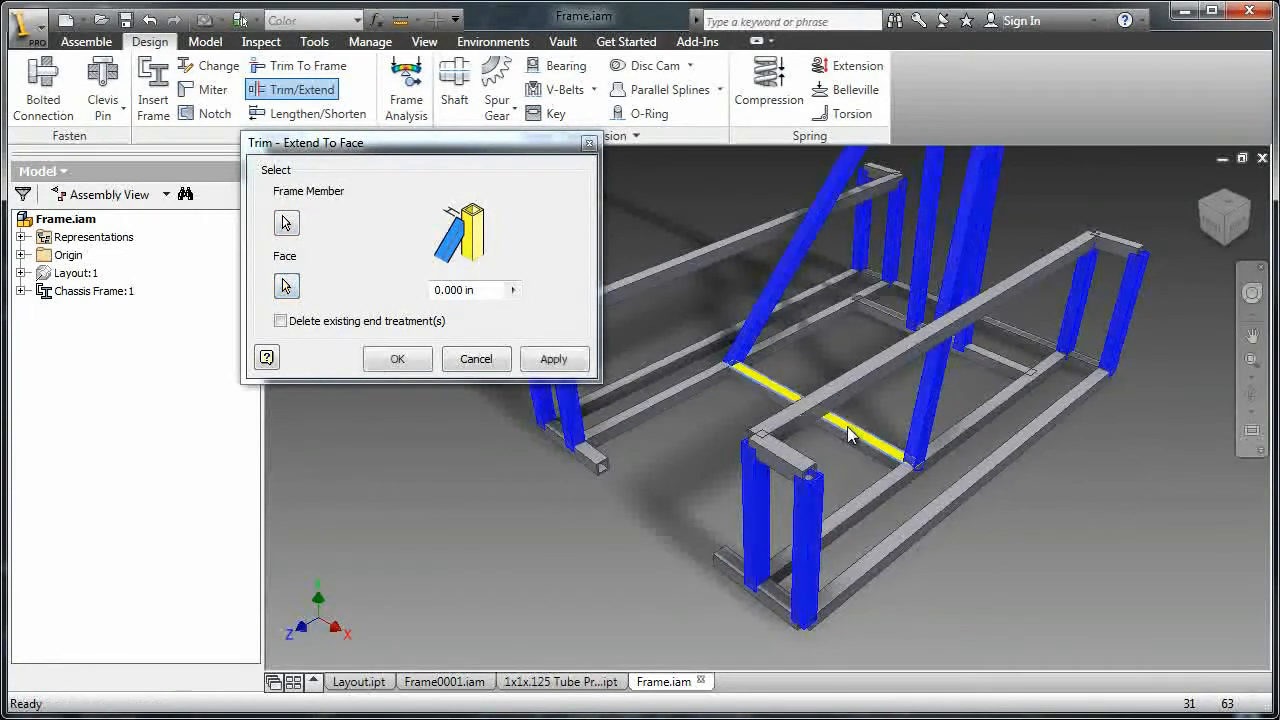
{"action": "left_click", "coordinate": [848, 428]}
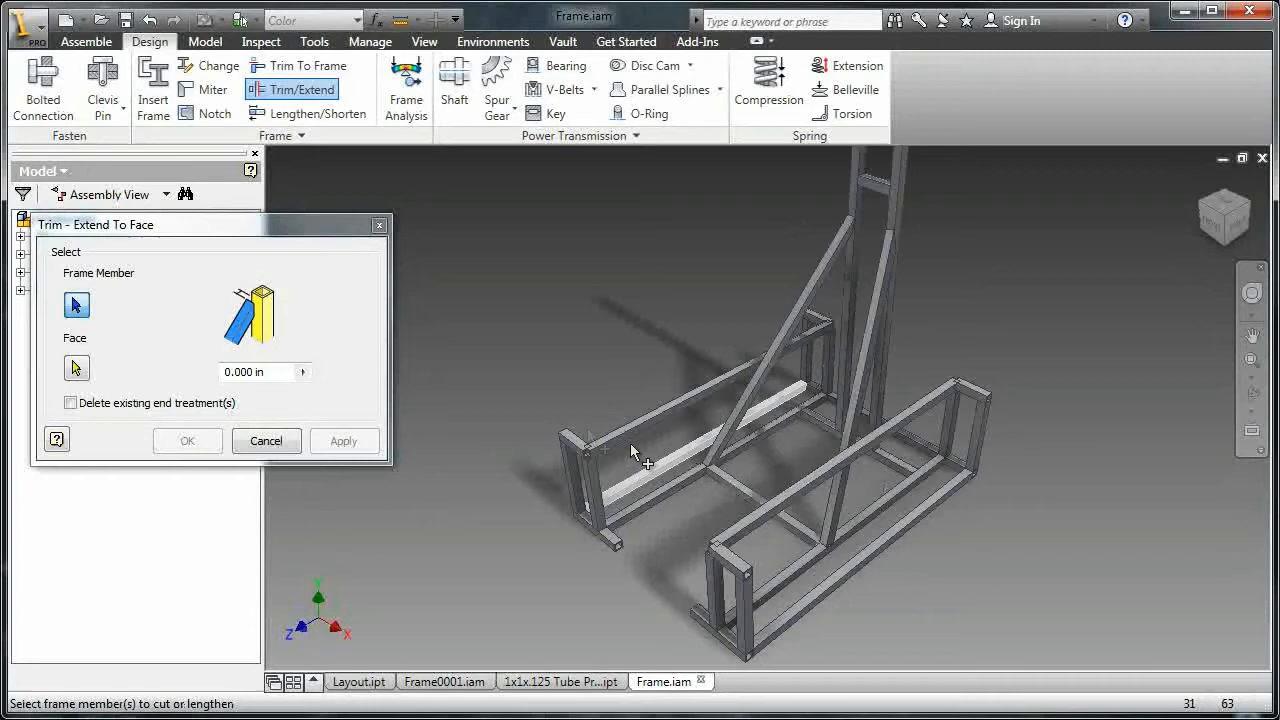
{"action": "left_click", "coordinate": [266, 441]}
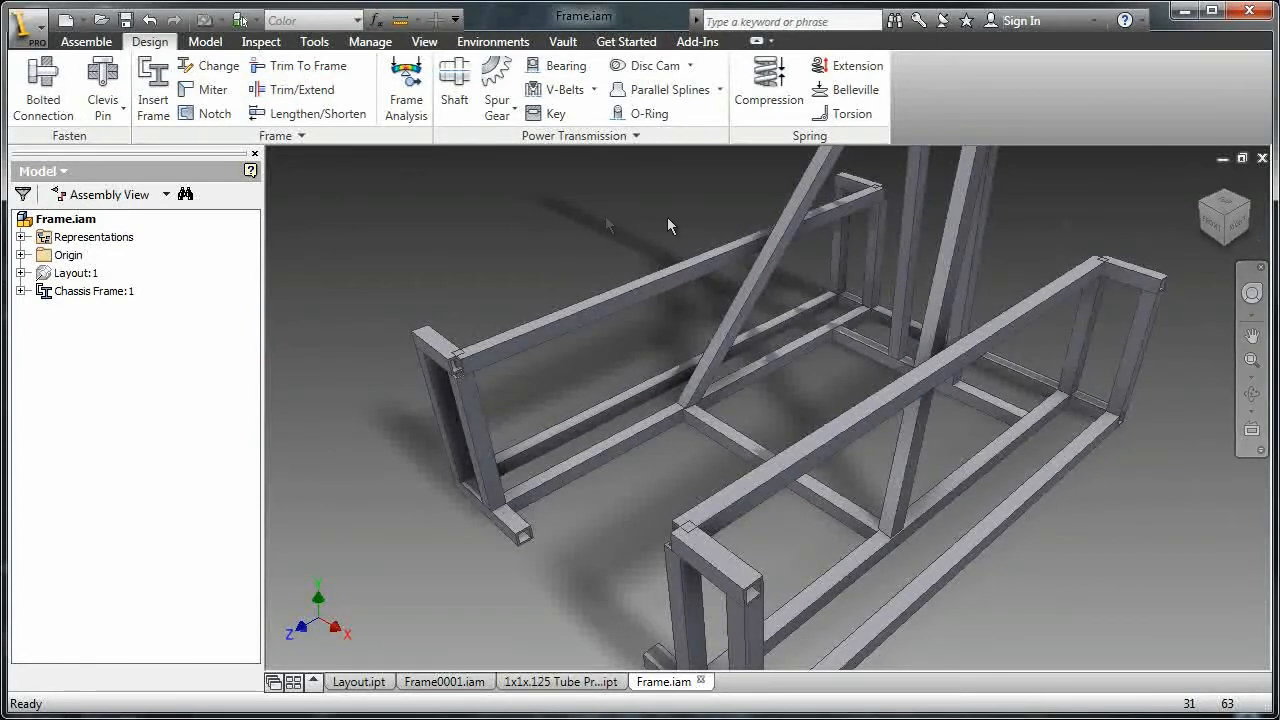
Miter the long top rail's front corner with its end post, then start its far corner
{"action": "left_click", "coordinate": [209, 89]}
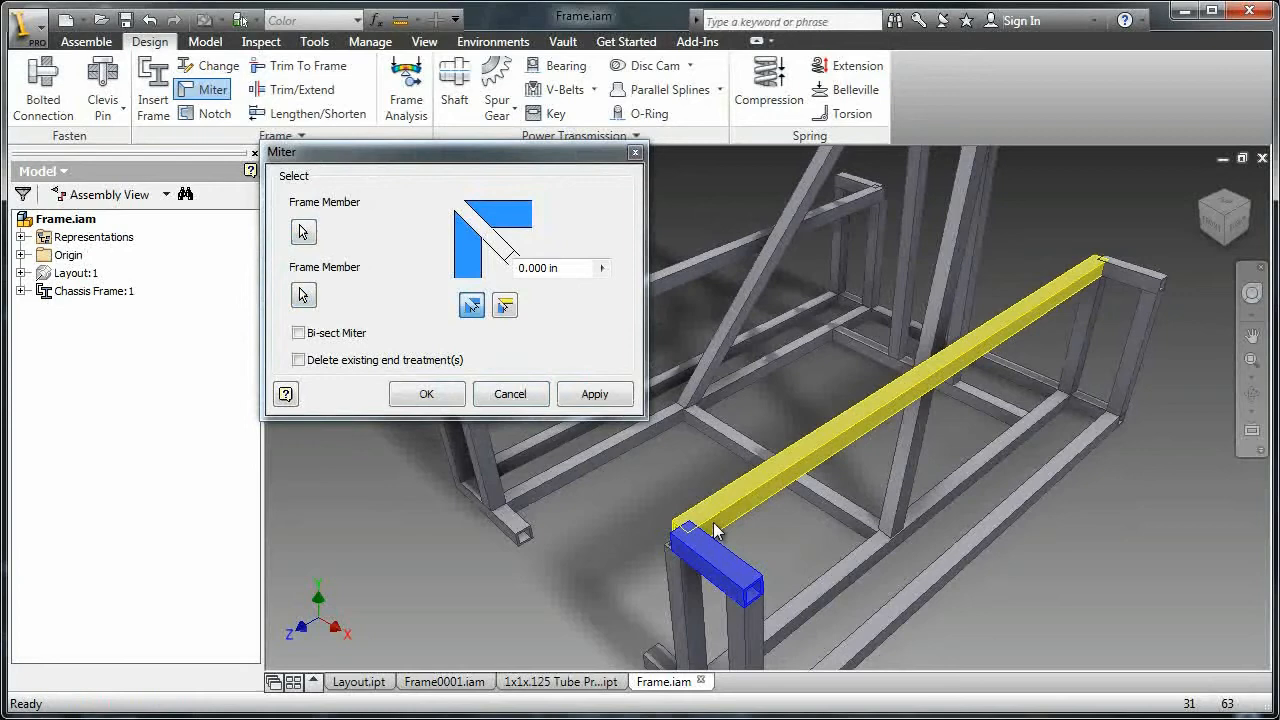
{"action": "left_click", "coordinate": [594, 393]}
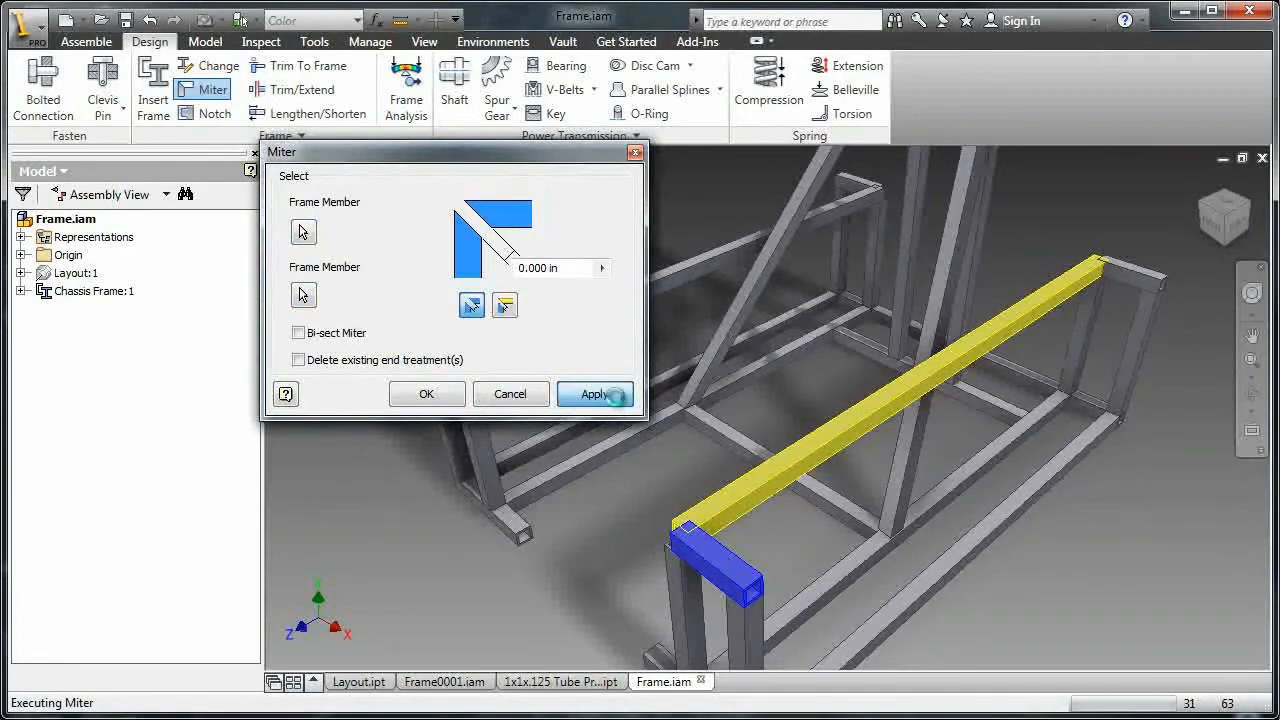
{"action": "left_click", "coordinate": [595, 393]}
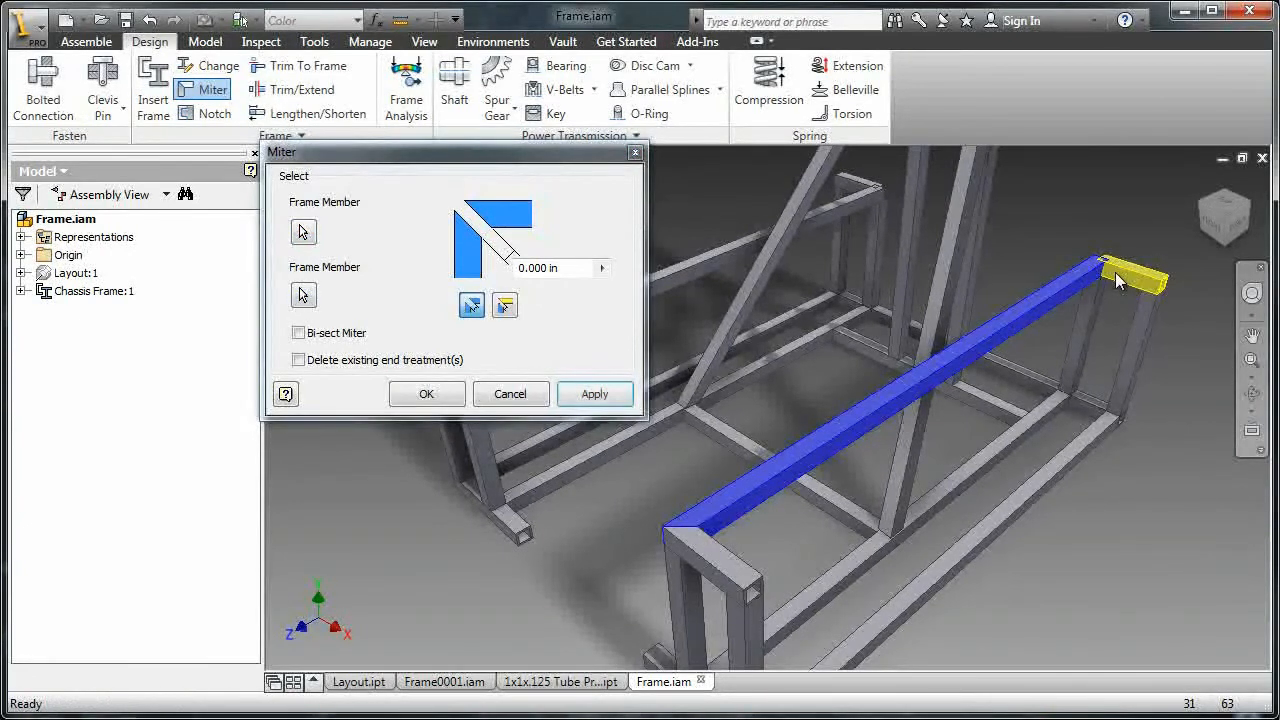
{"action": "left_click", "coordinate": [594, 393]}
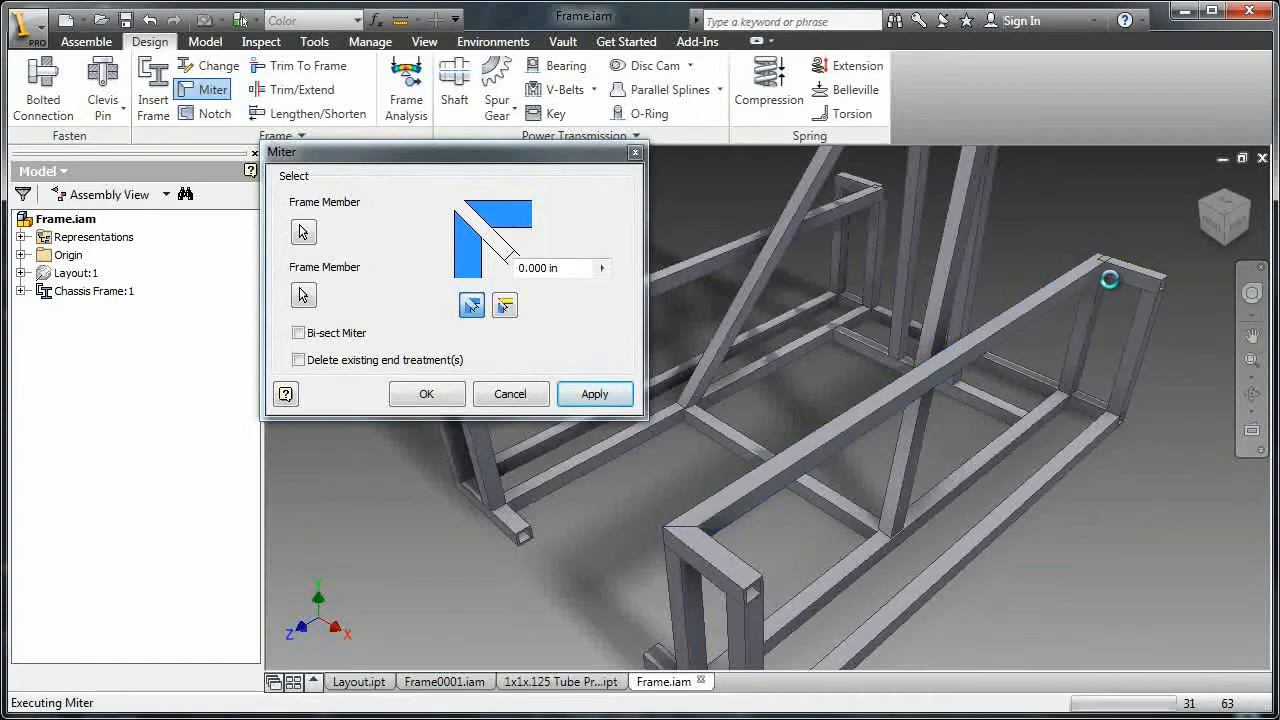
{"action": "left_click", "coordinate": [303, 231]}
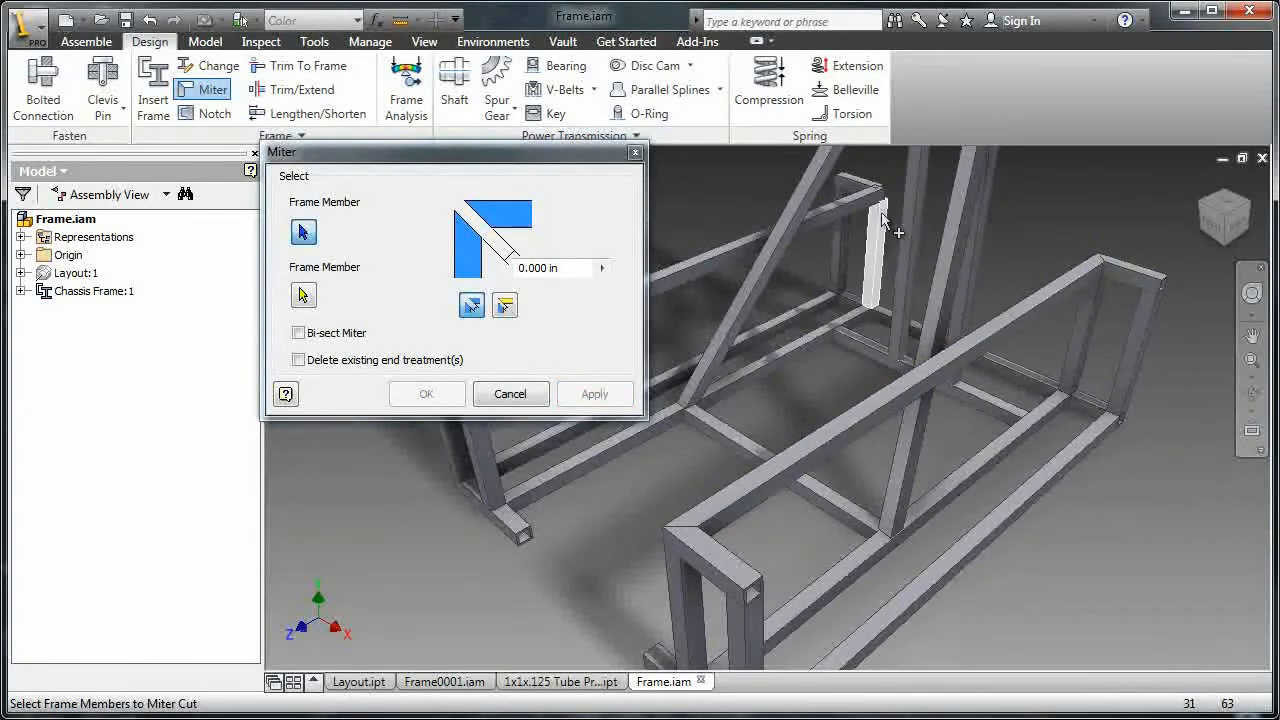